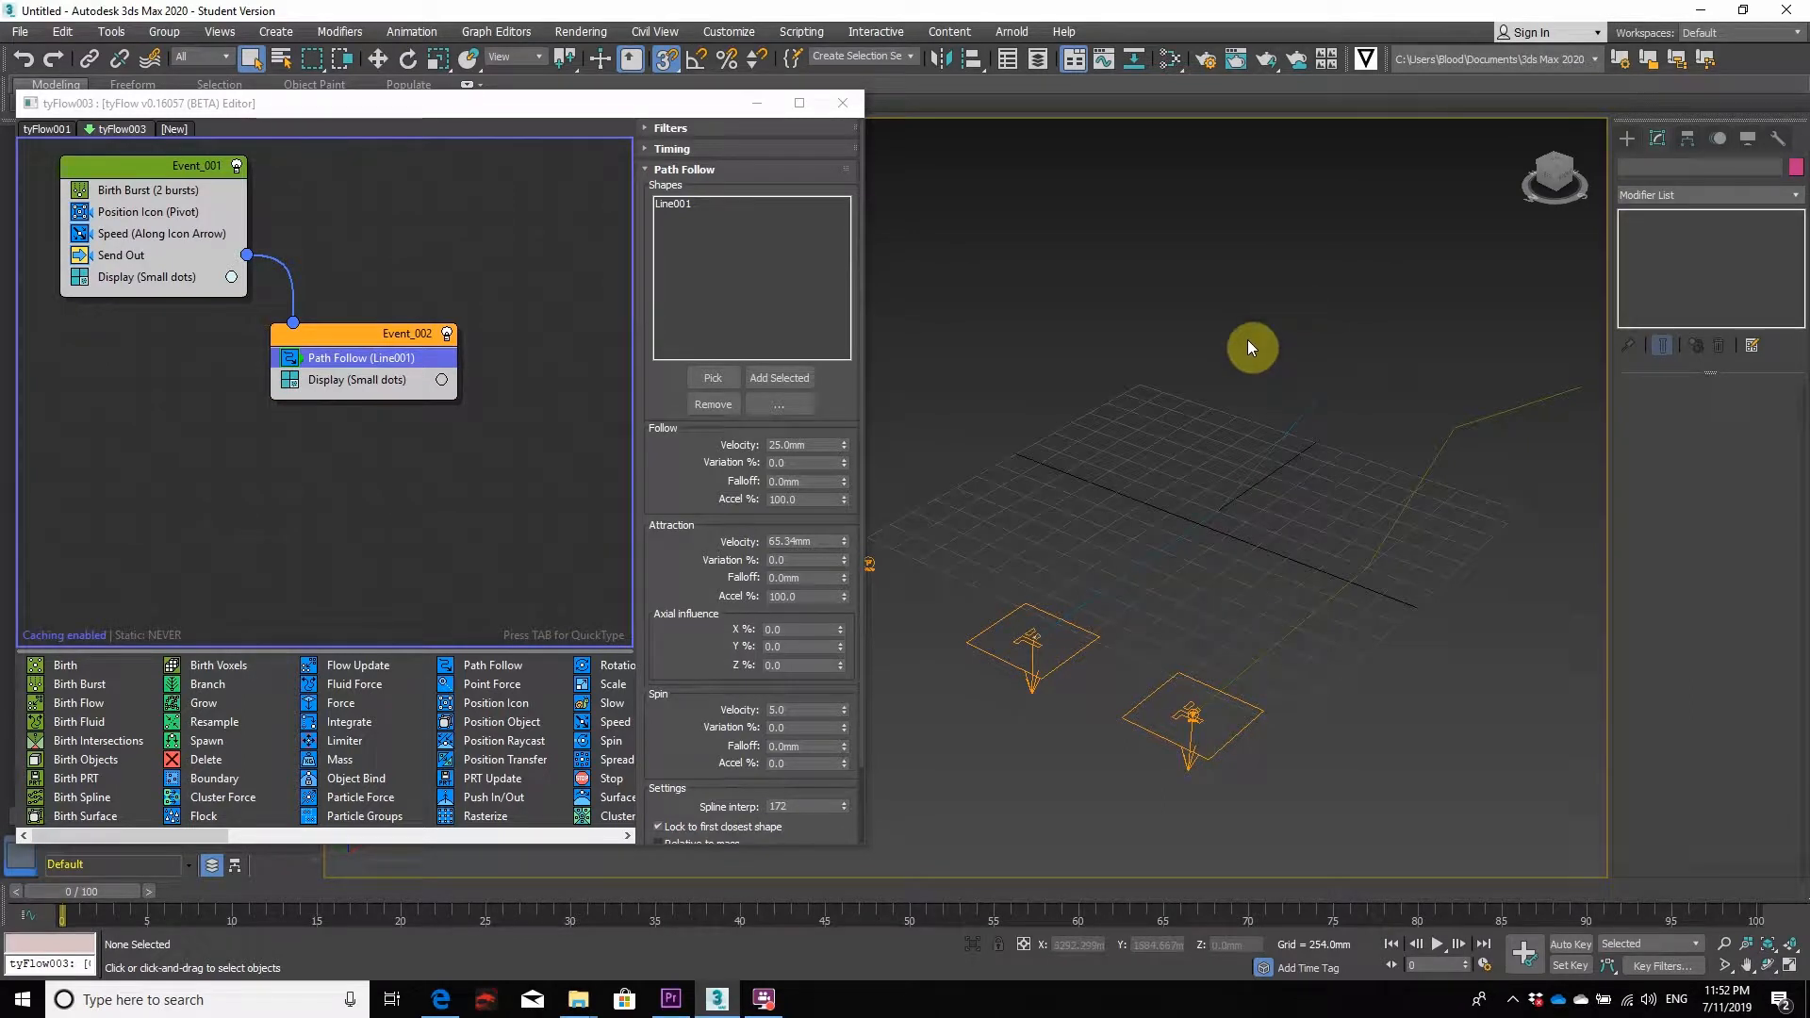
mouse_move(1248, 333)
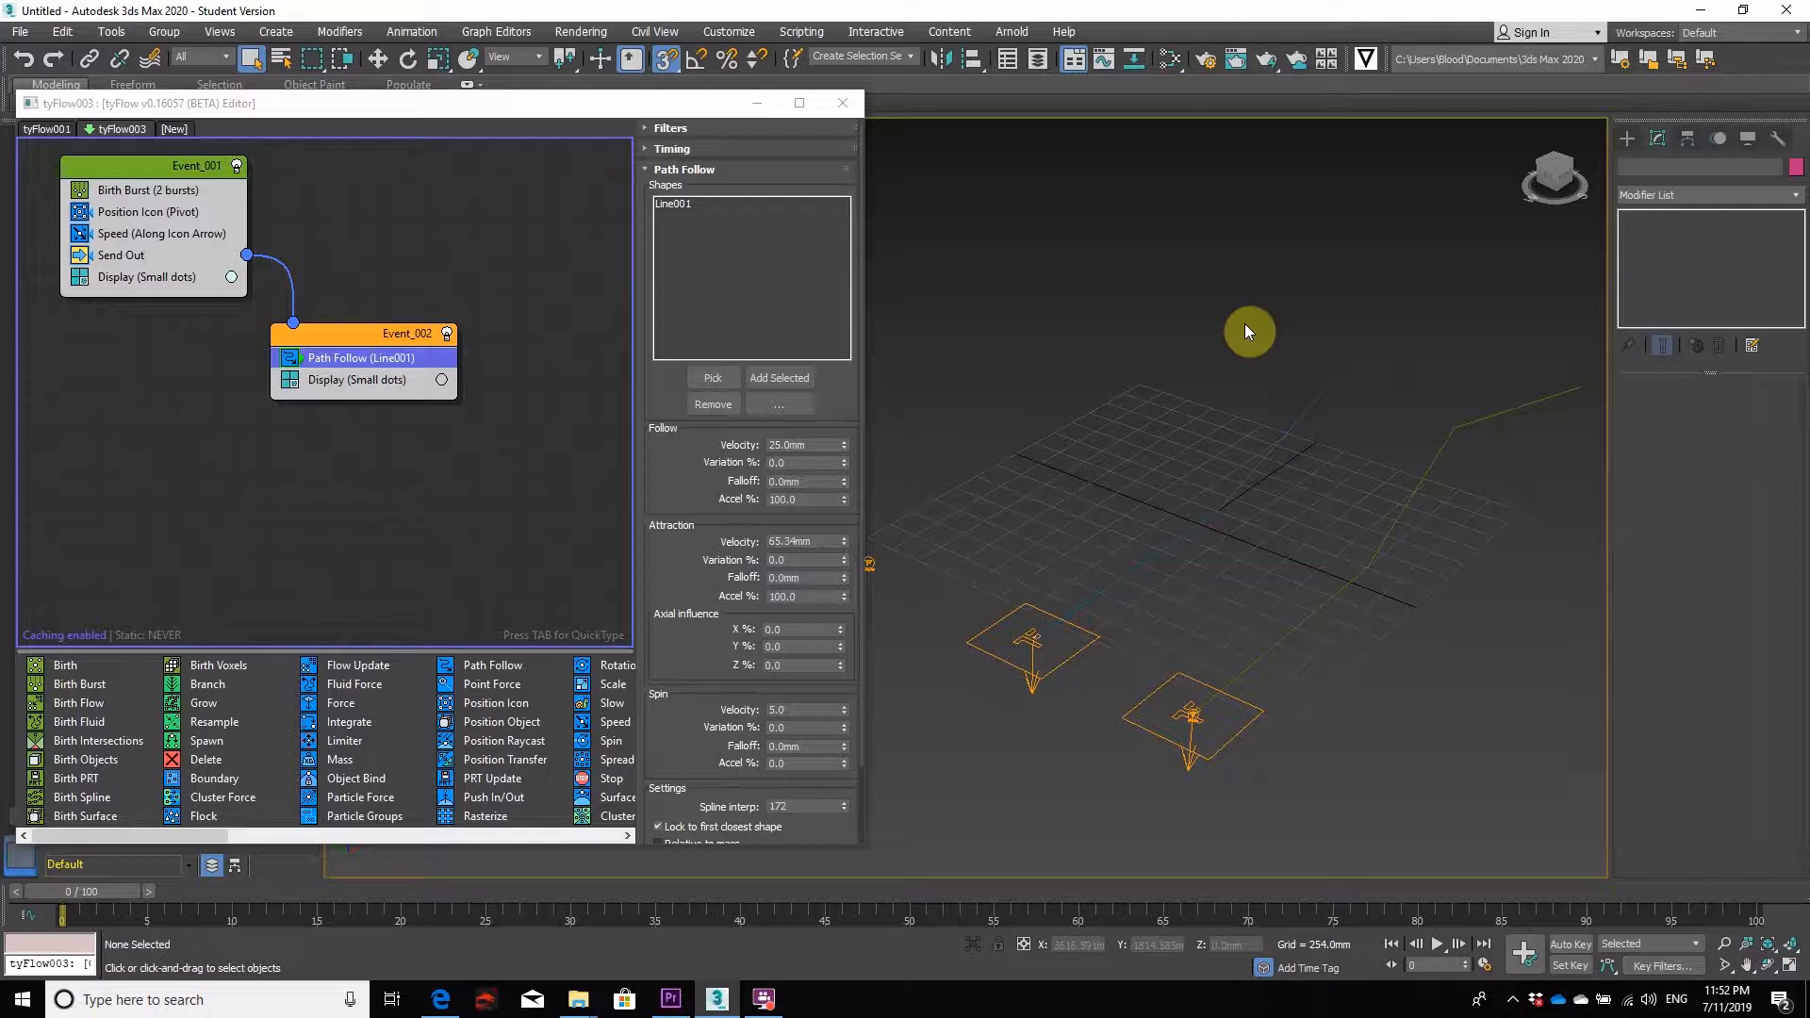
mouse_move(951, 448)
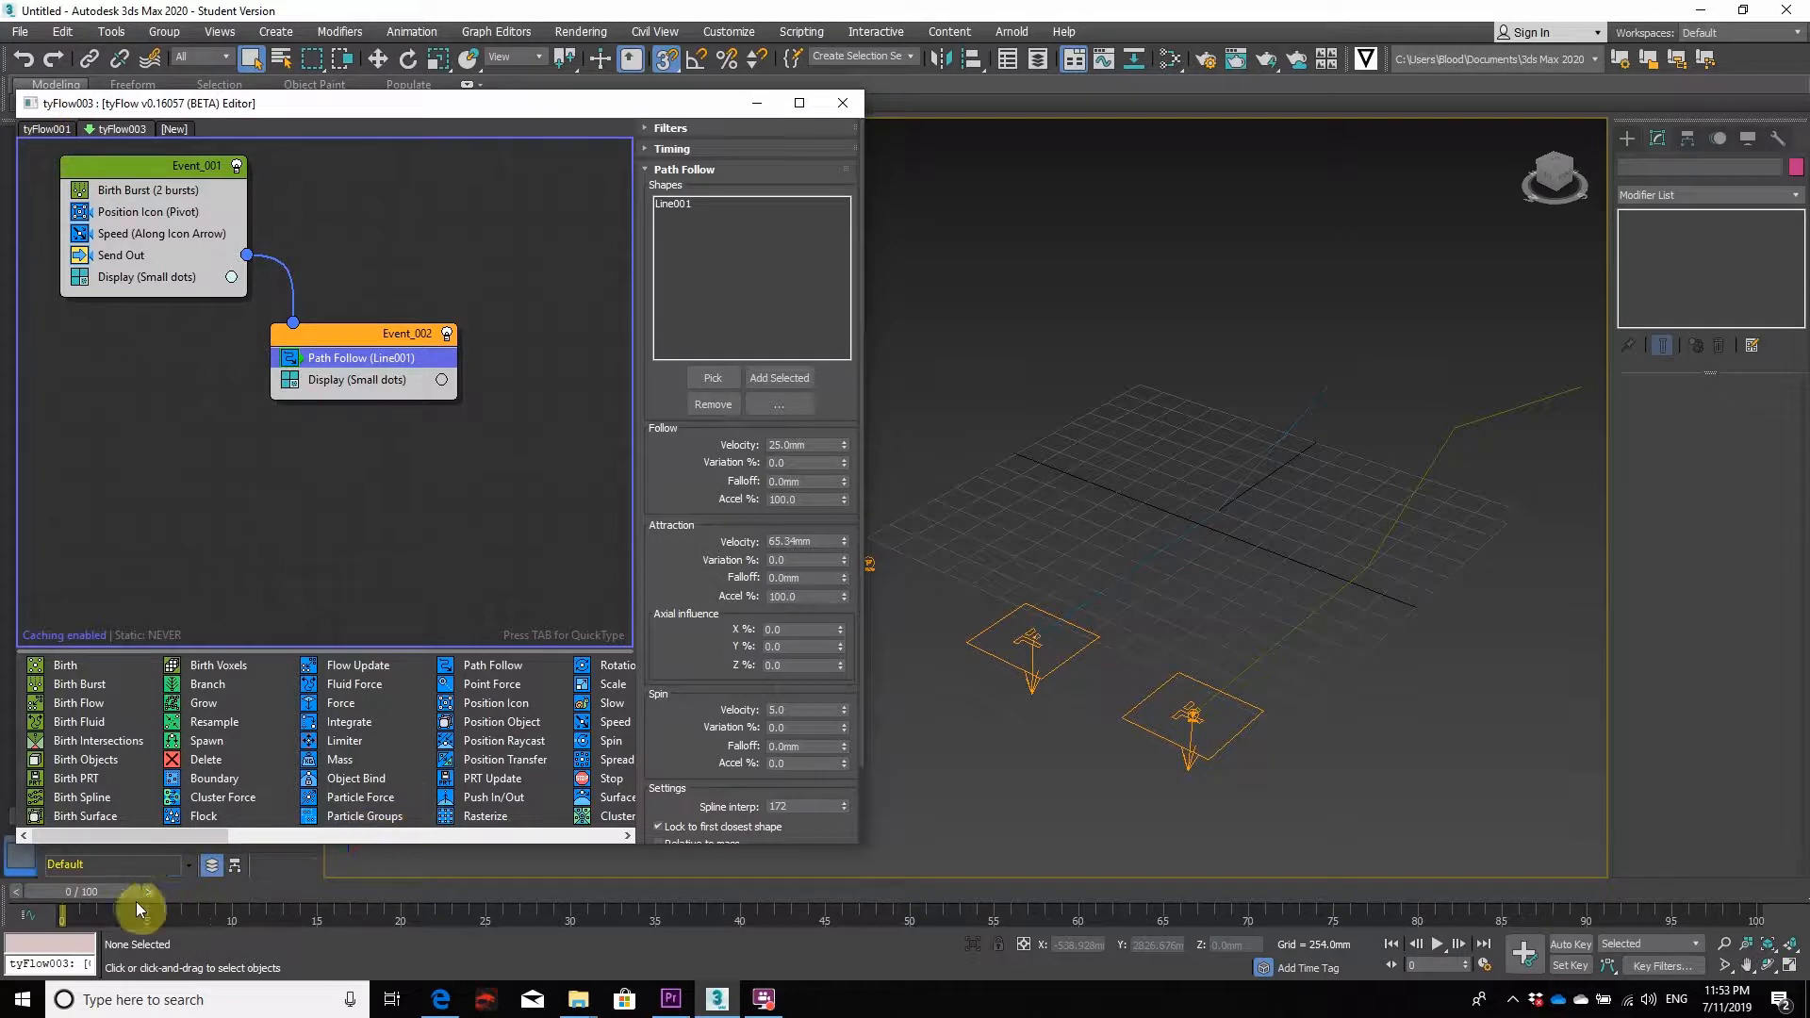
- Play the tyFlow simulation briefly so both emitters stream particles, then stop playback
click(1437, 944)
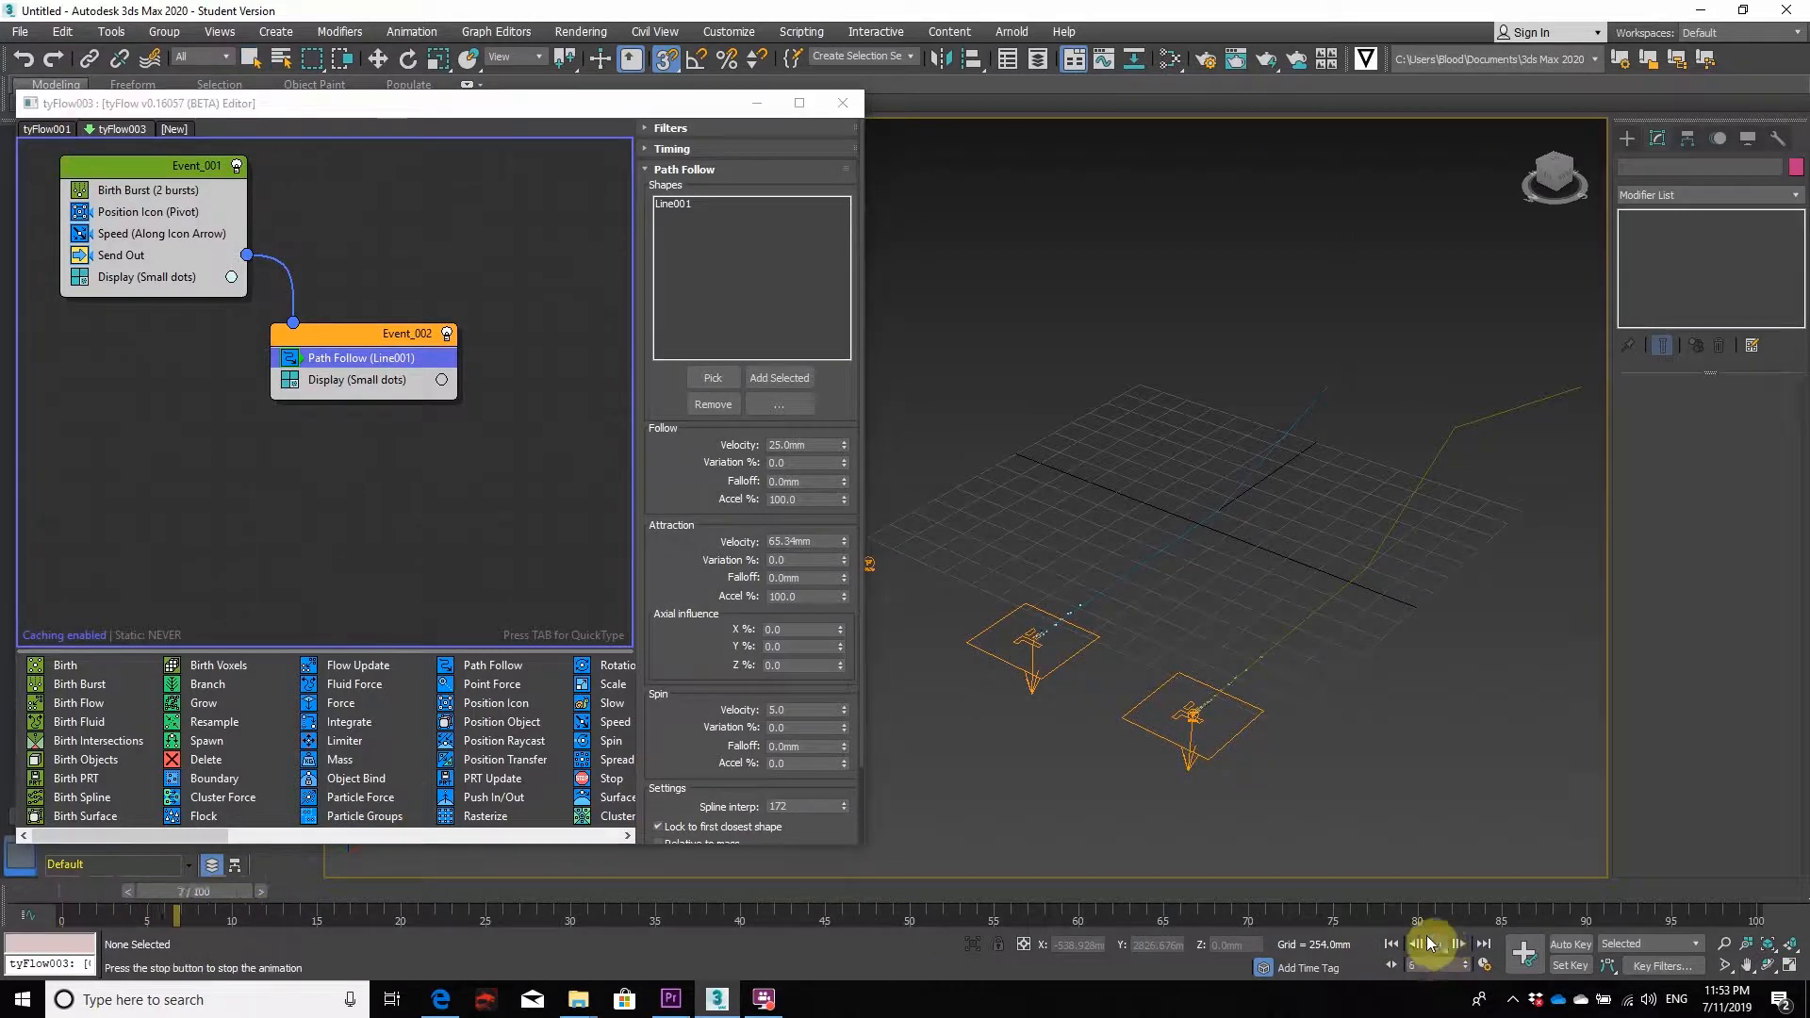
click(1433, 944)
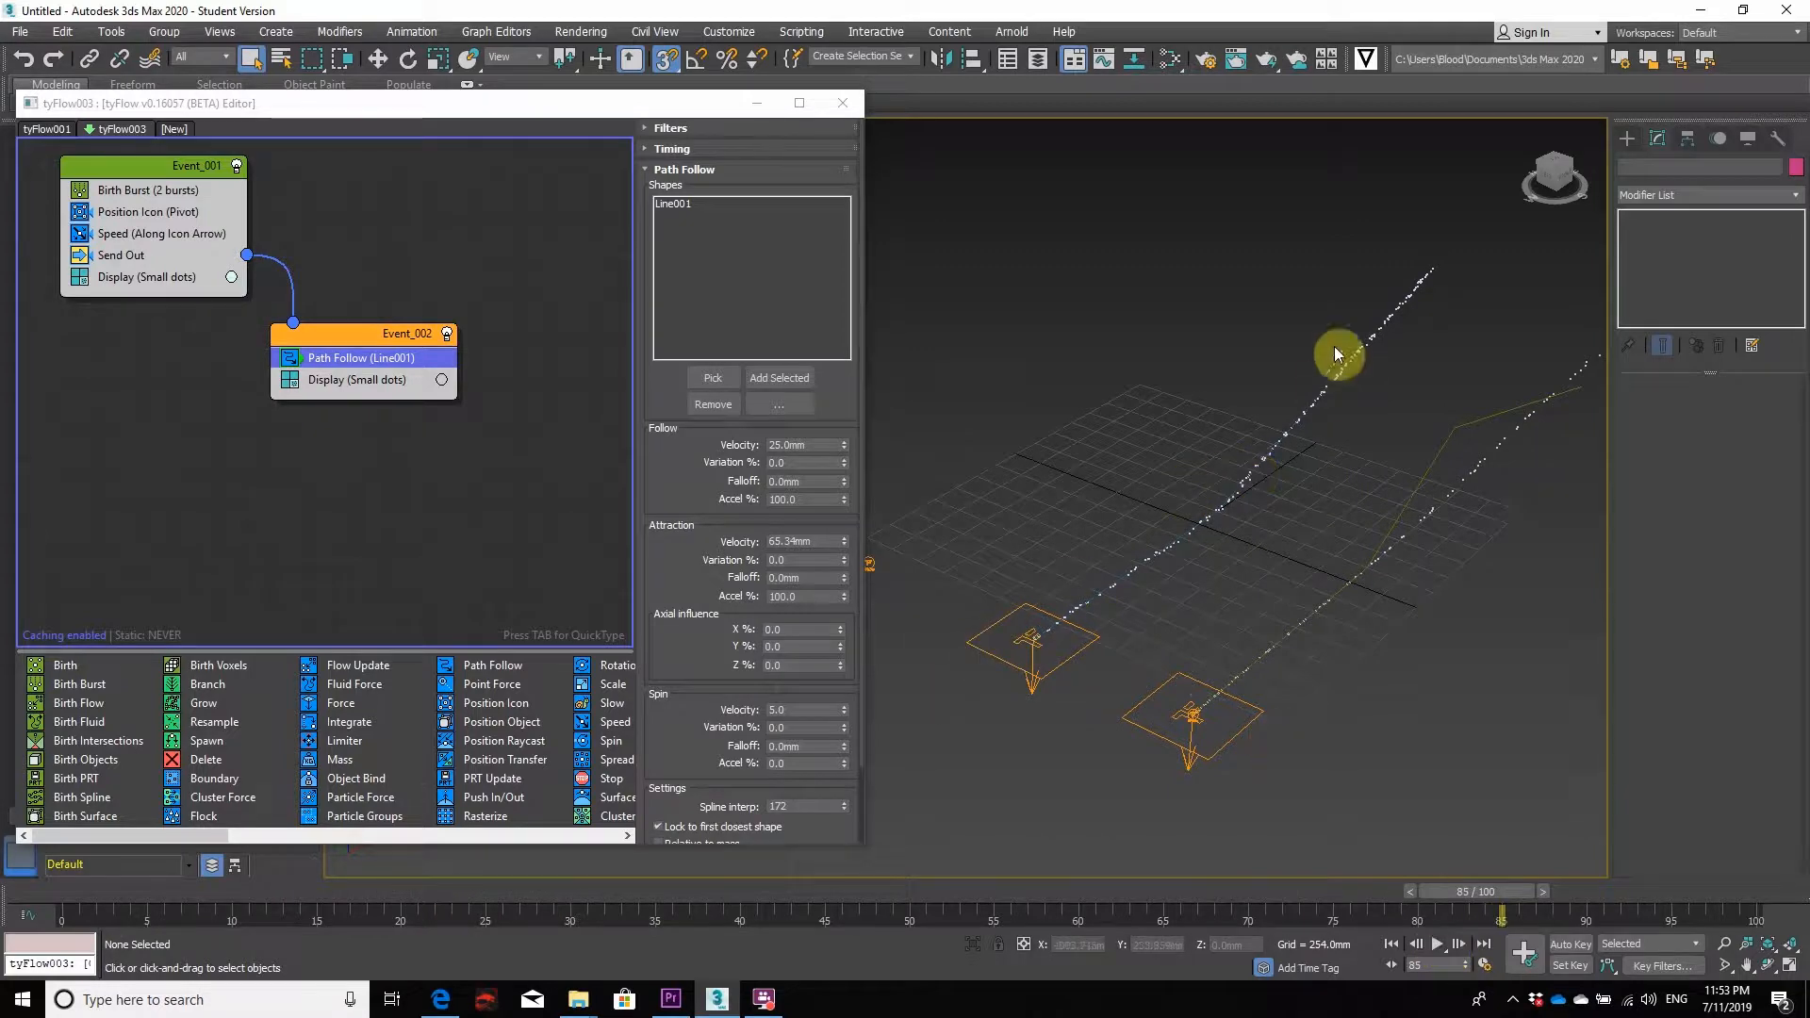
mouse_move(1163, 550)
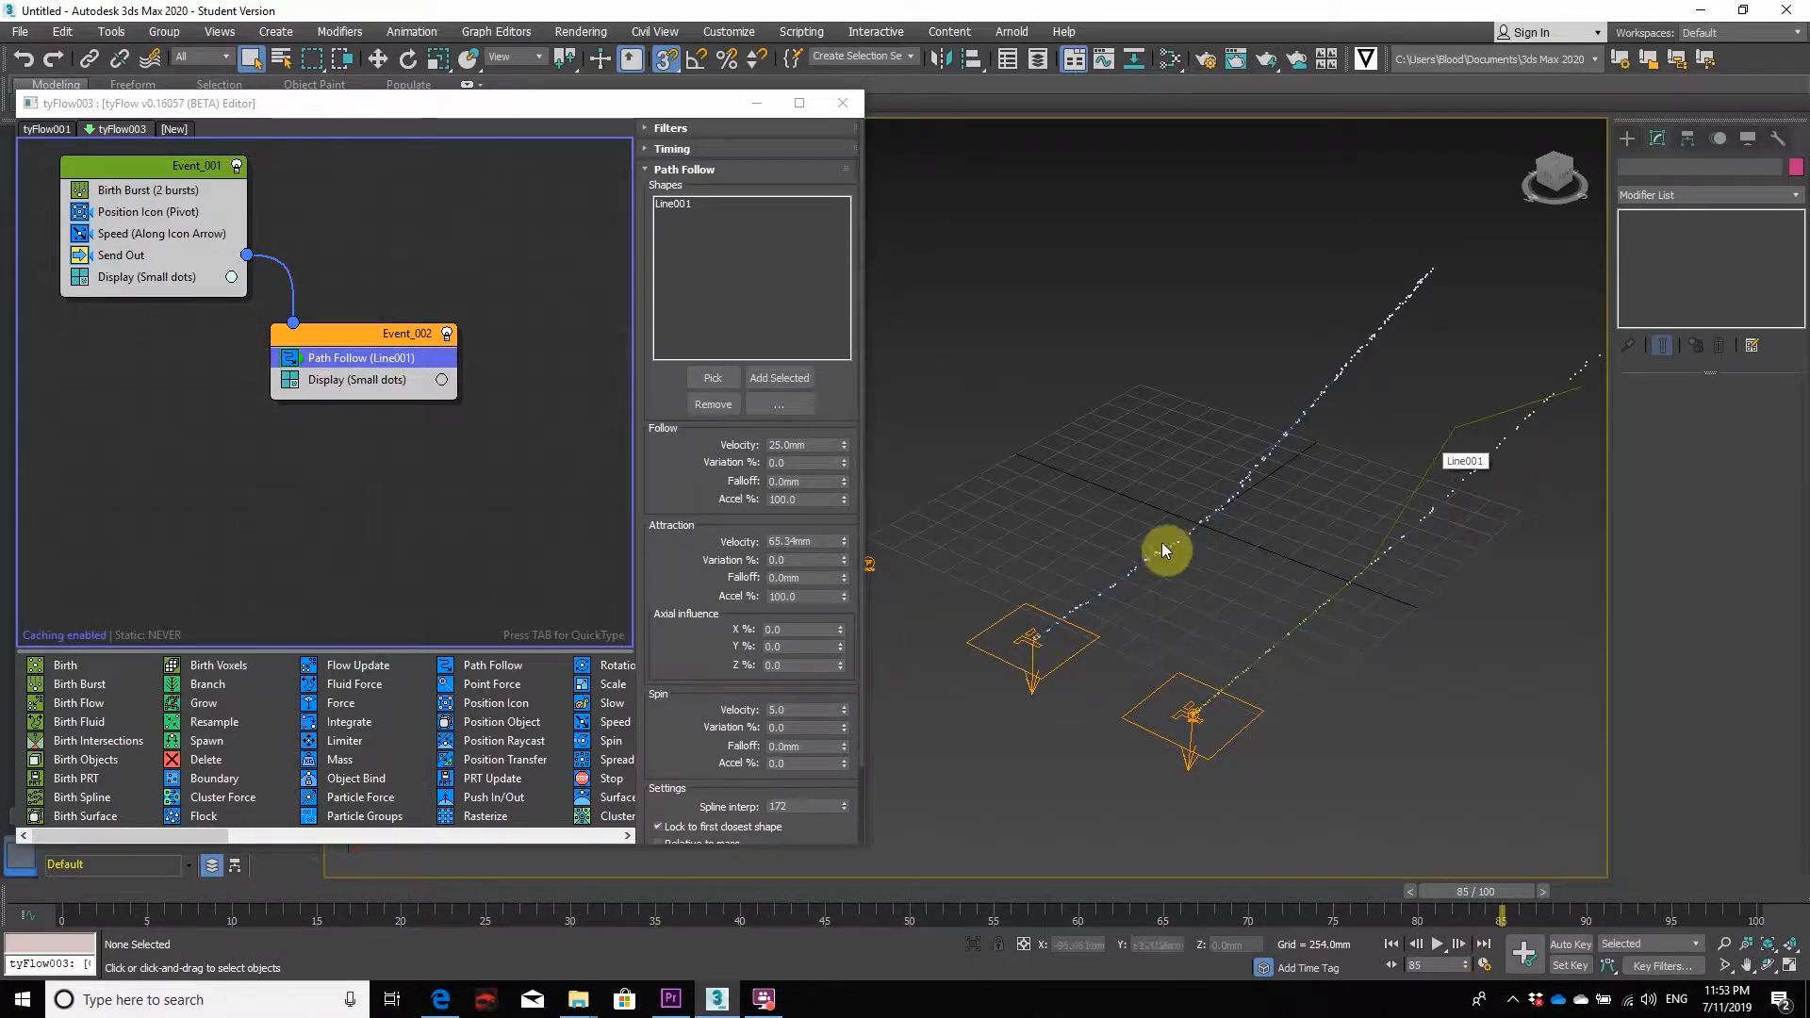
mouse_move(1031, 639)
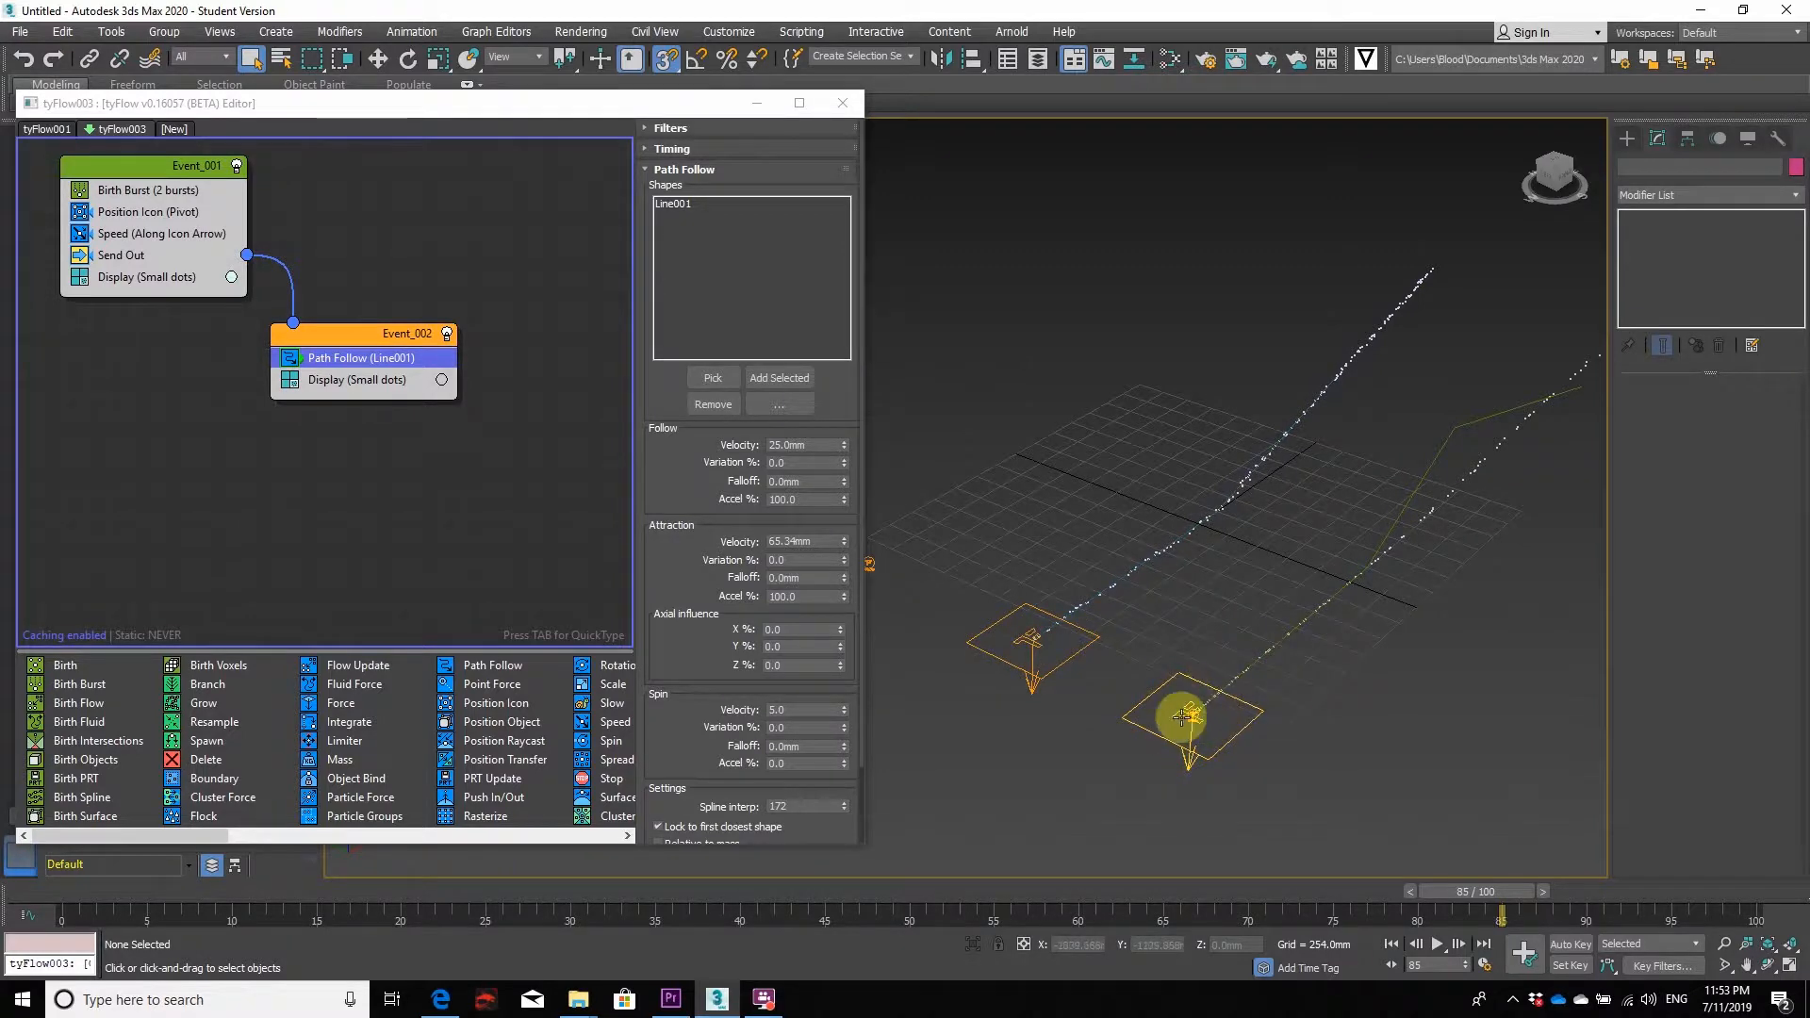
mouse_move(1471, 477)
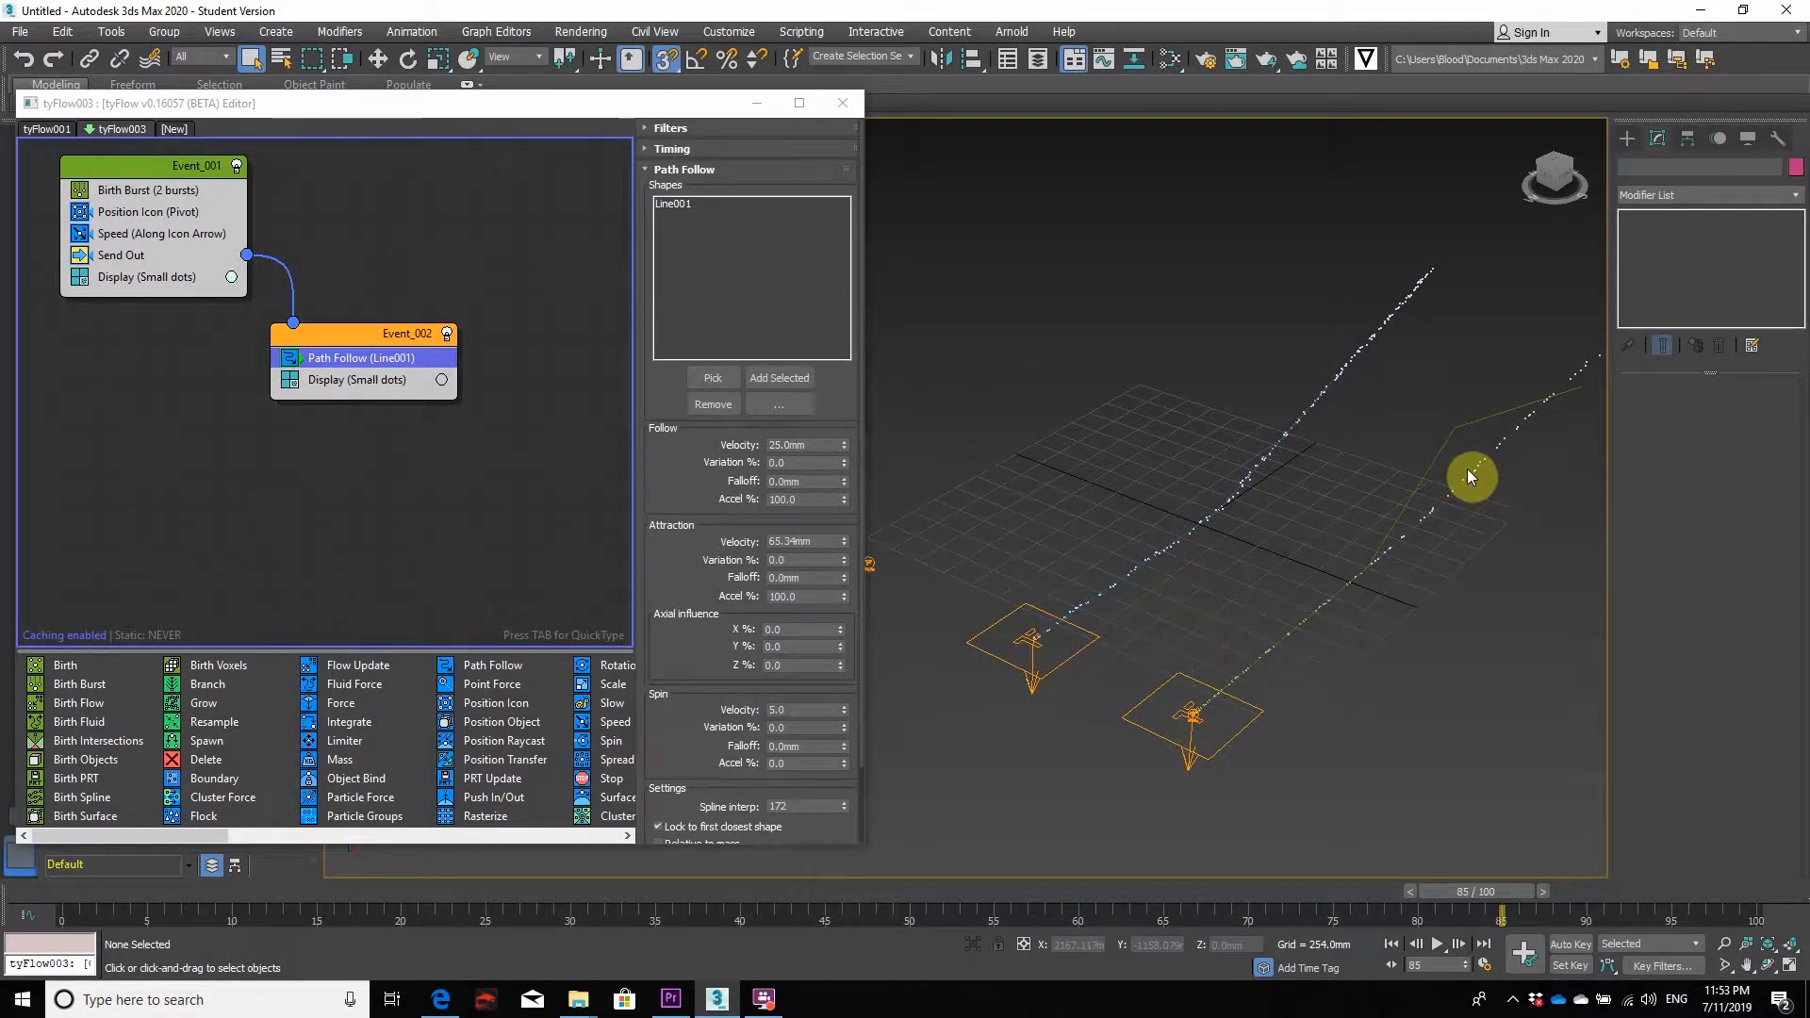
mouse_move(1269, 615)
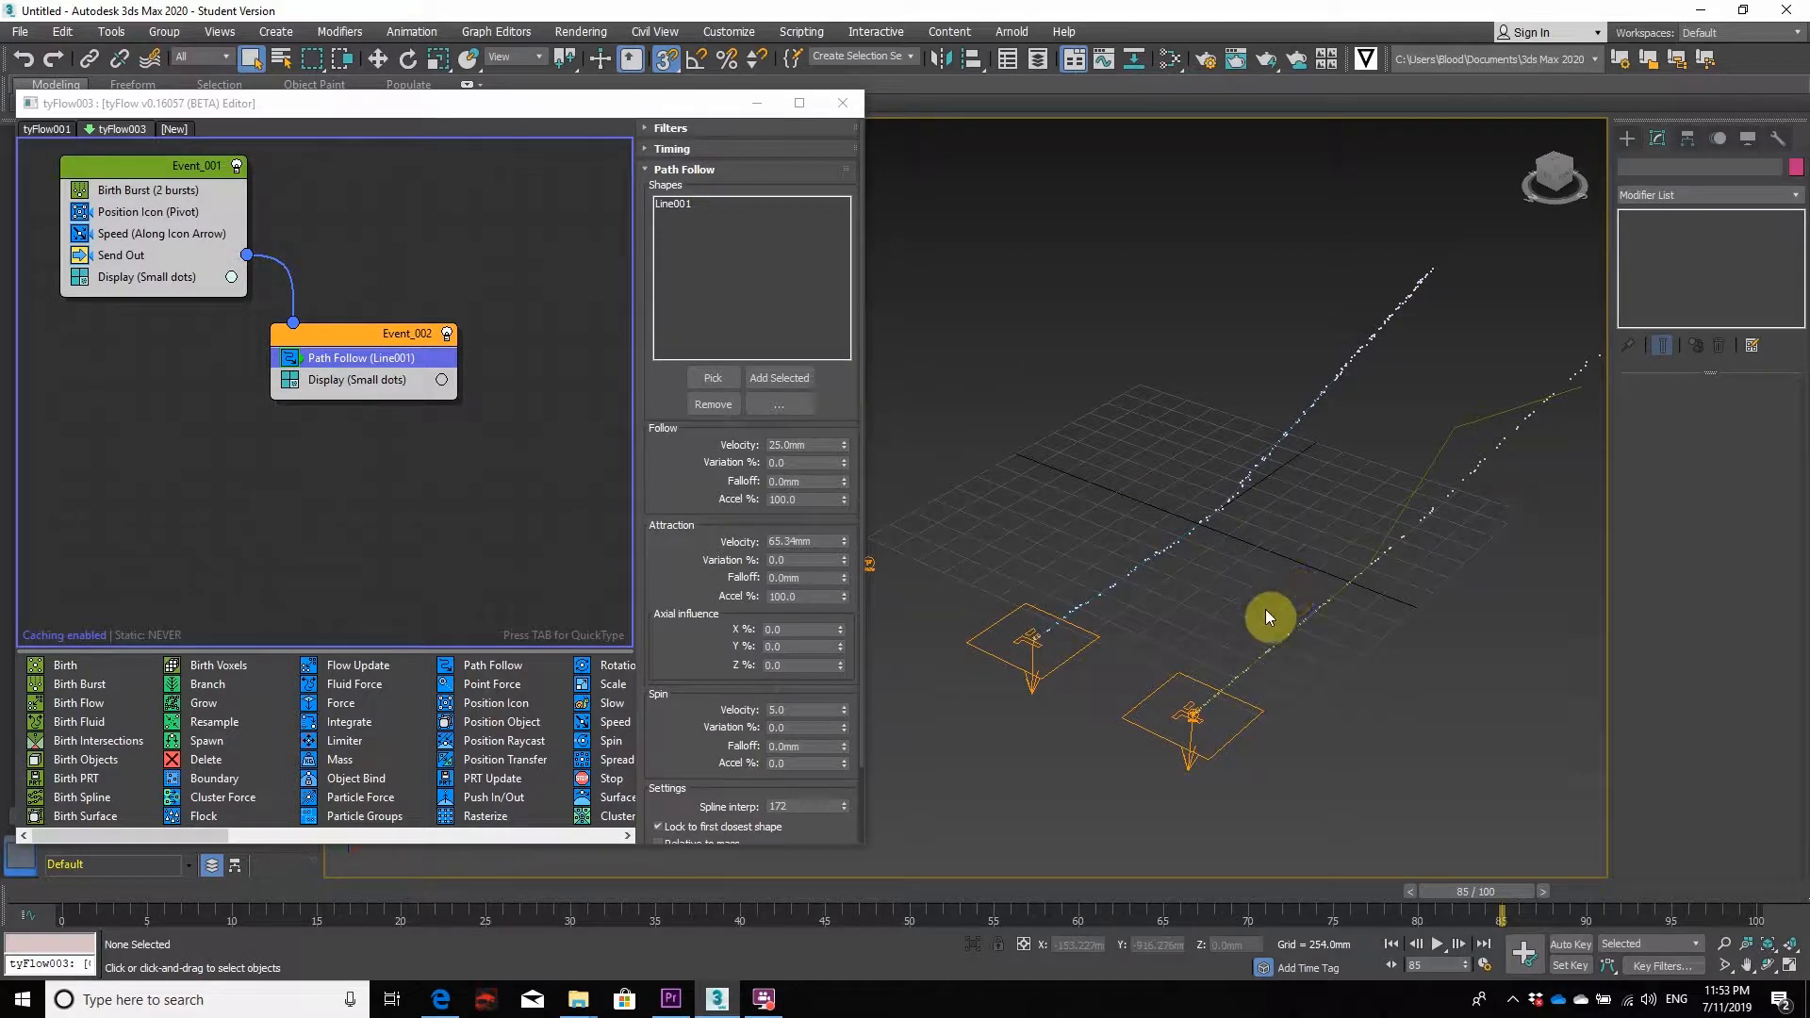
mouse_move(1475, 218)
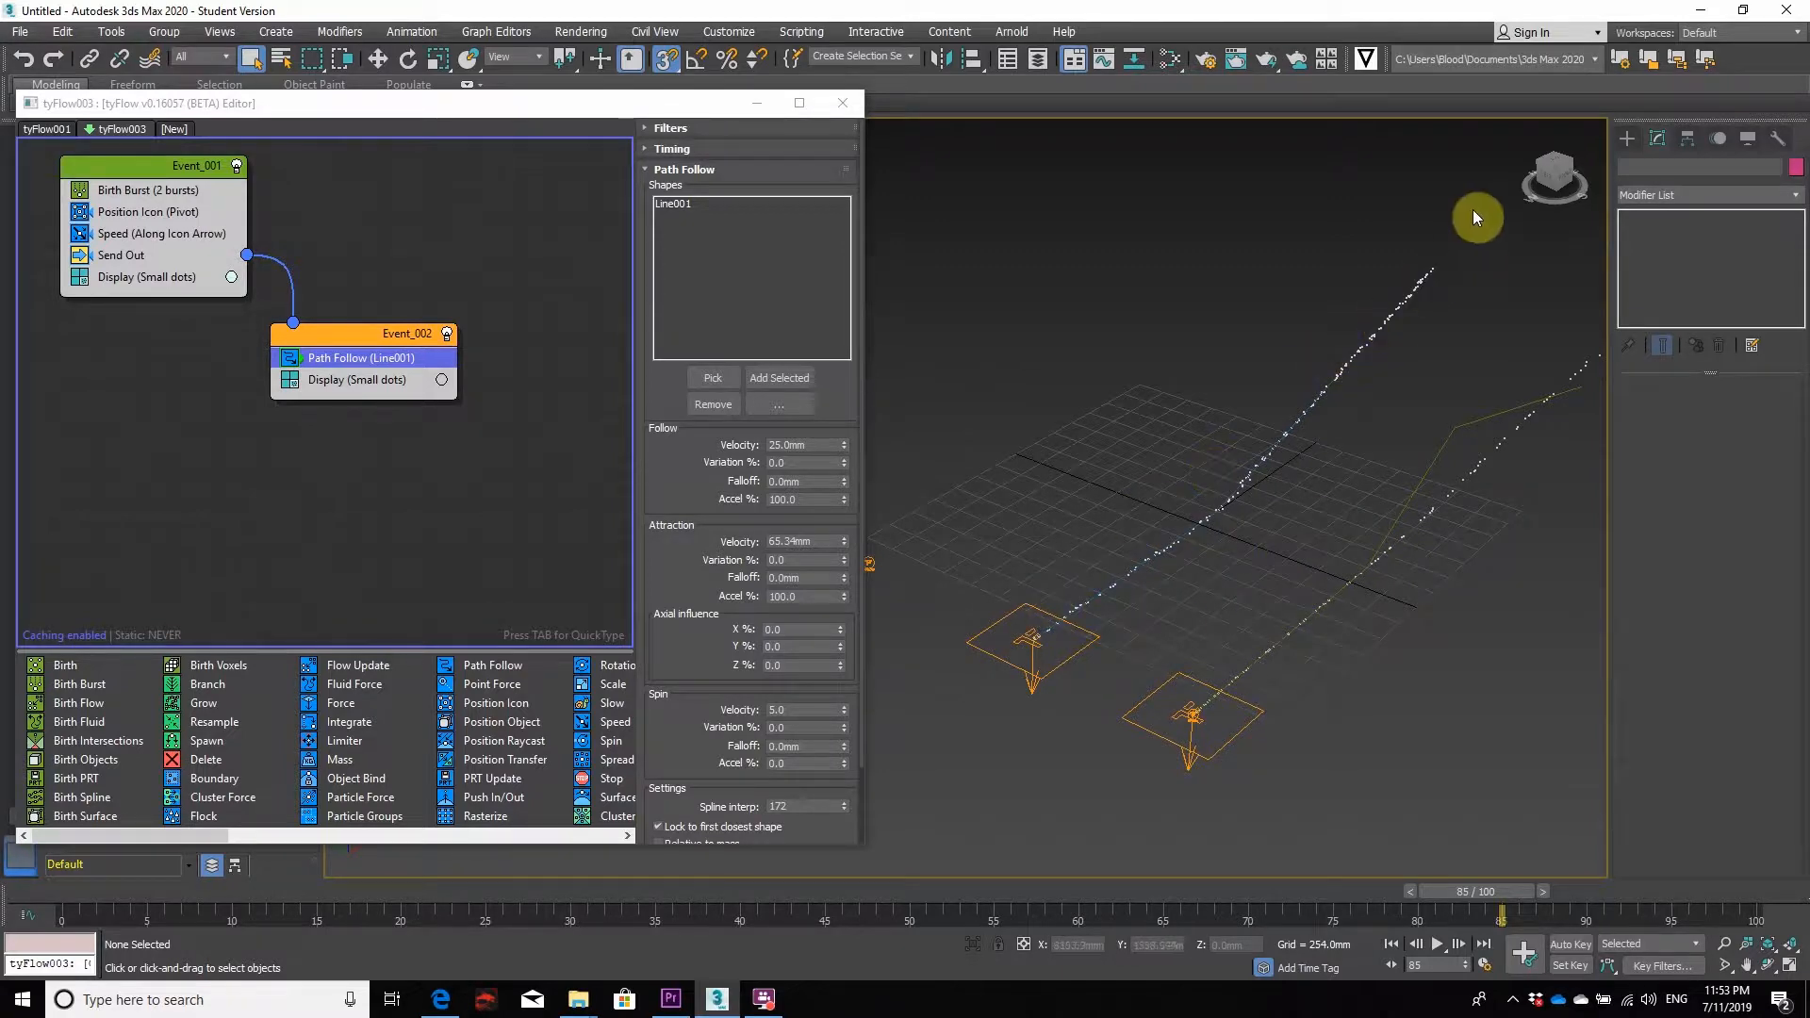
mouse_move(1359, 606)
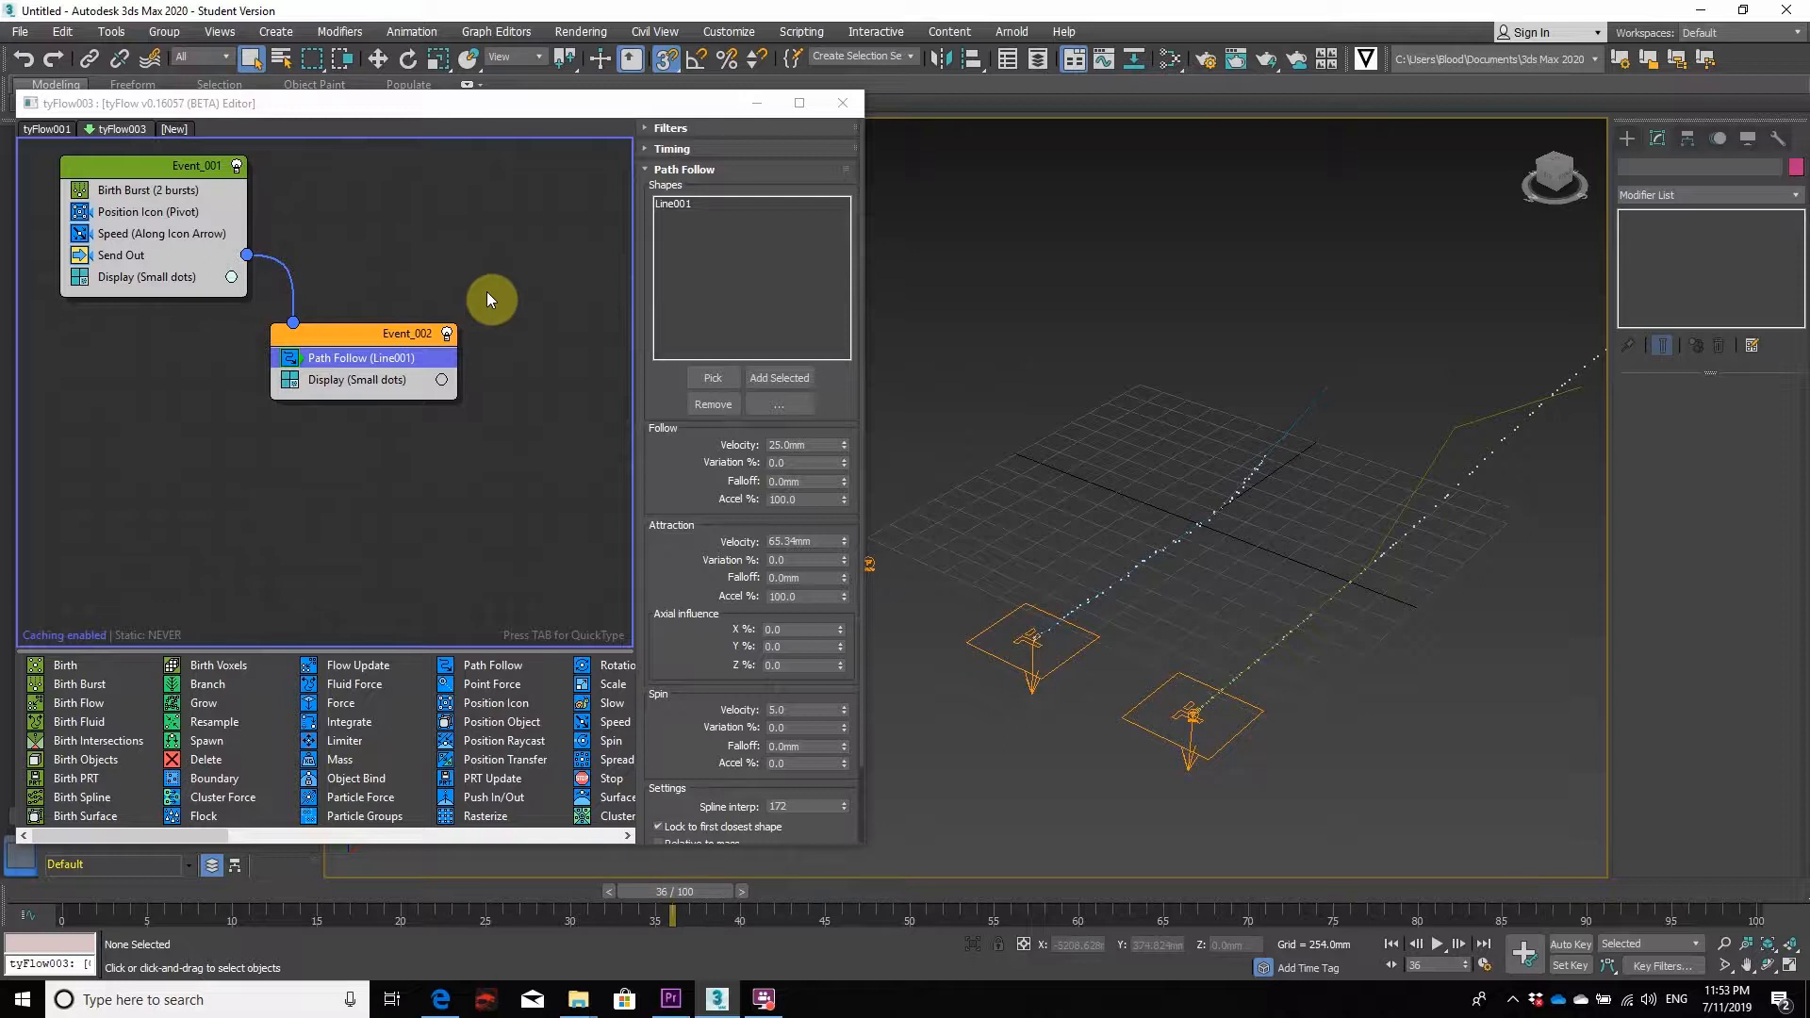
mouse_move(960, 623)
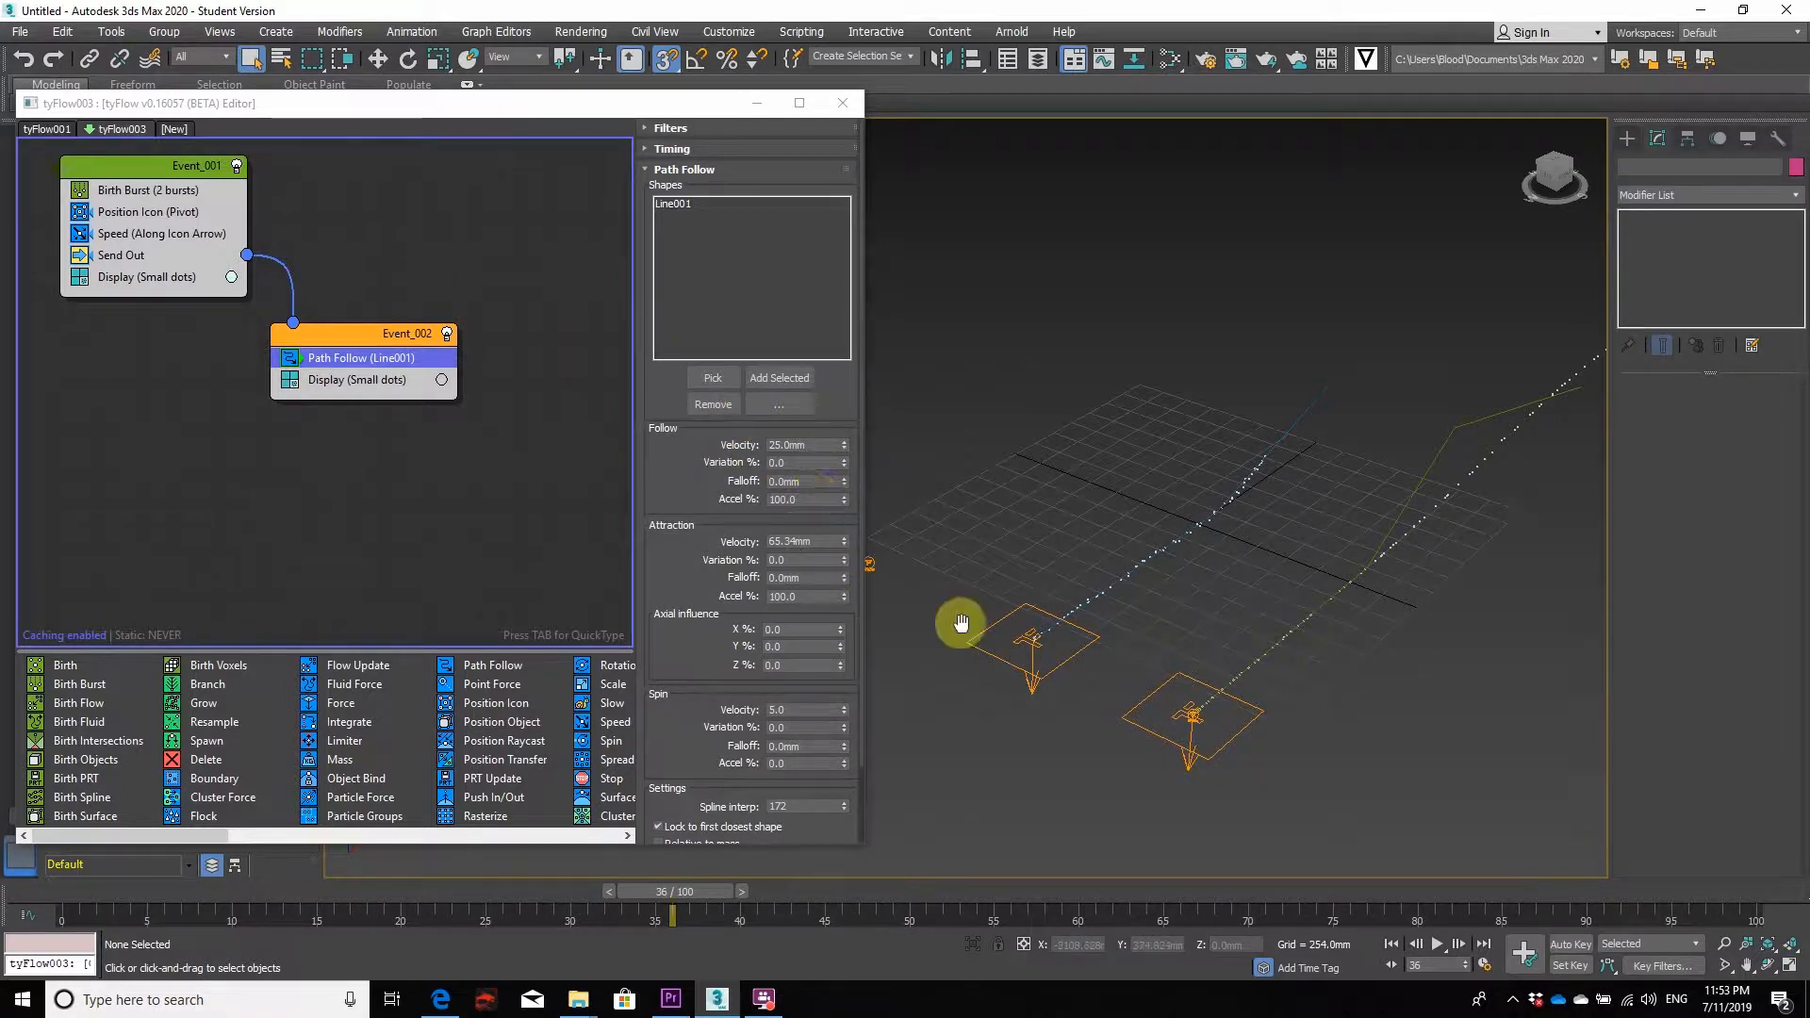
- Switch to tyFlow001 and back, then show tyFlow003's Birth Burst and Position Icon settings
click(125, 128)
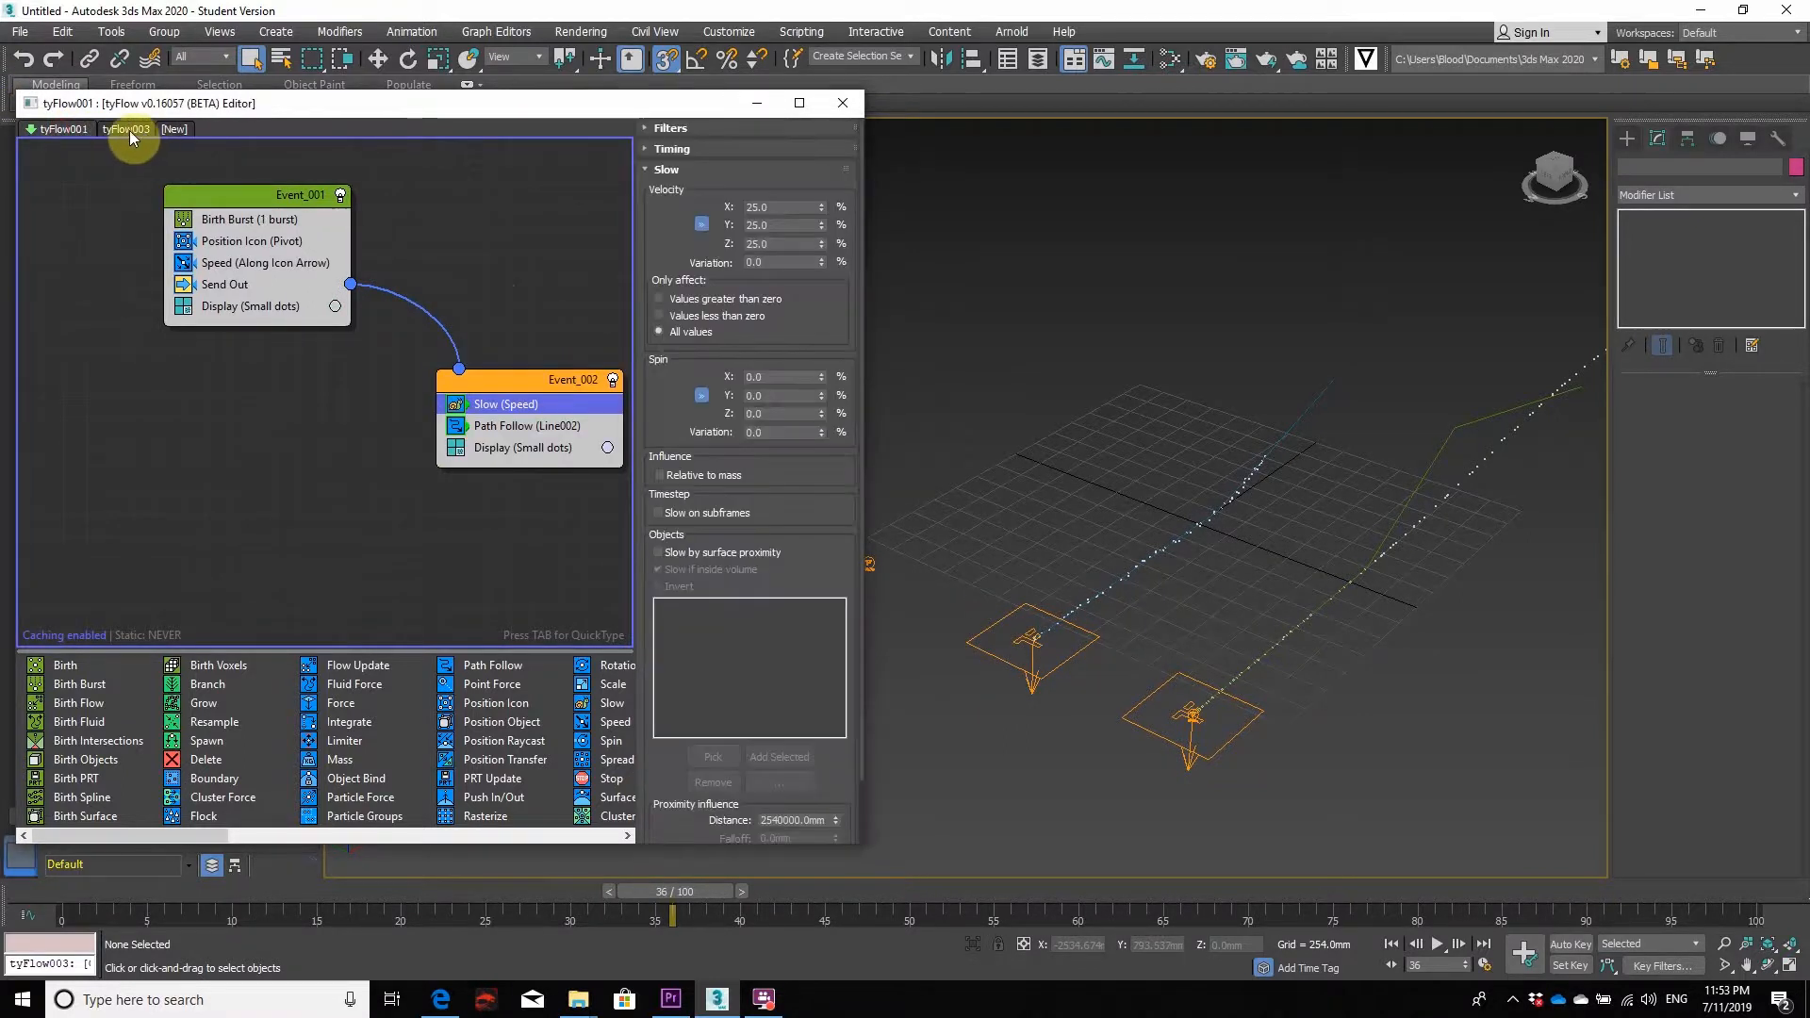
click(124, 128)
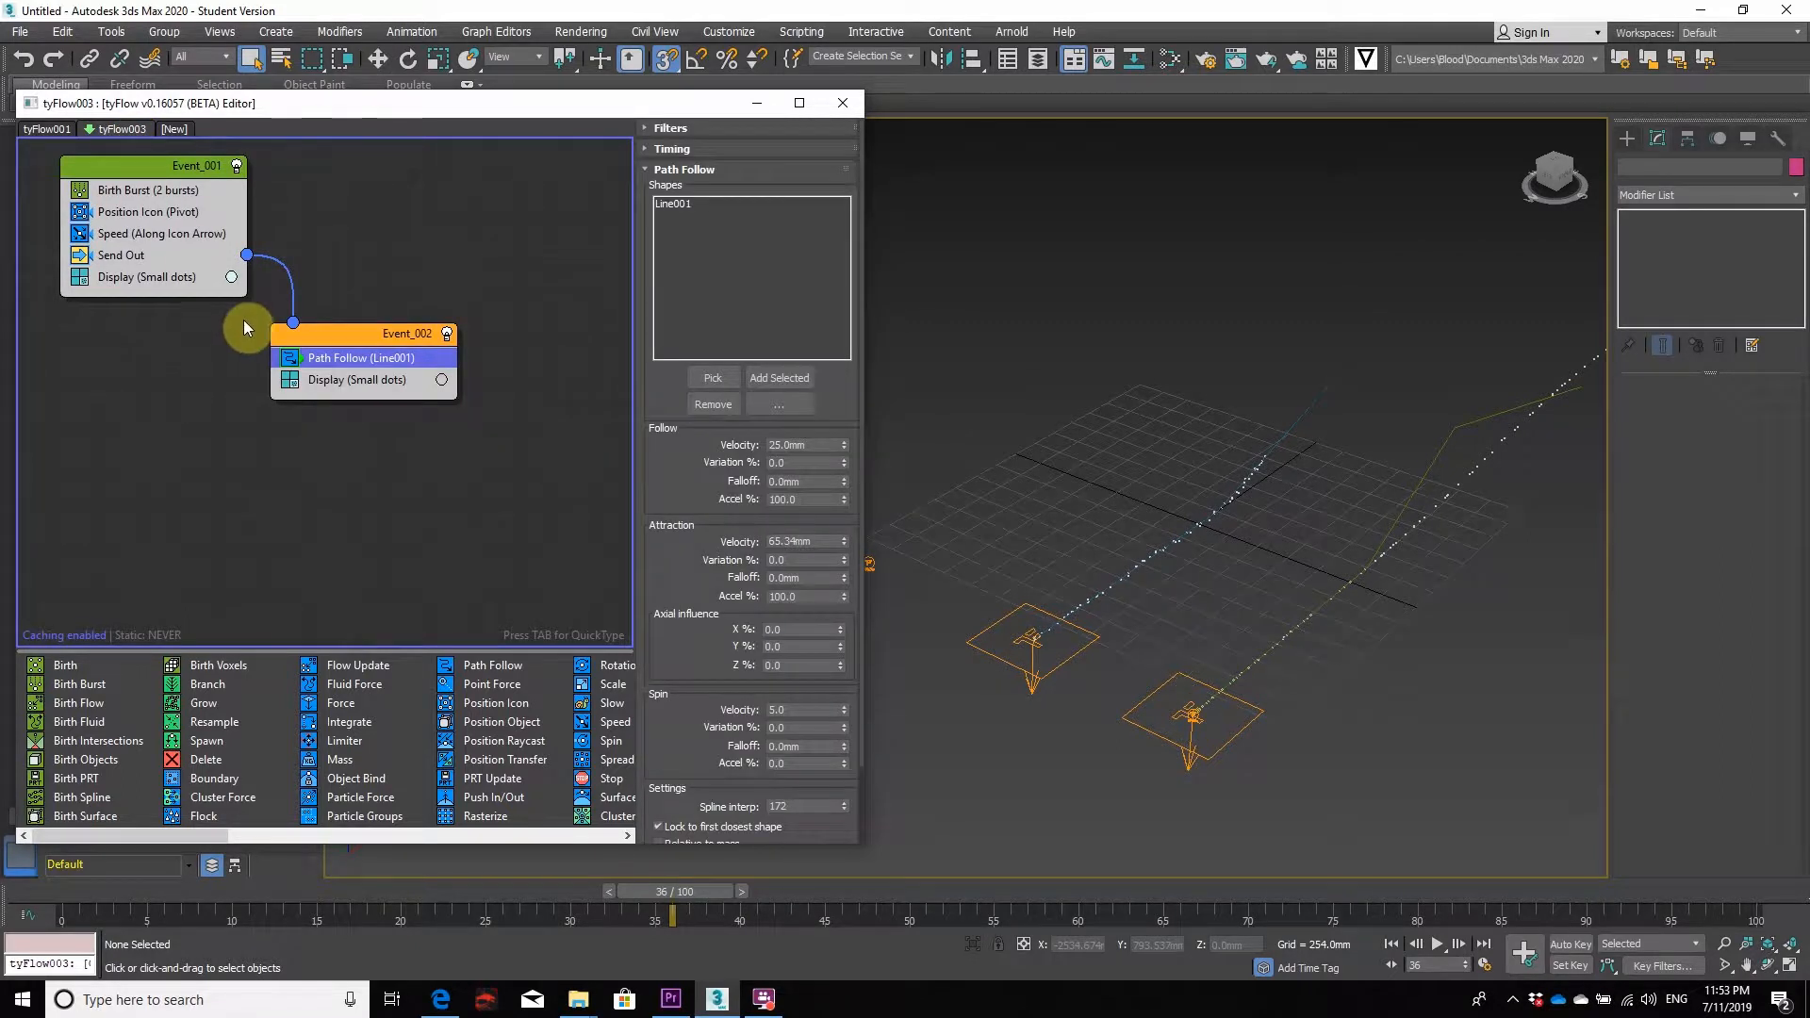
click(148, 190)
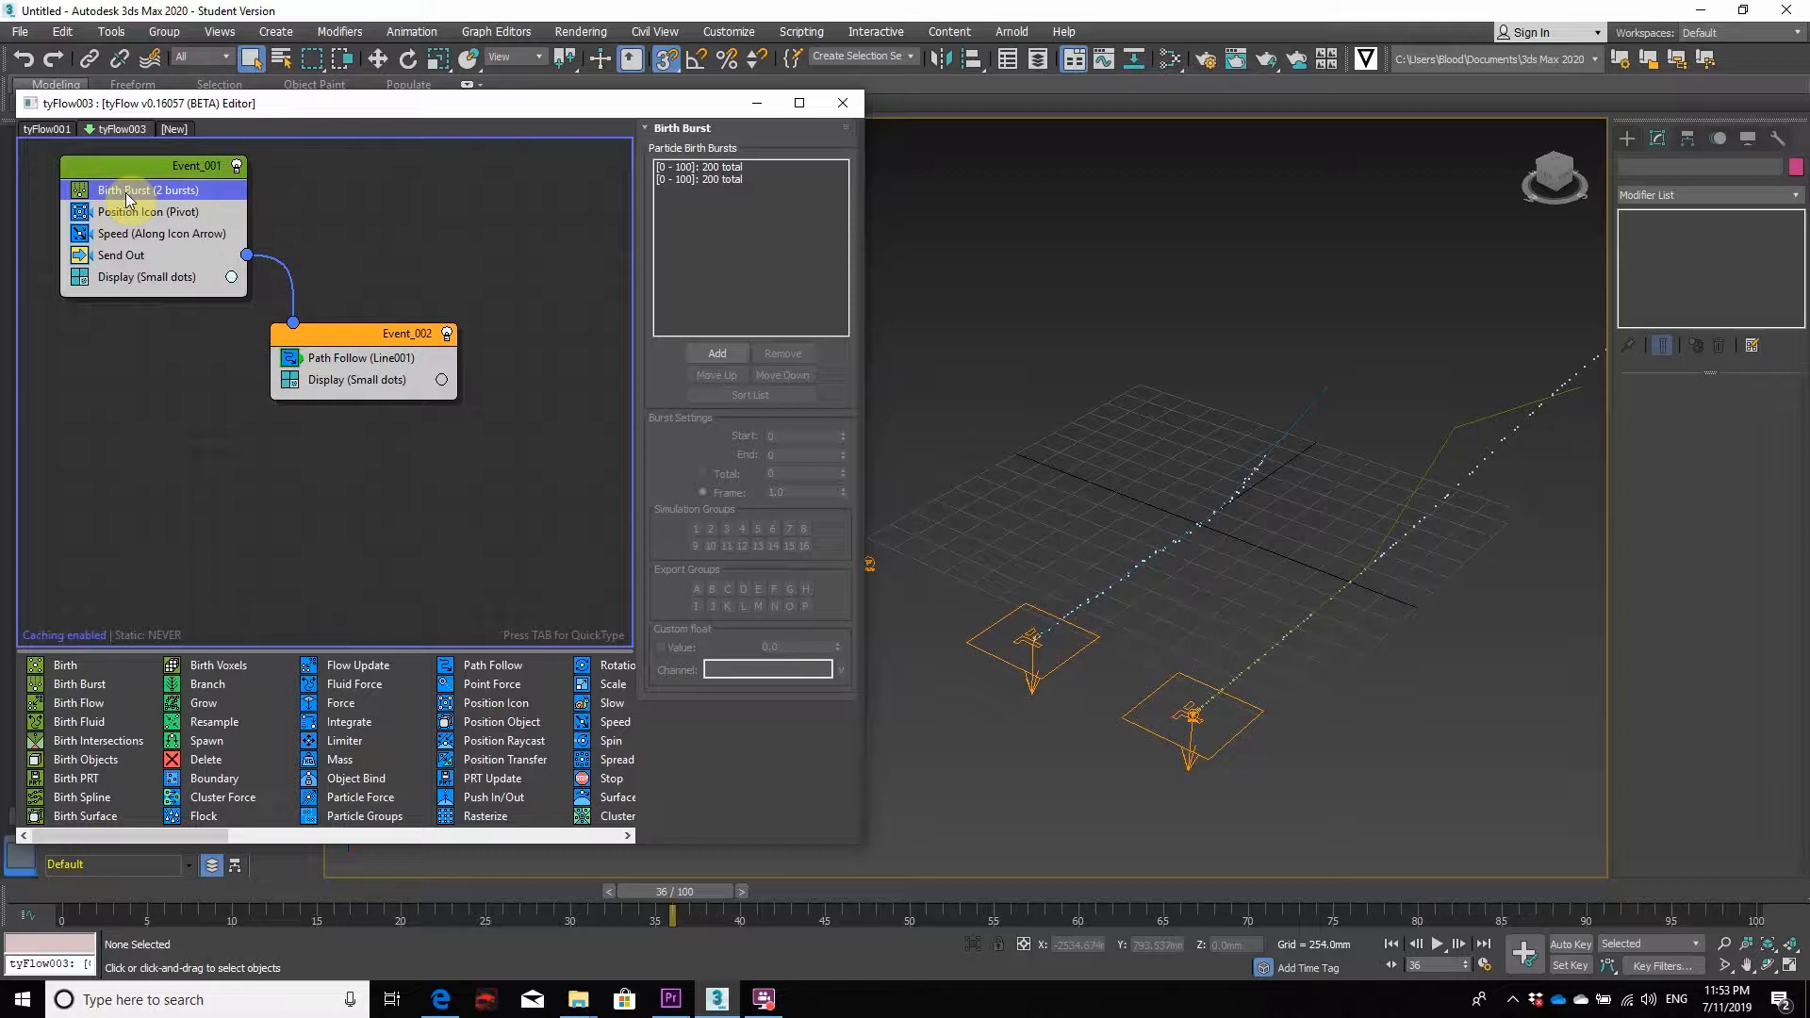
click(145, 211)
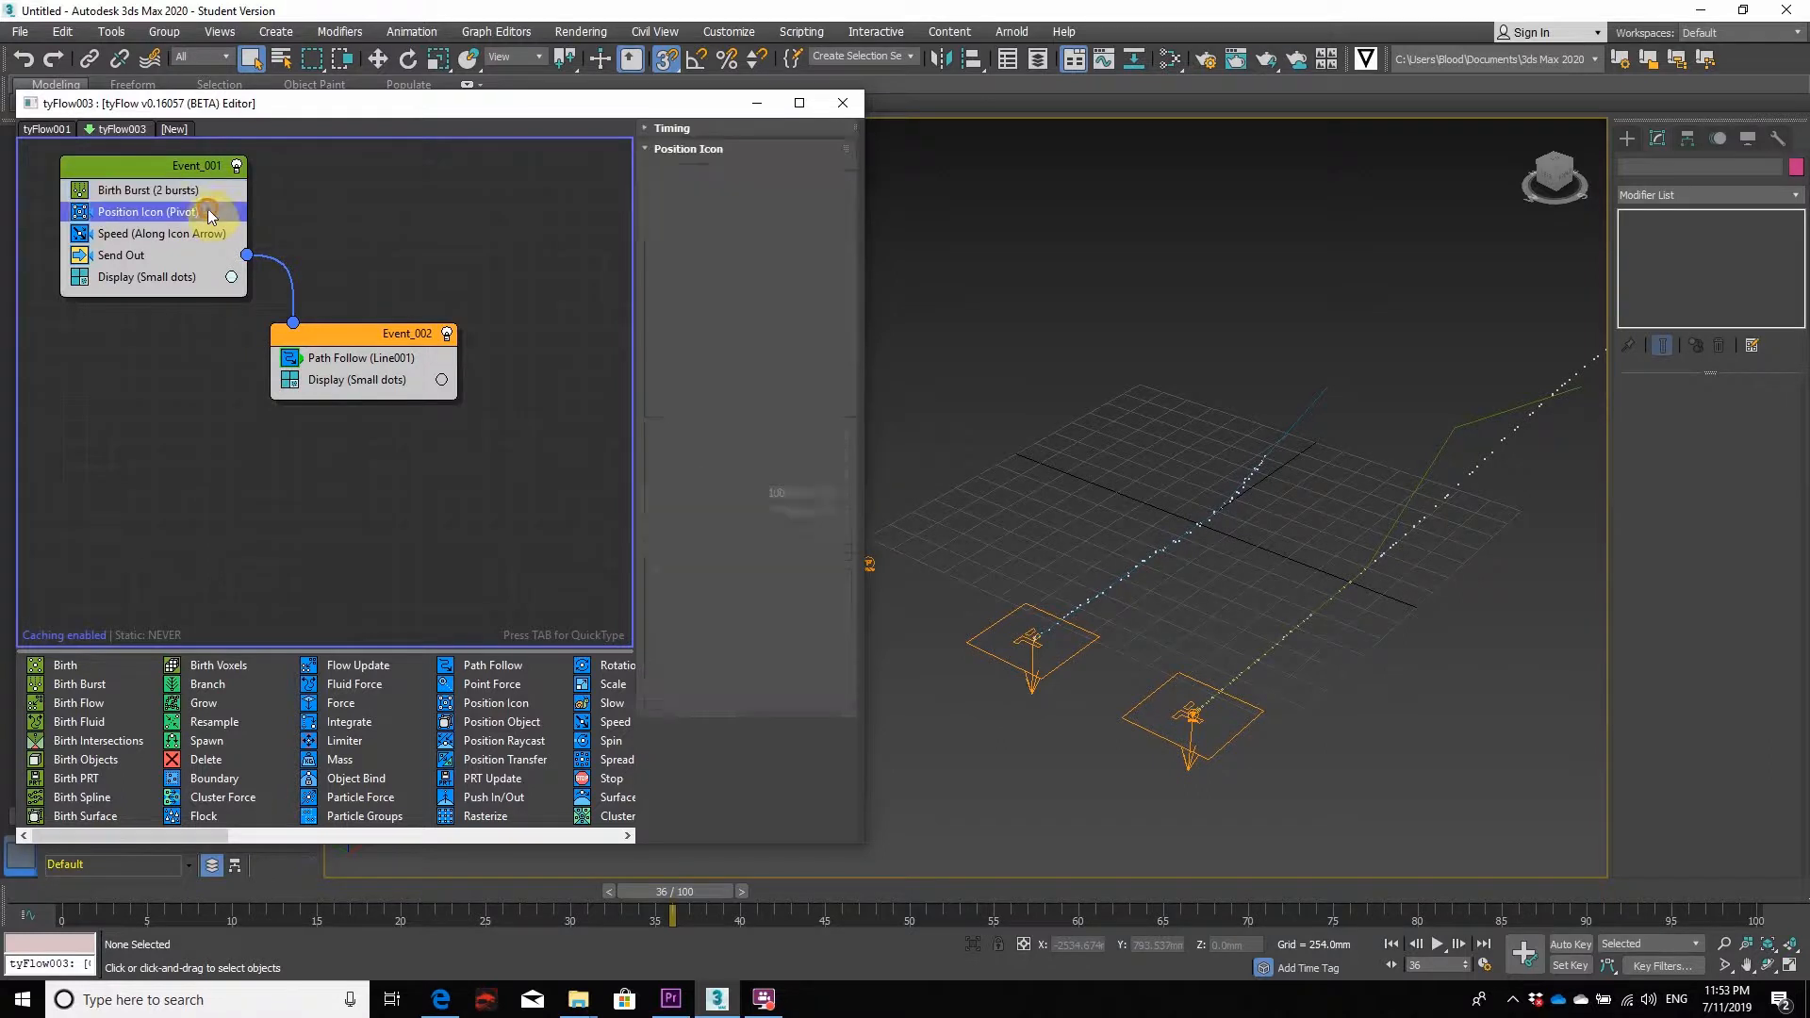
click(148, 211)
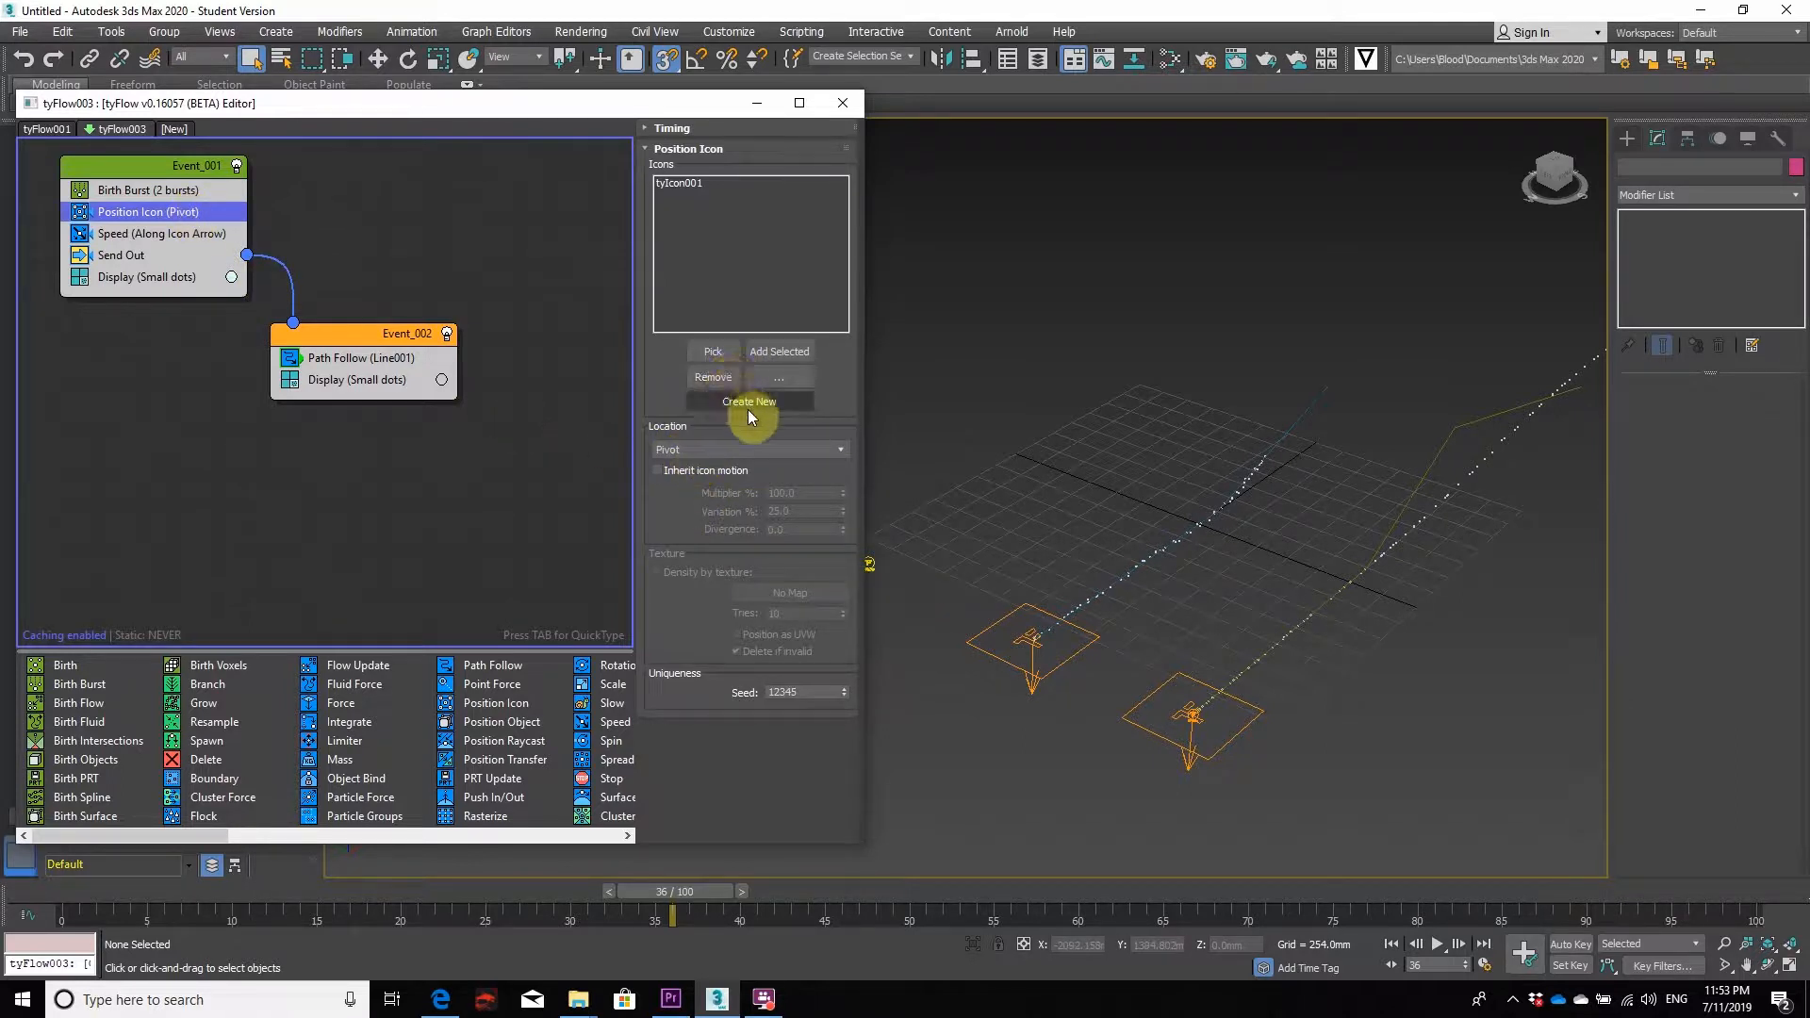
- Create a new emitter icon, undo it, reselect Position Icon, and rewind to an early frame
click(748, 401)
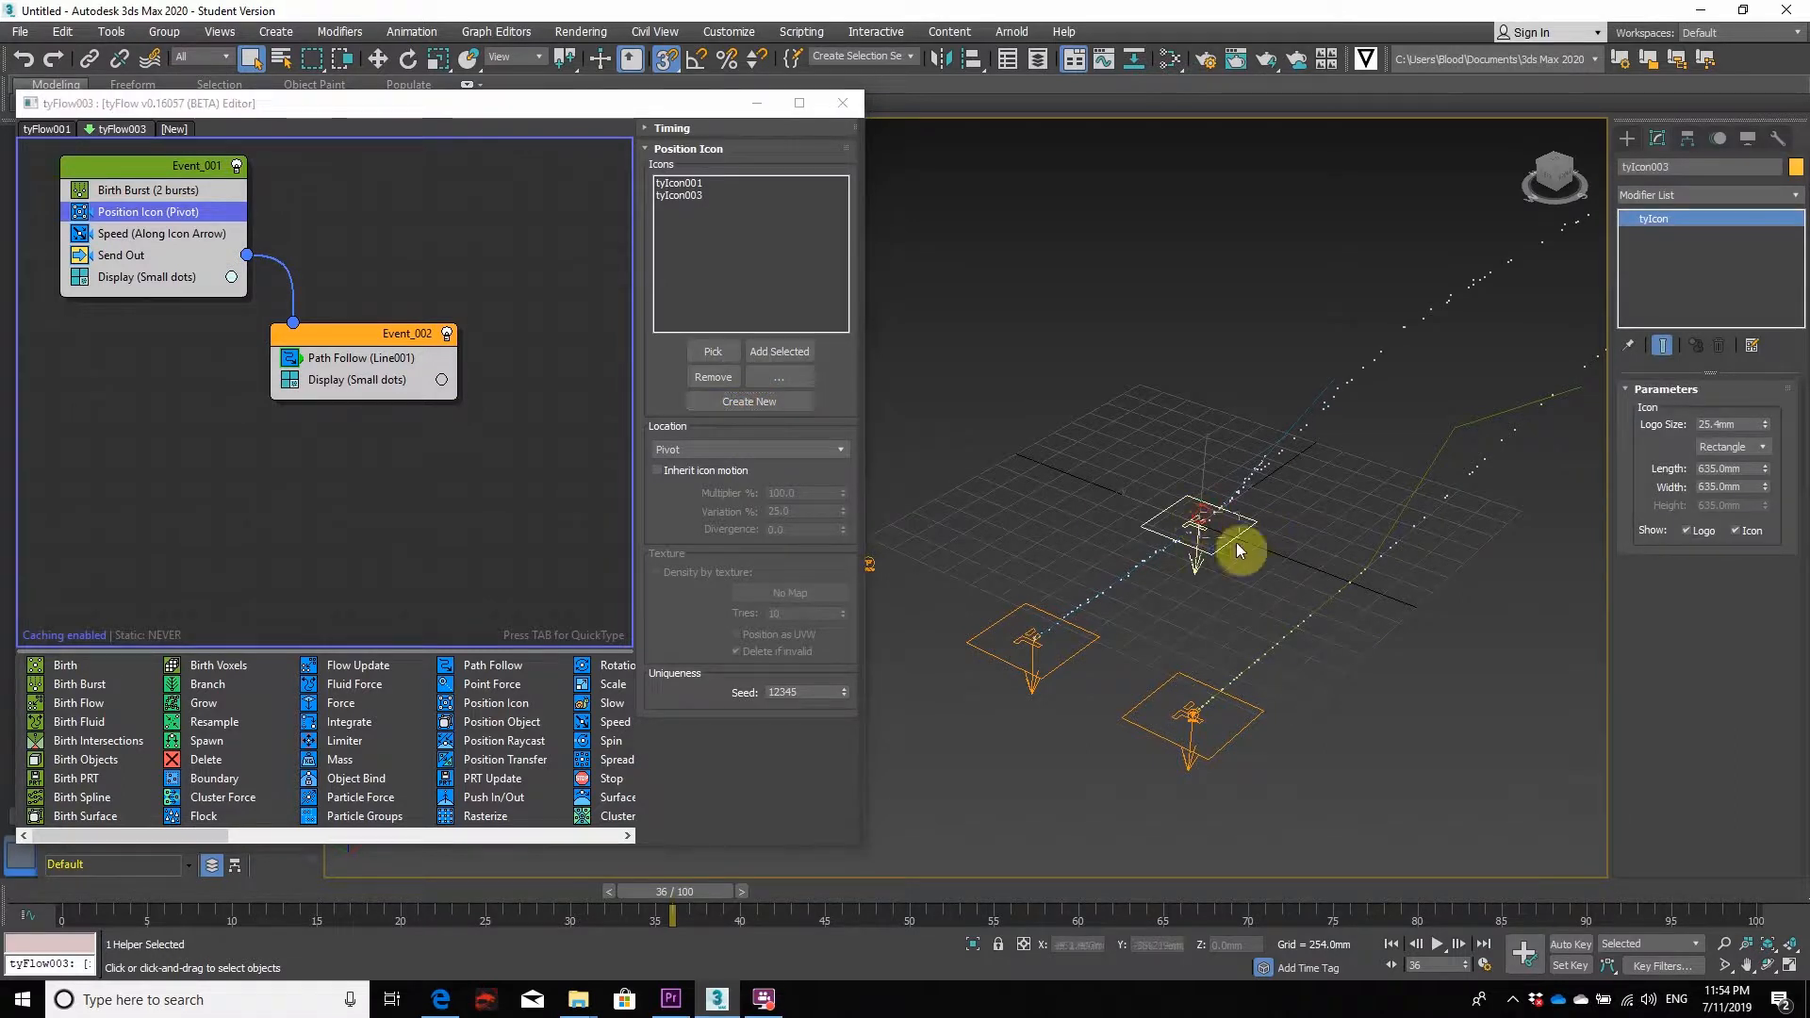
click(1194, 519)
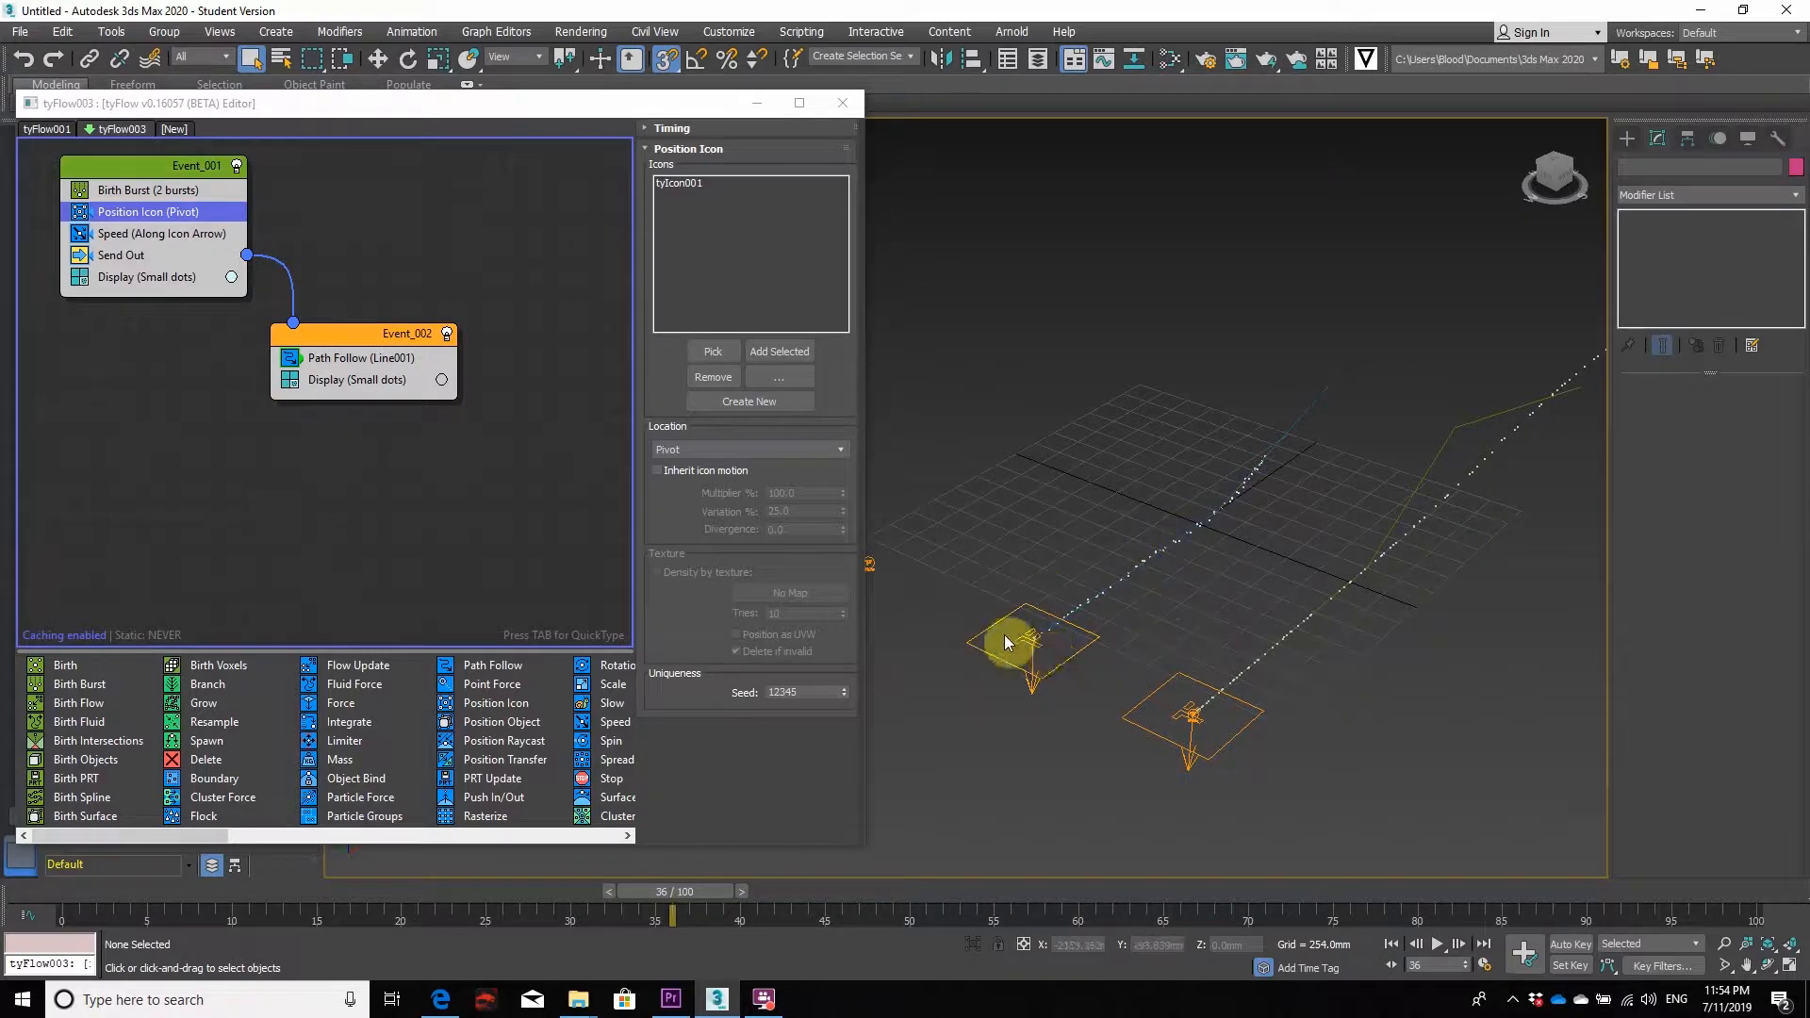
click(148, 189)
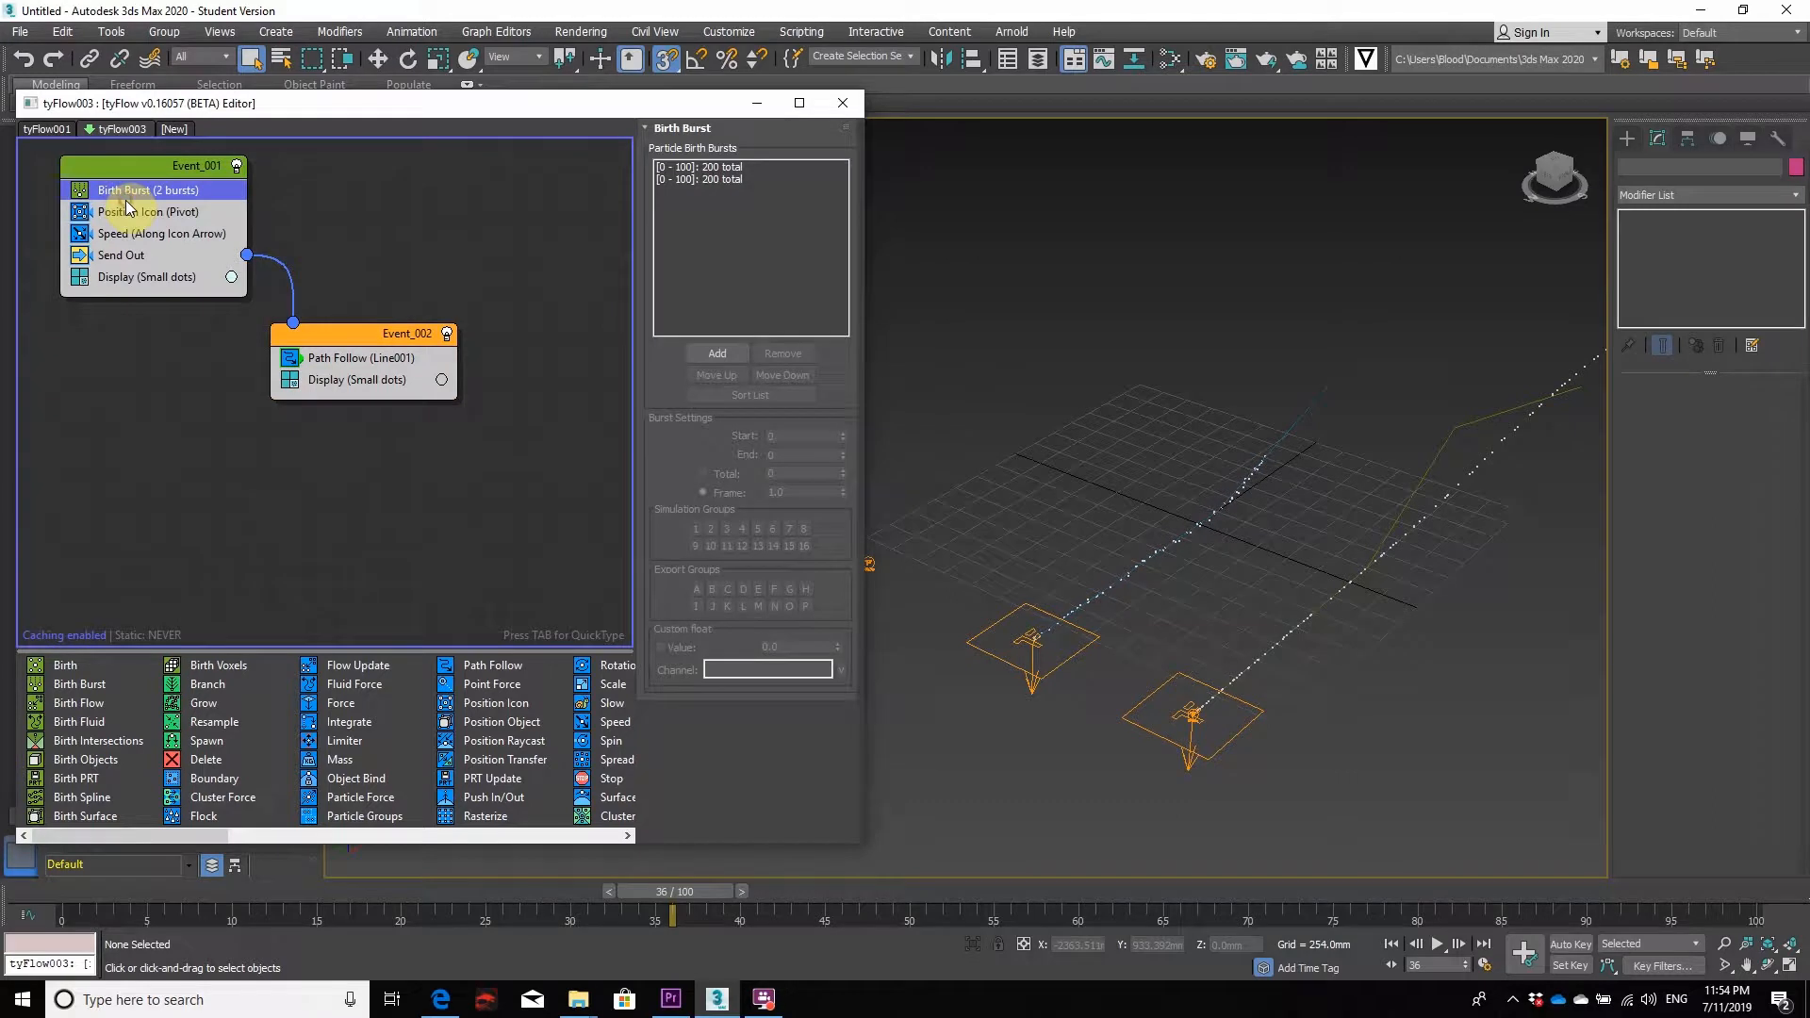
click(148, 211)
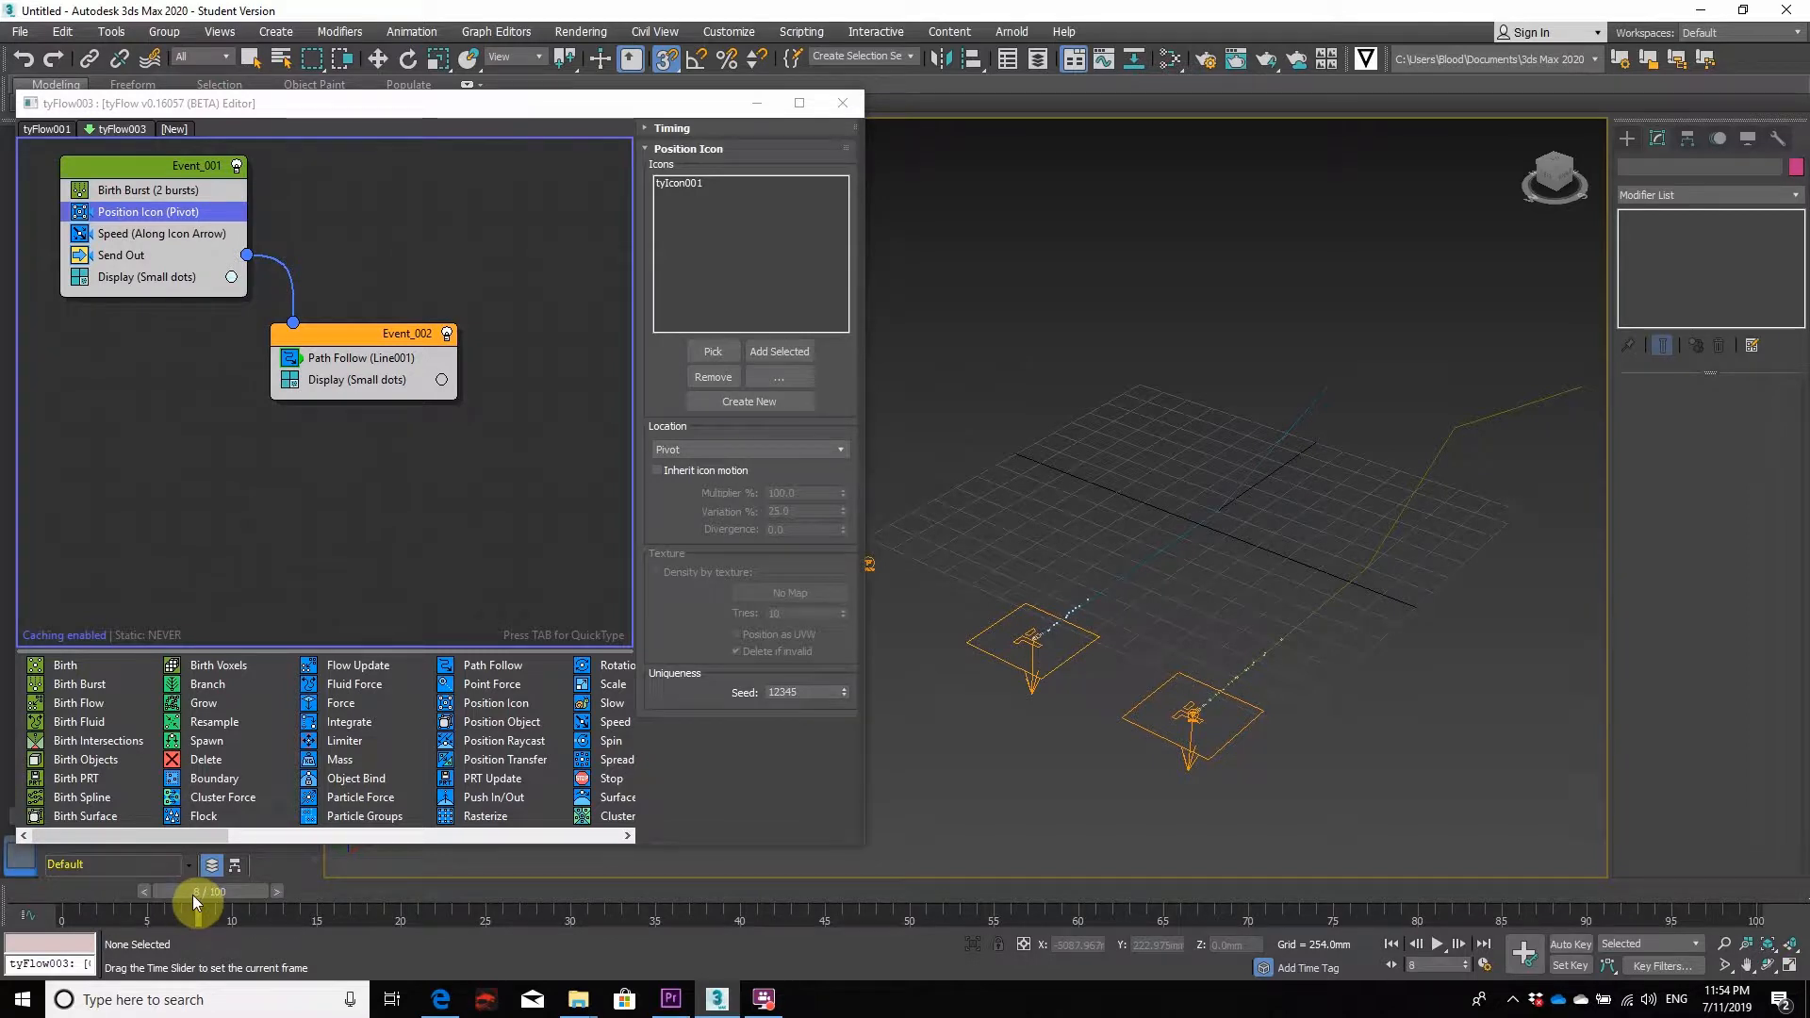
click(161, 233)
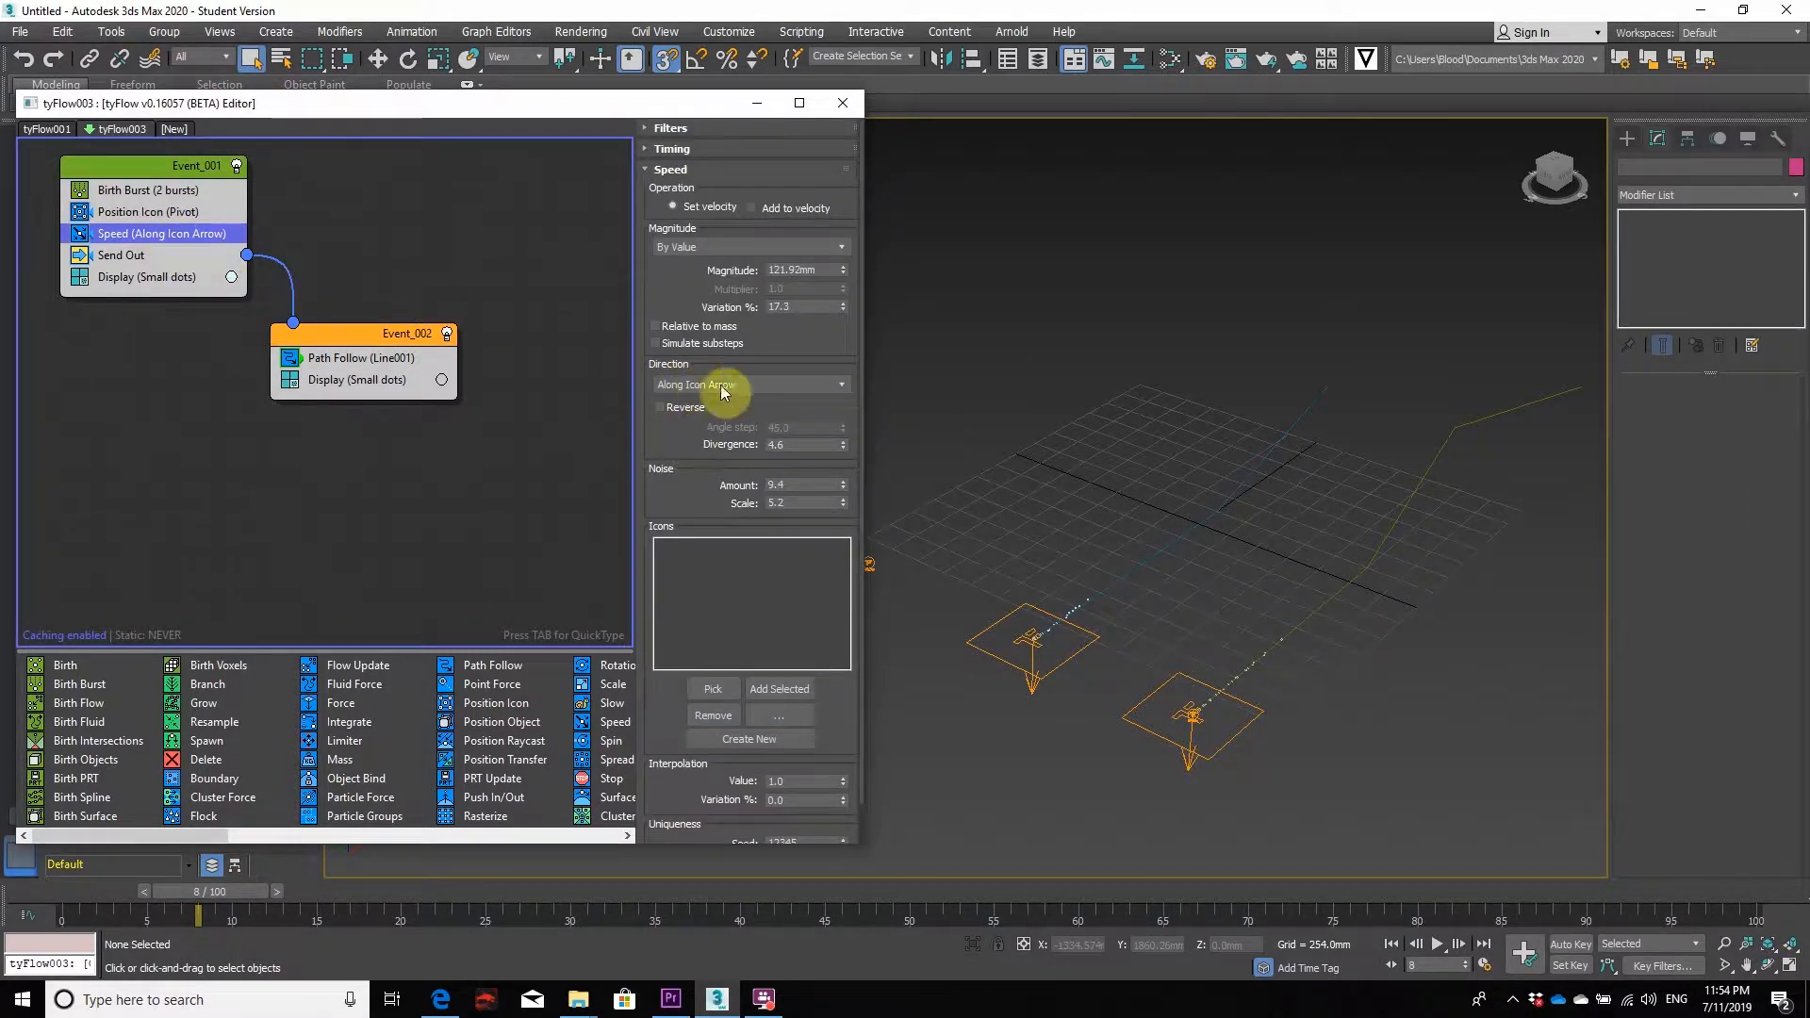
click(751, 385)
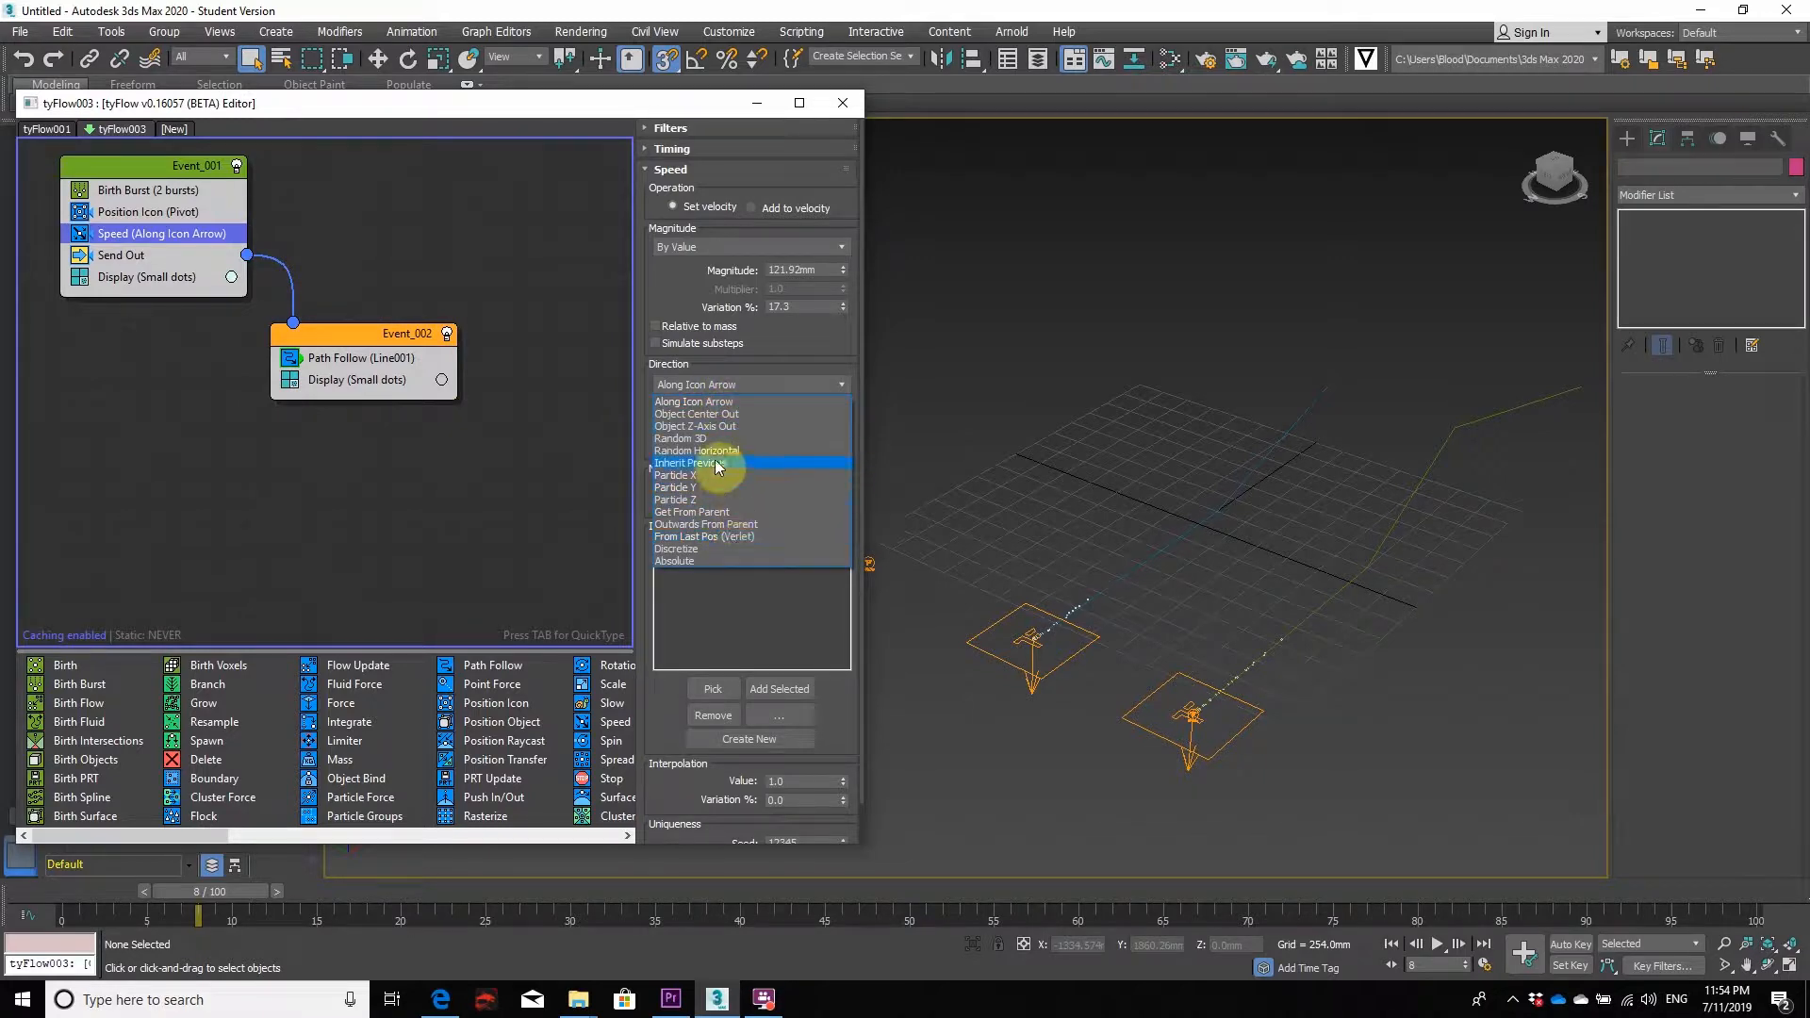
mouse_move(730, 401)
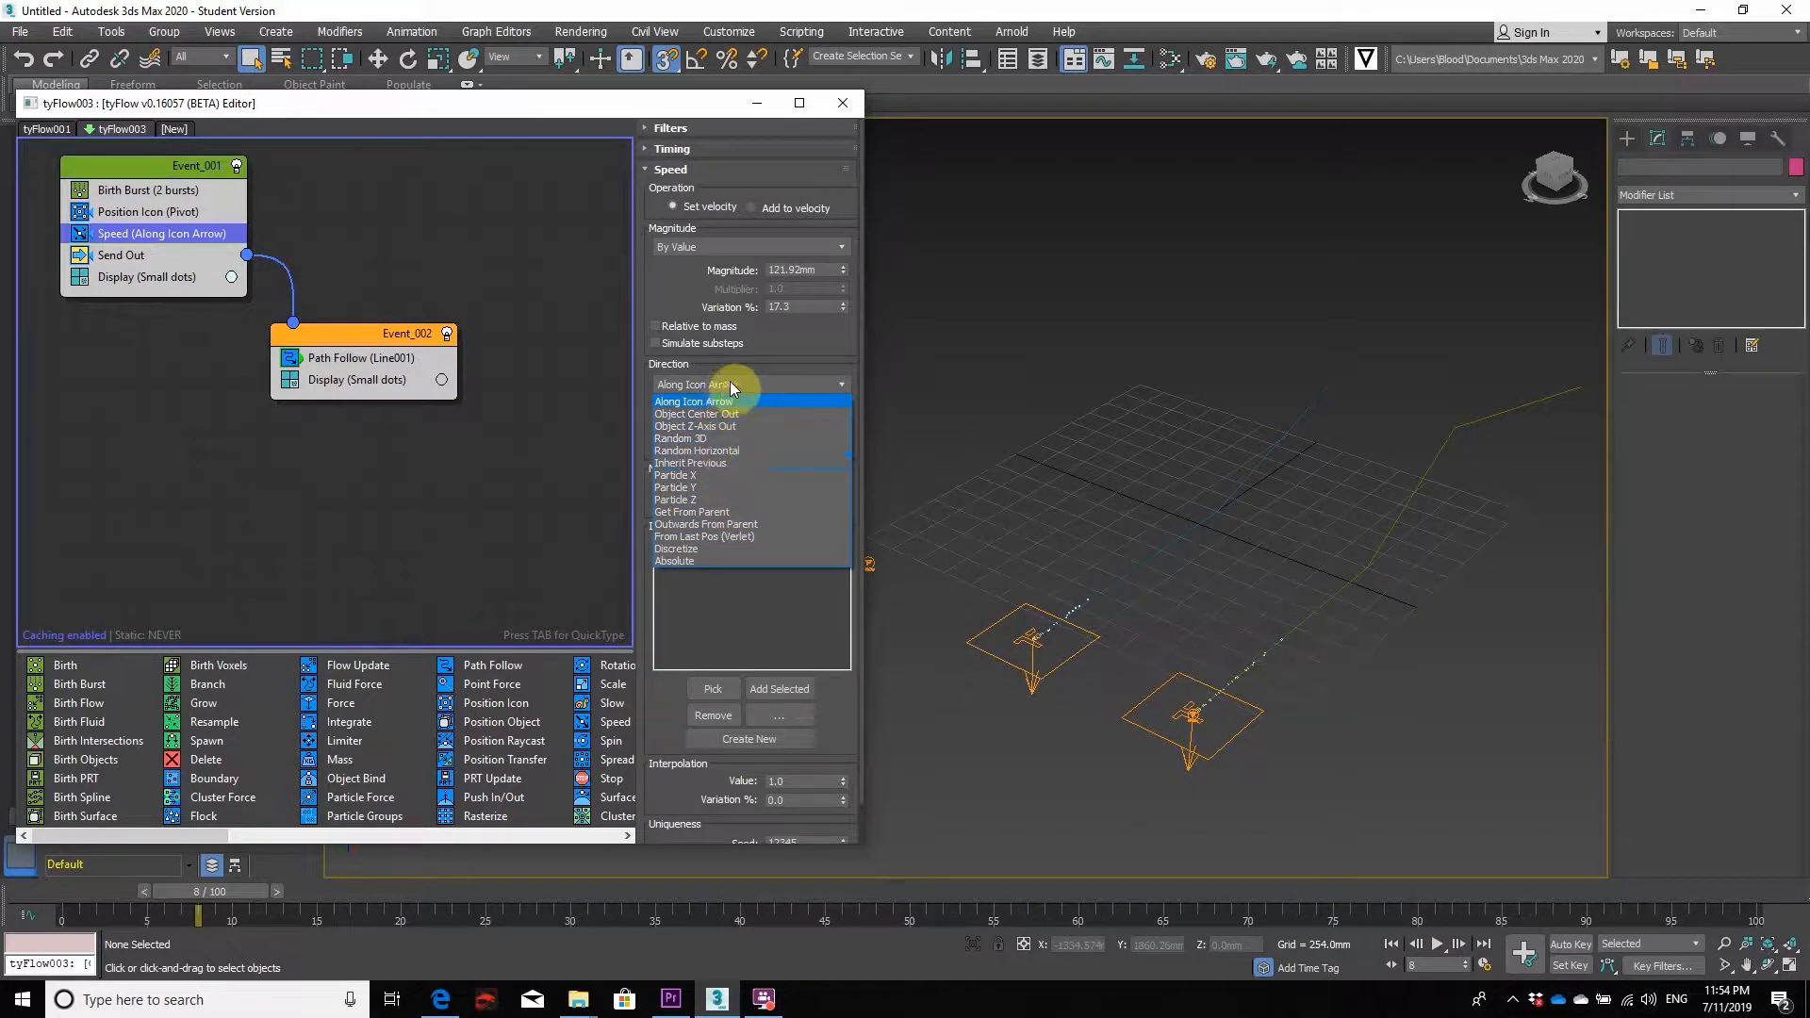
click(690, 400)
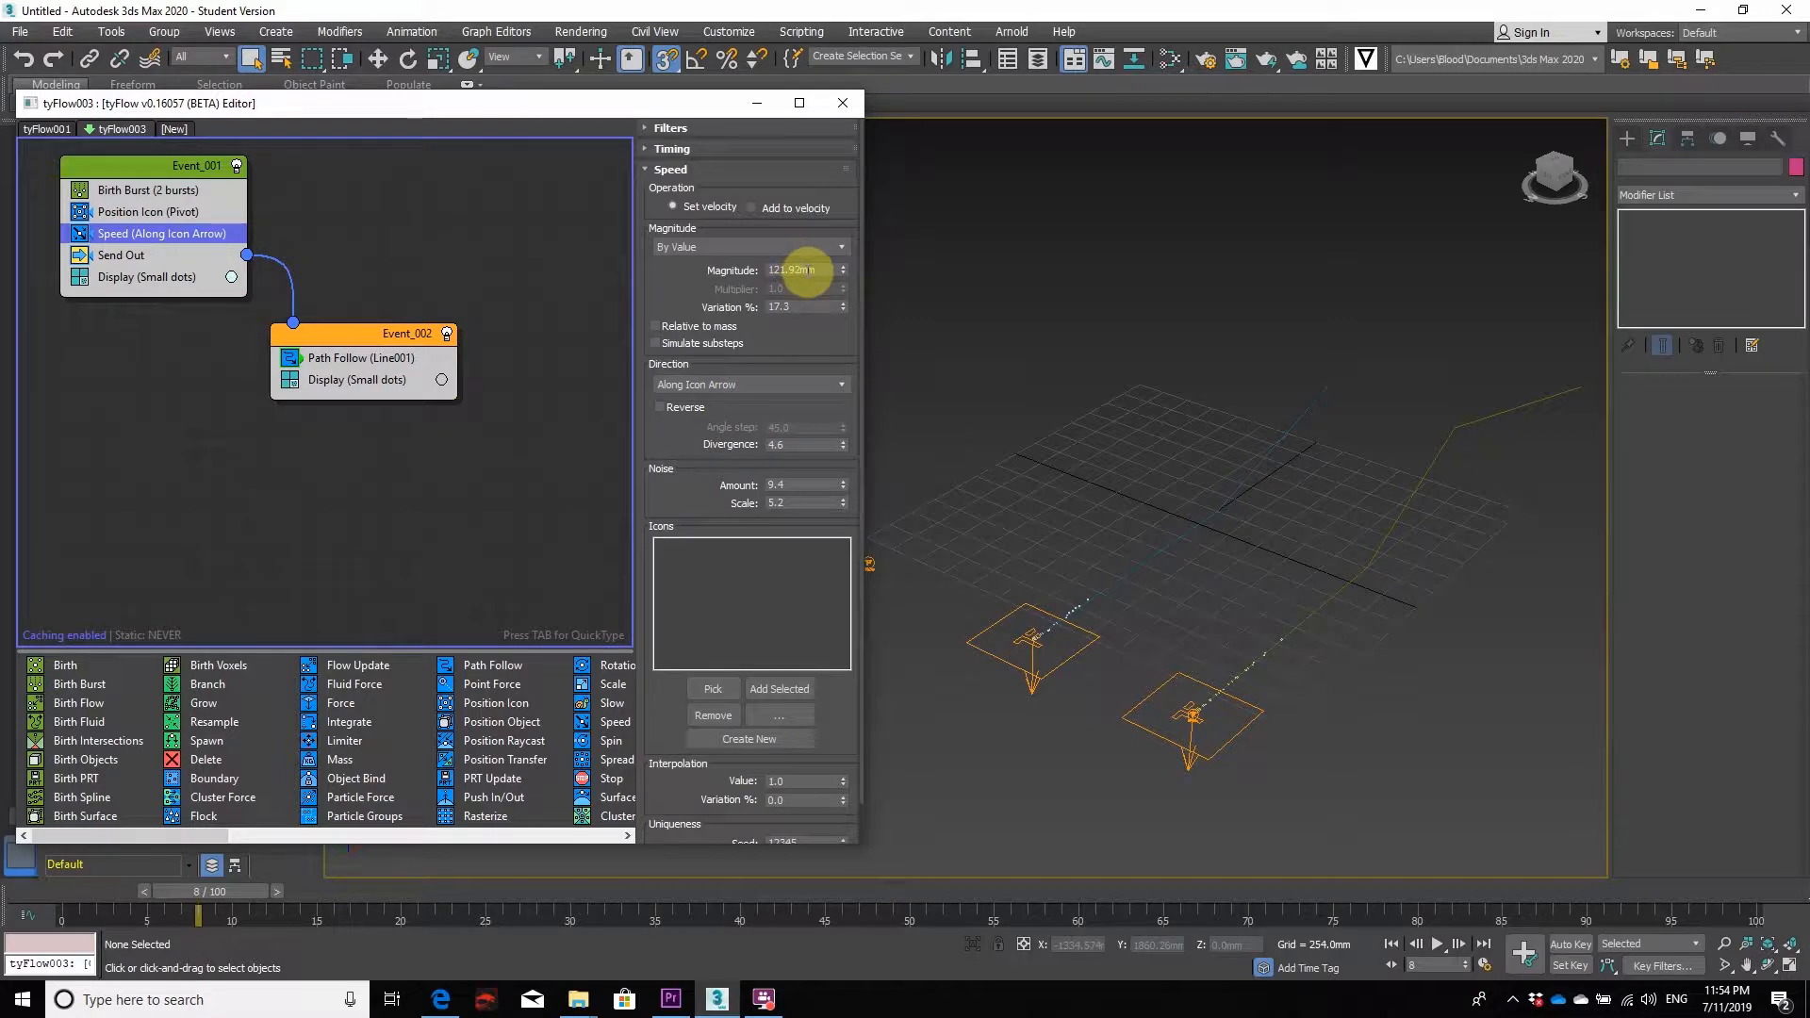
mouse_move(804, 275)
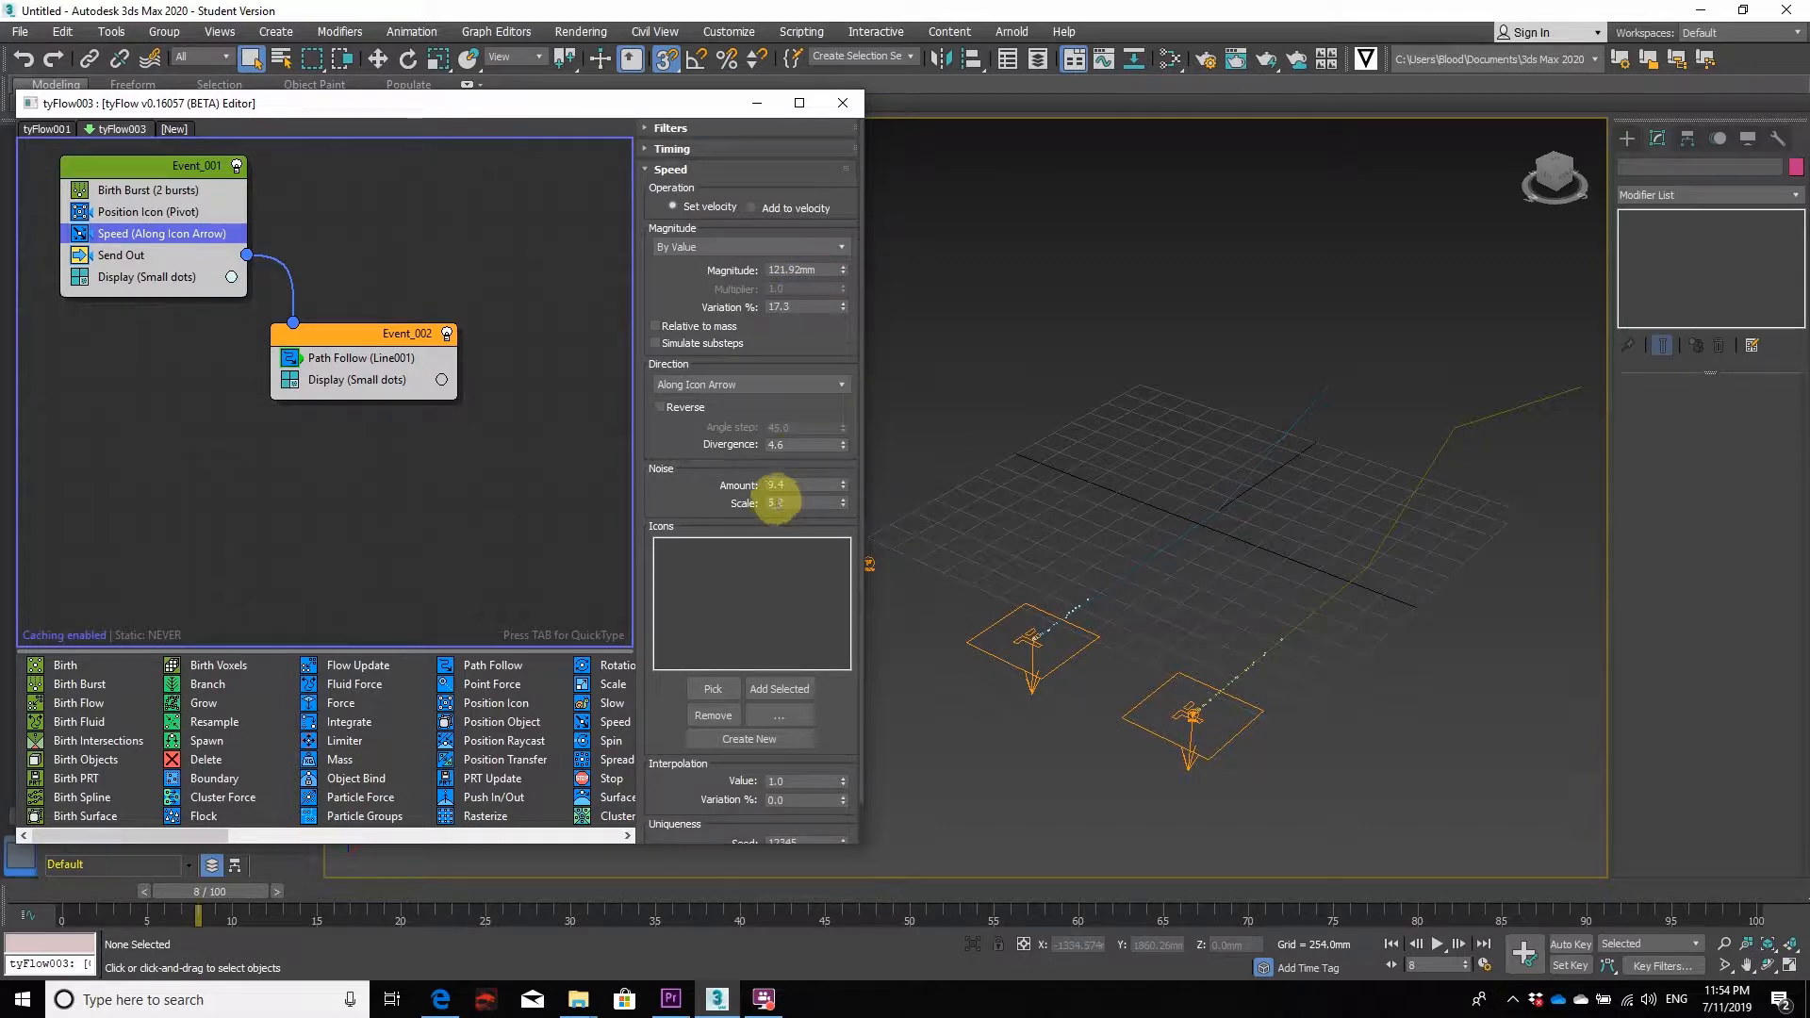
click(120, 255)
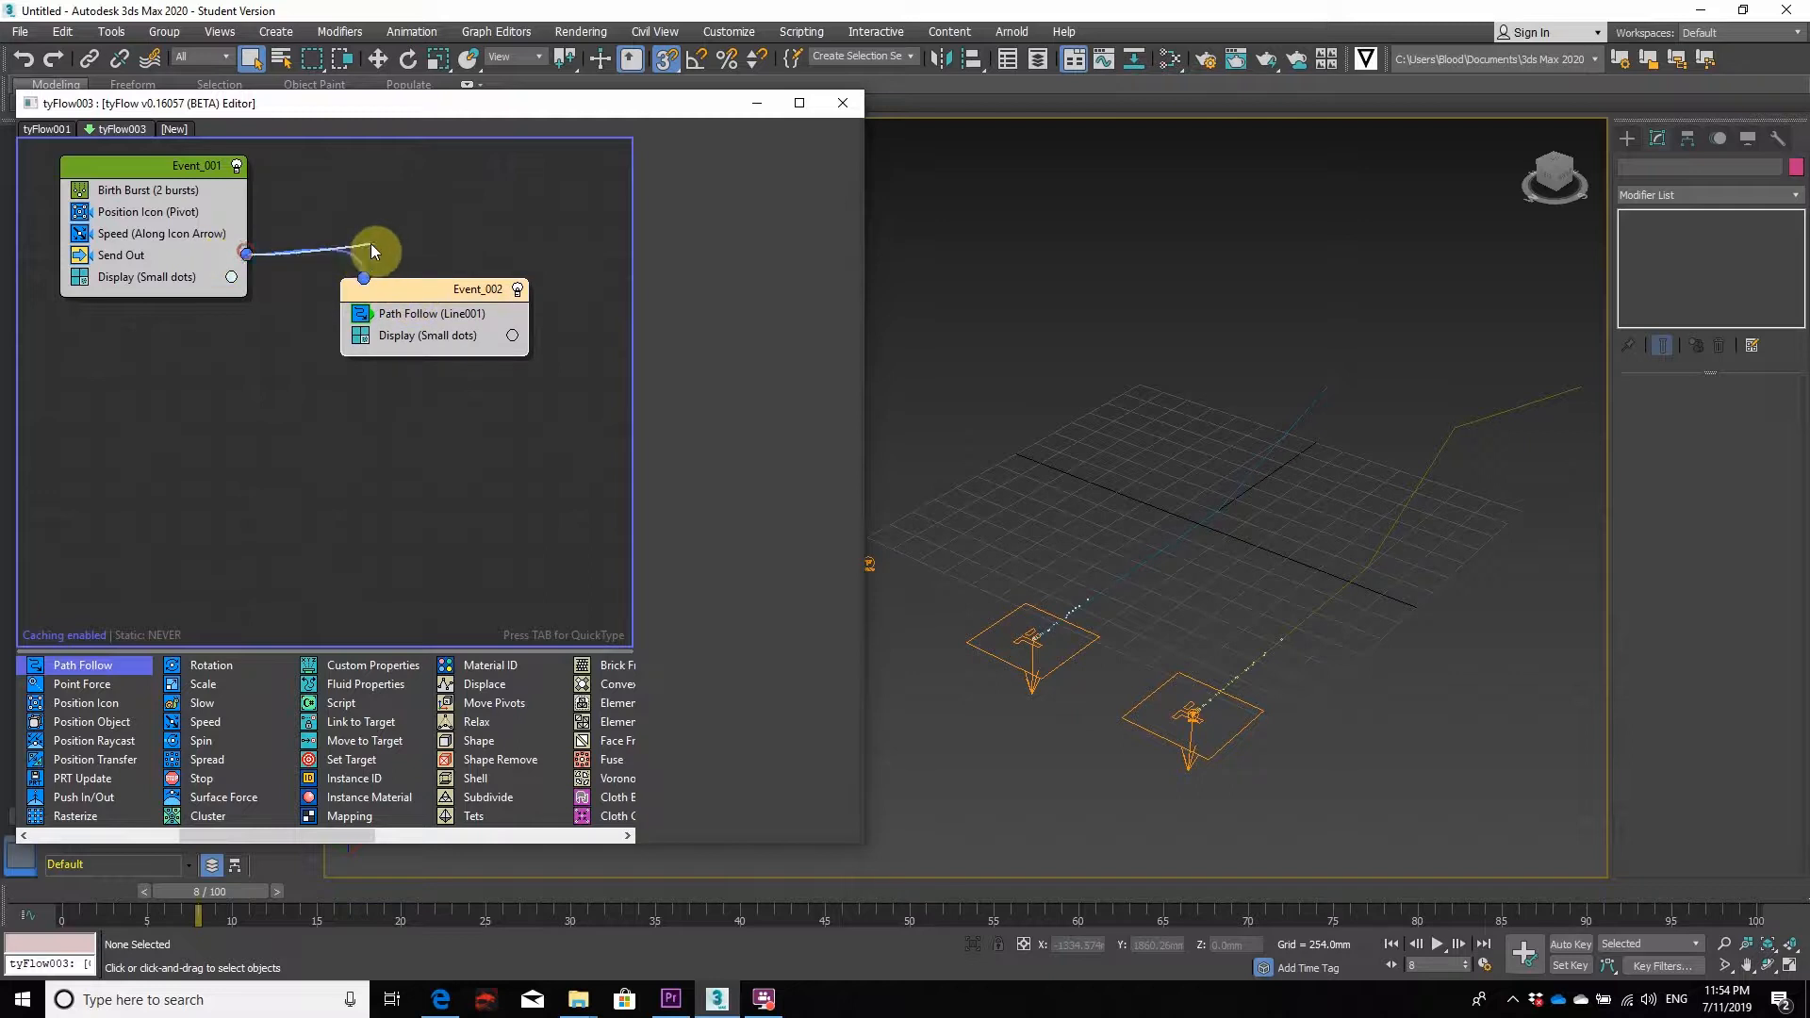
mouse_move(231, 260)
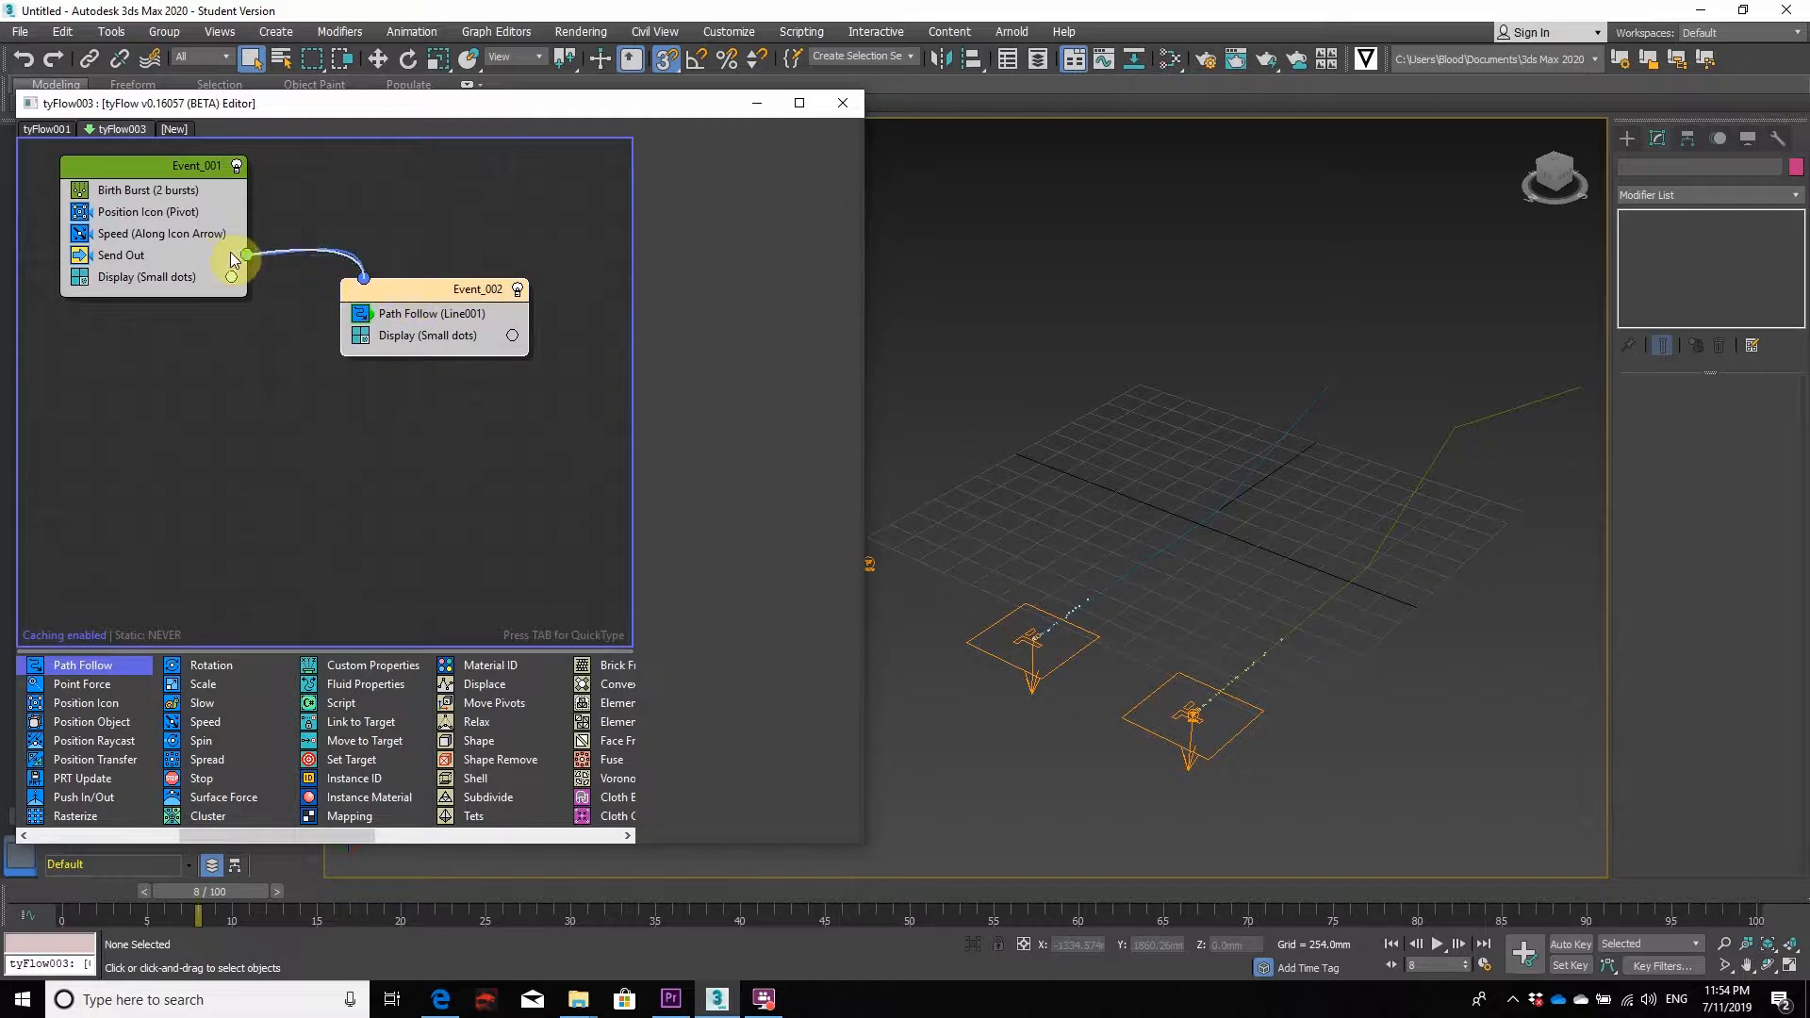
- Wire Send Out into Event_002's input and show its Path Follow (Line001) settings
drag(248, 255, 364, 283)
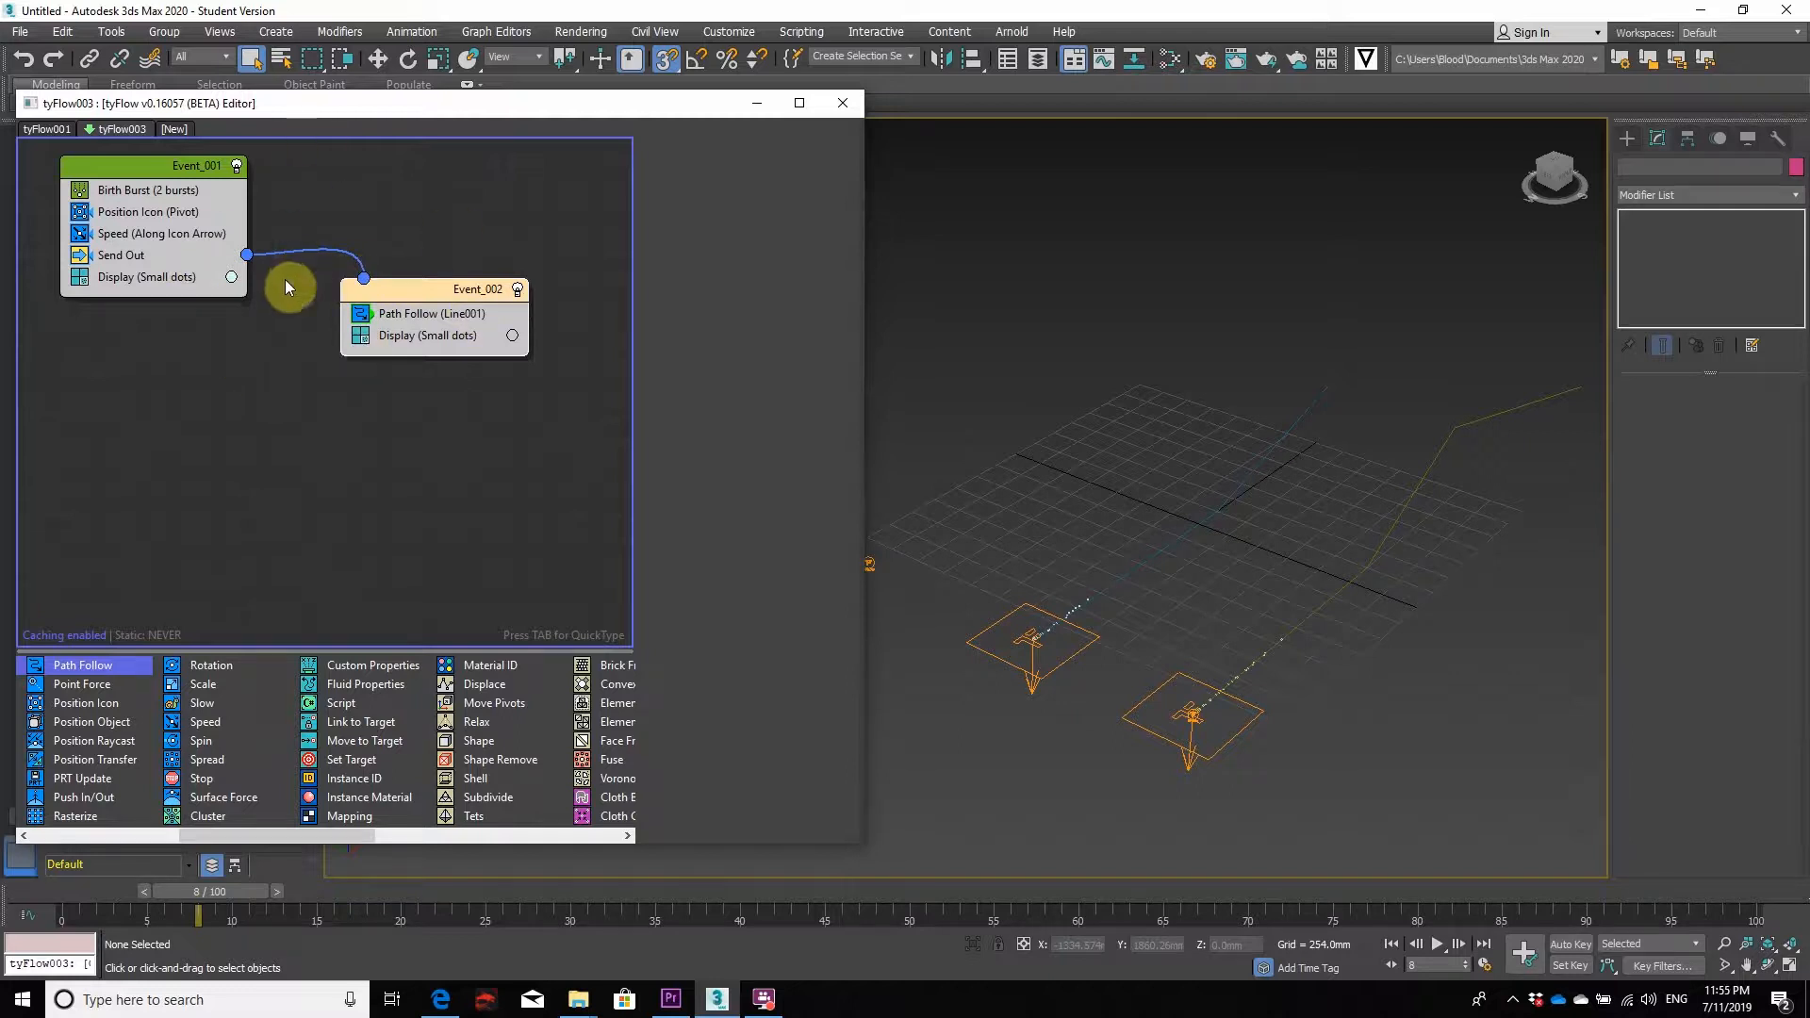
mouse_move(410, 314)
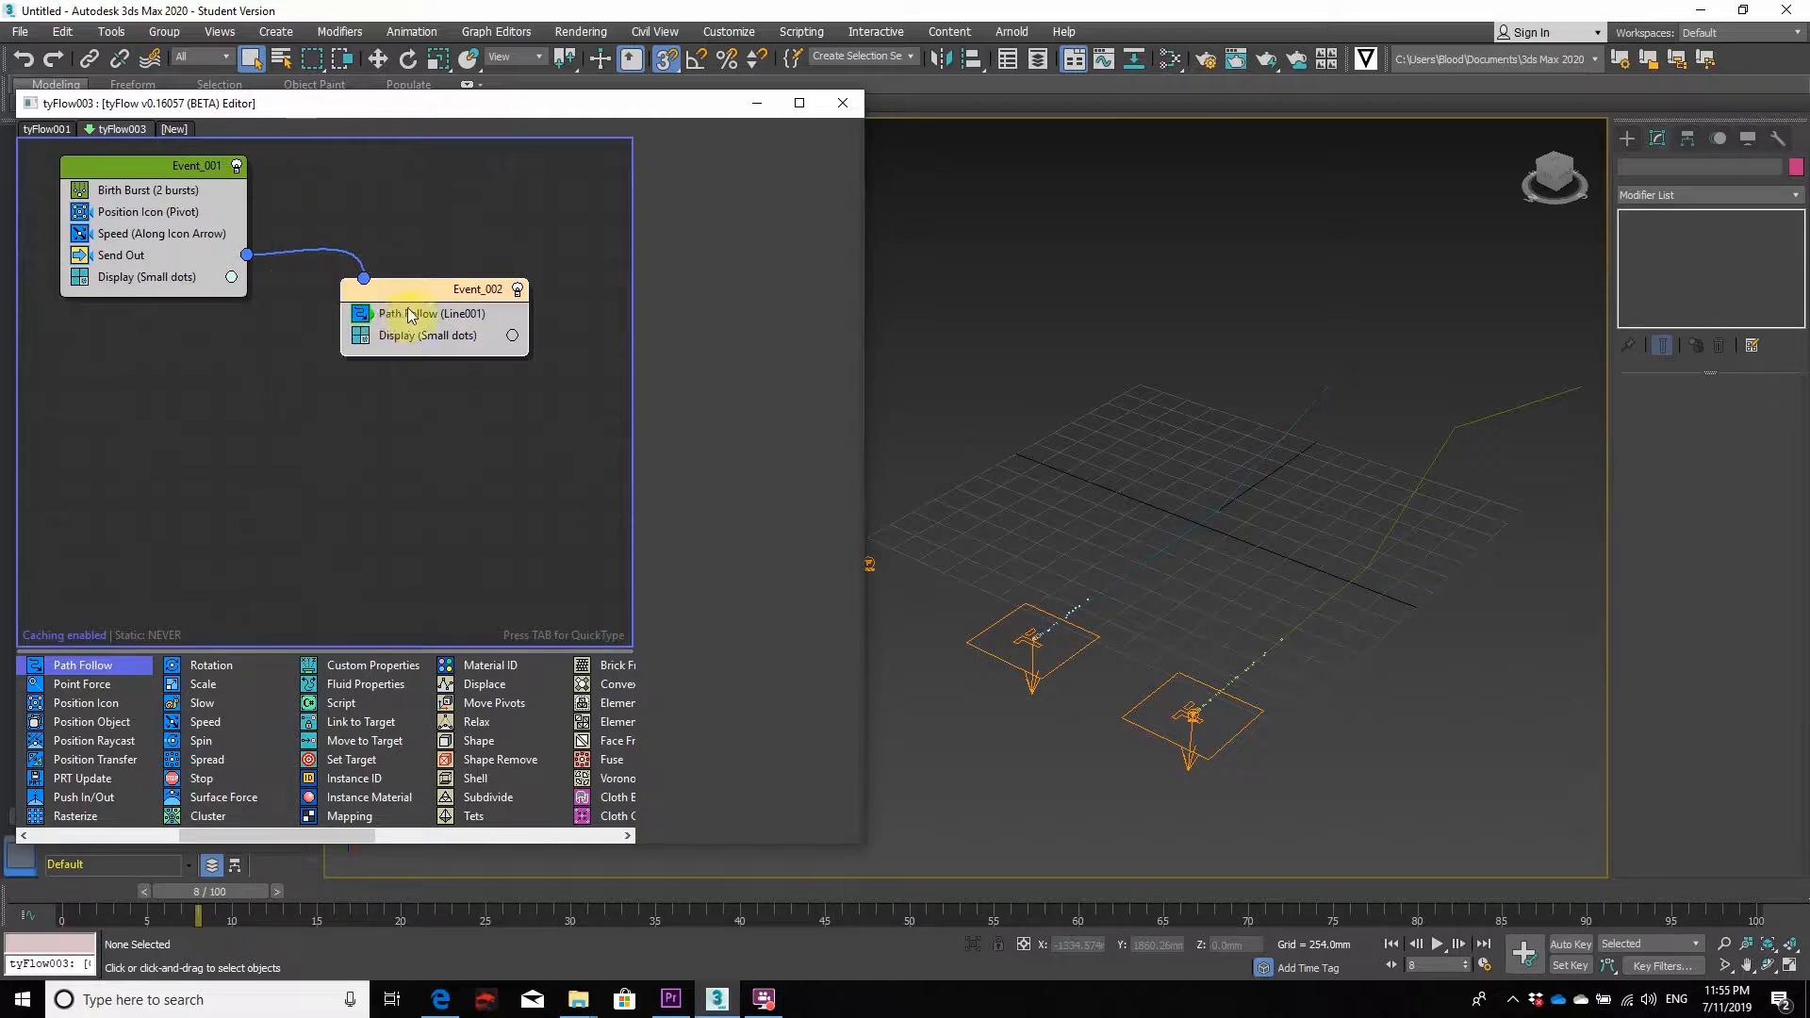
click(427, 313)
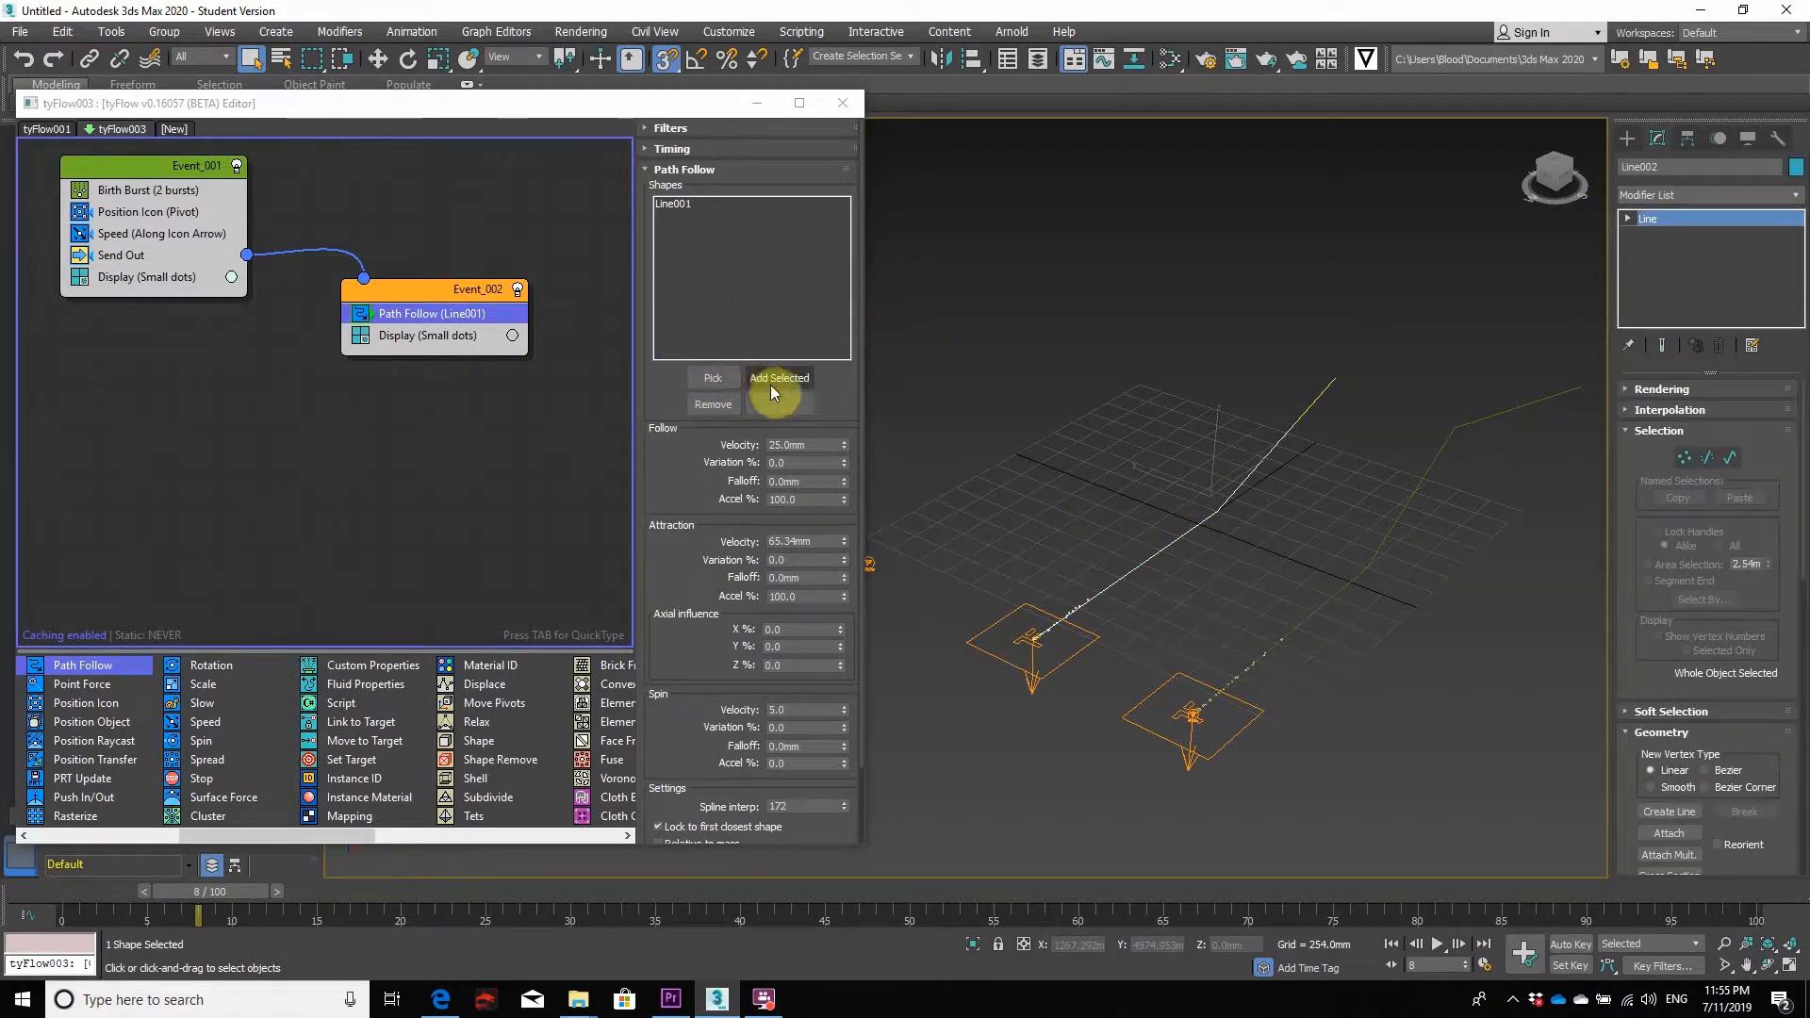
- Review Event_002's Path Follow rollout, then show its Small Dots Display settings
click(779, 378)
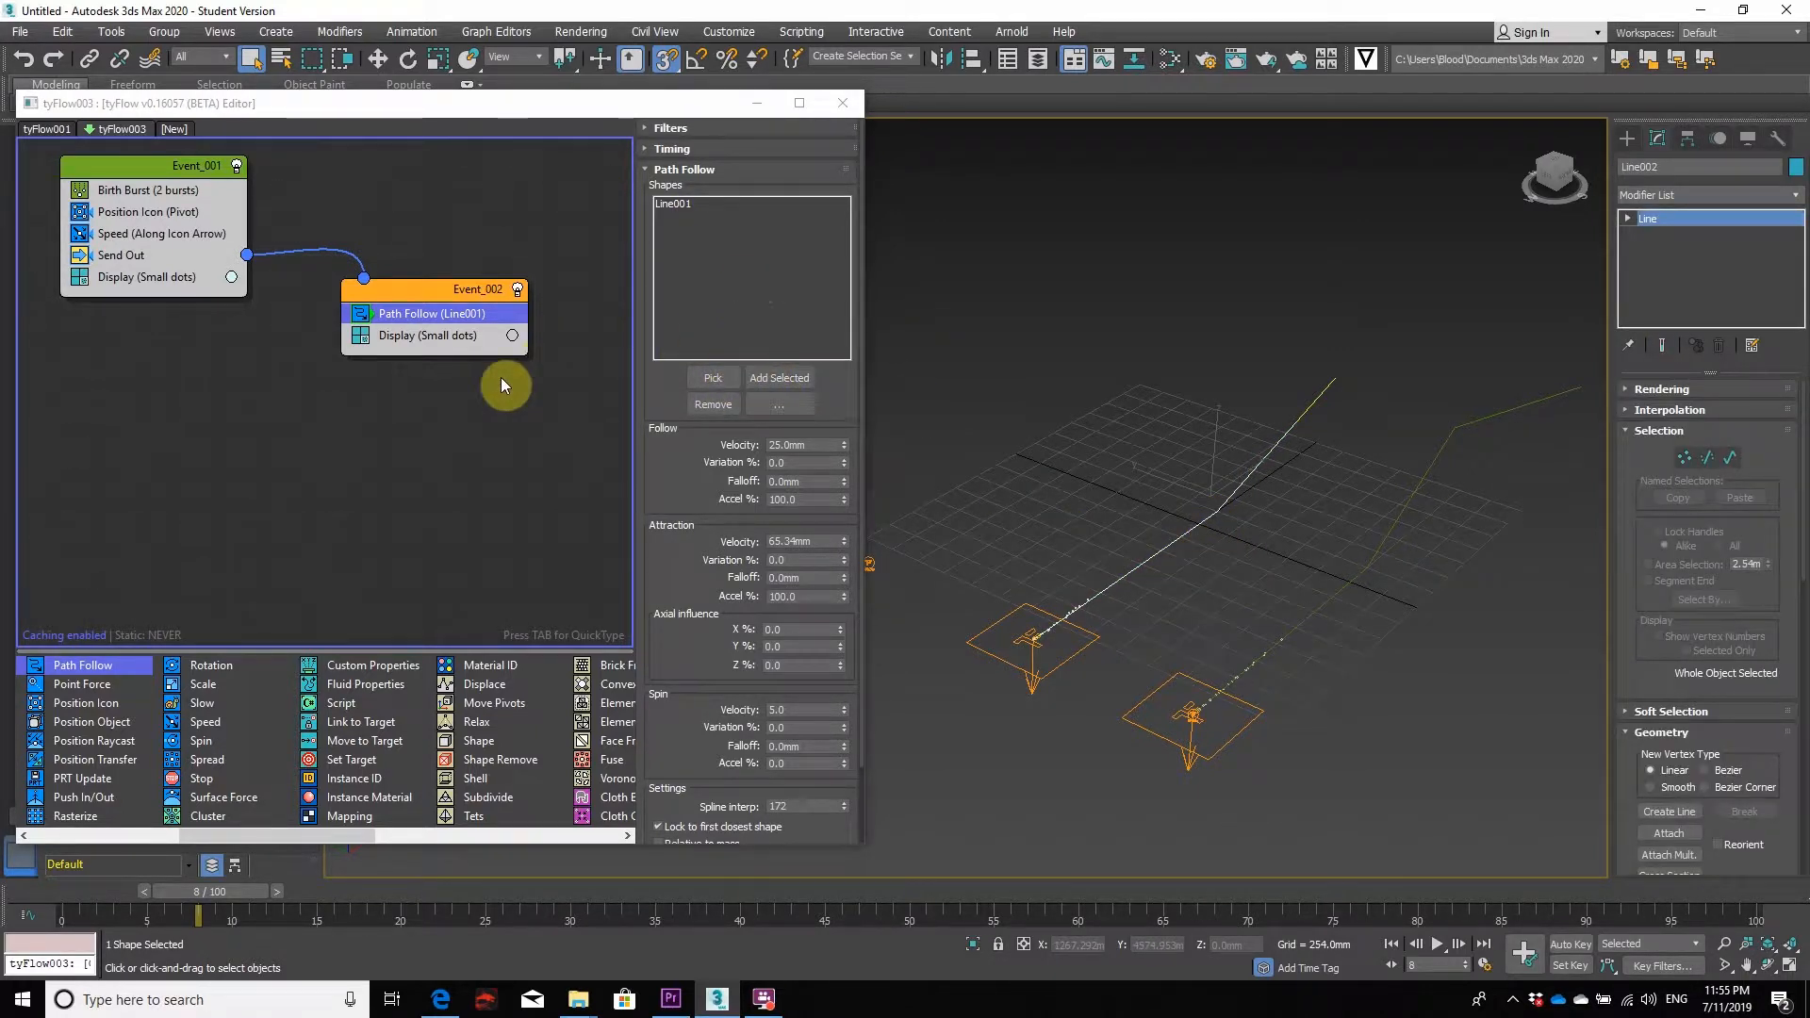
mouse_move(713, 551)
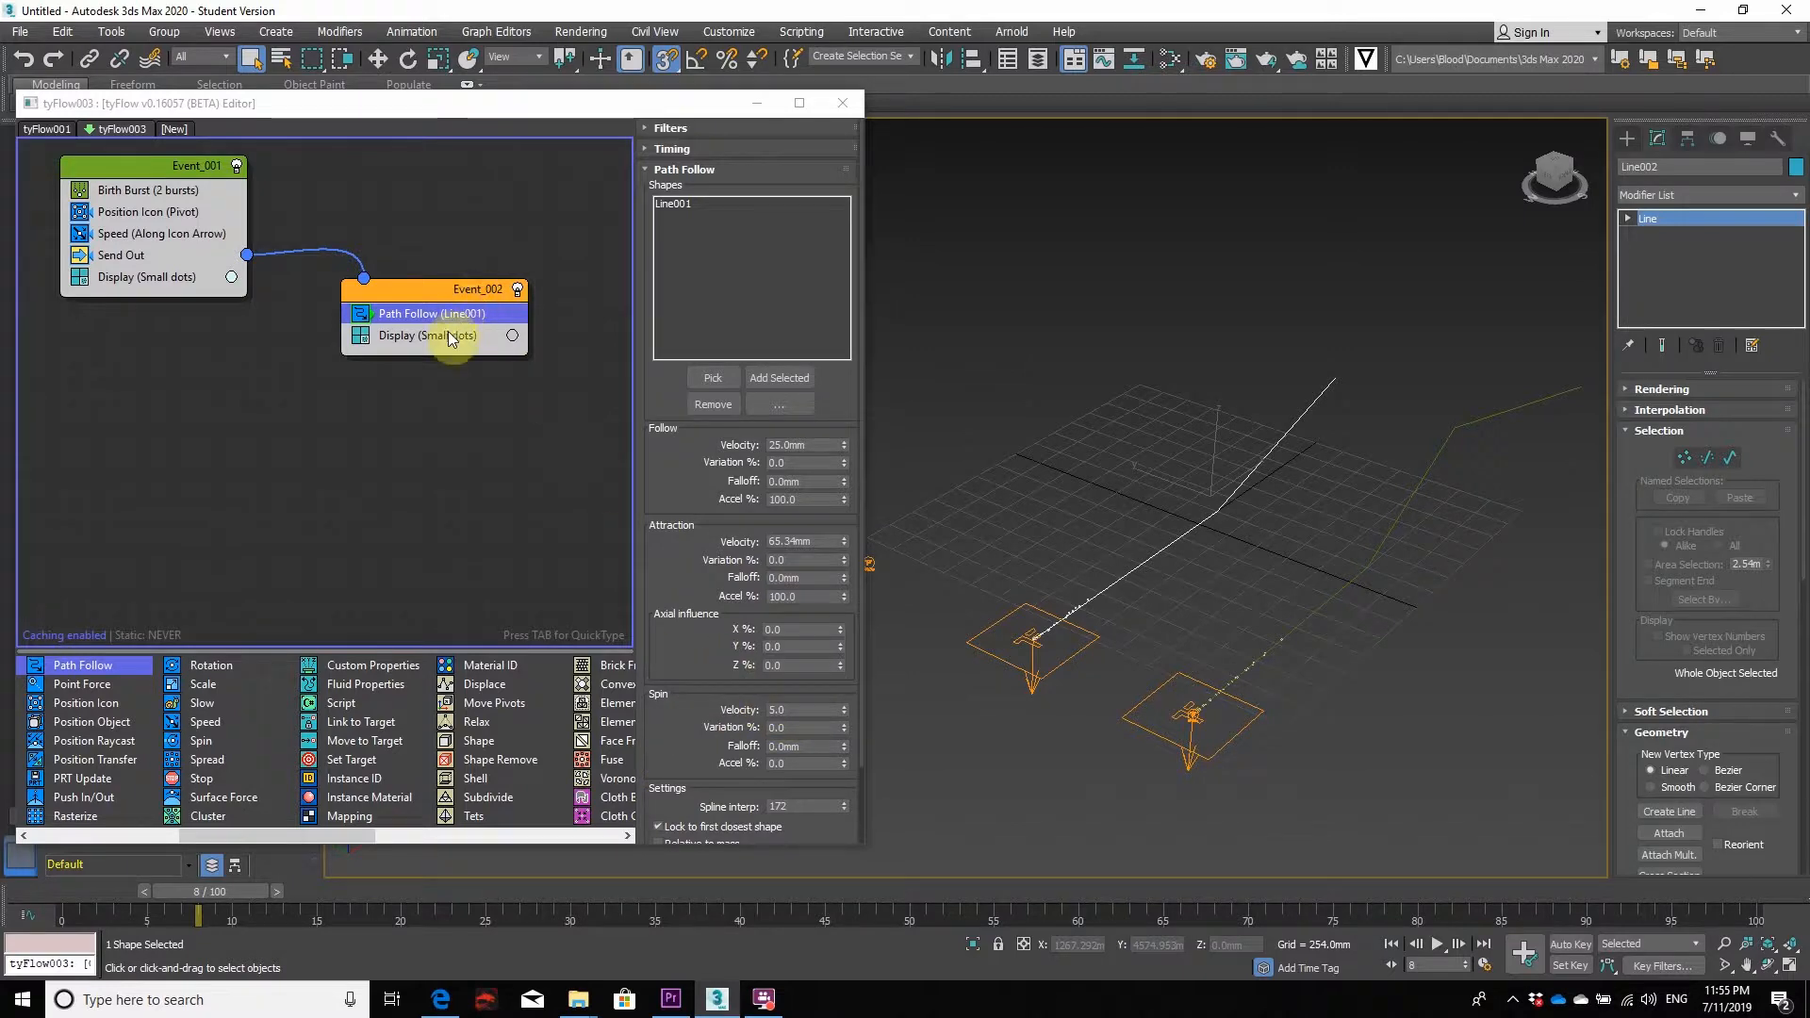
click(425, 335)
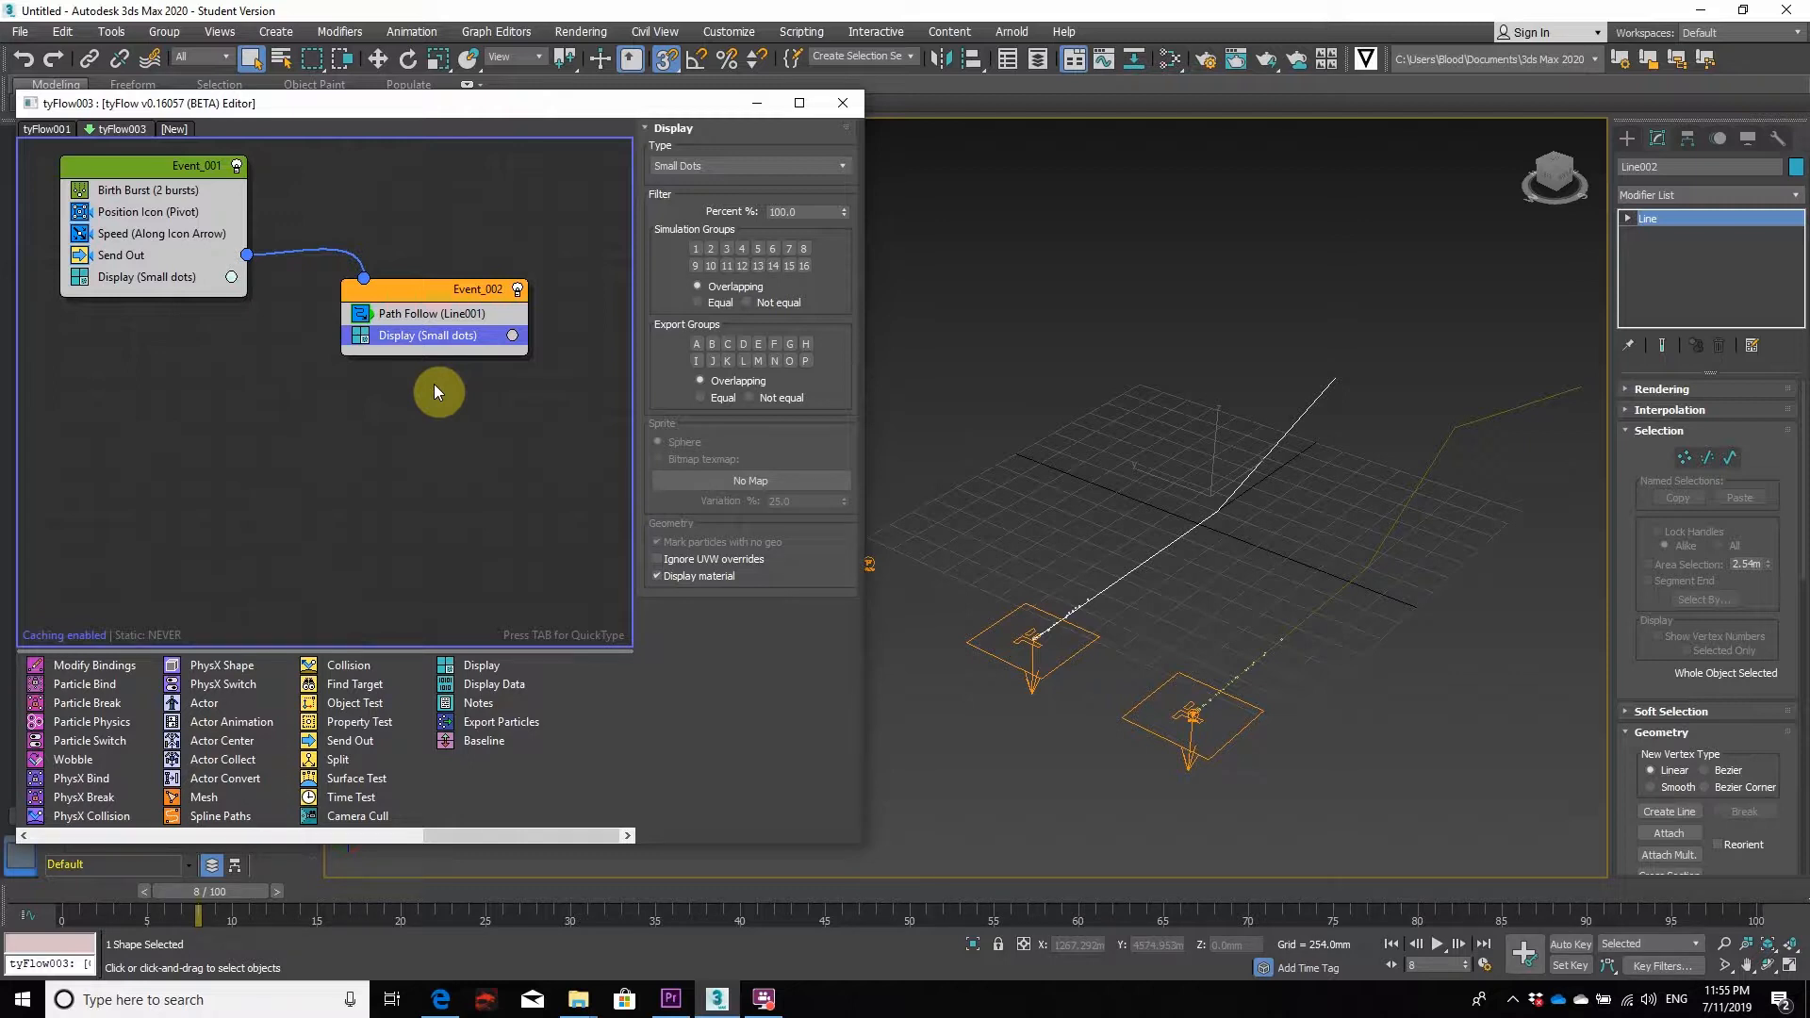
mouse_move(223, 973)
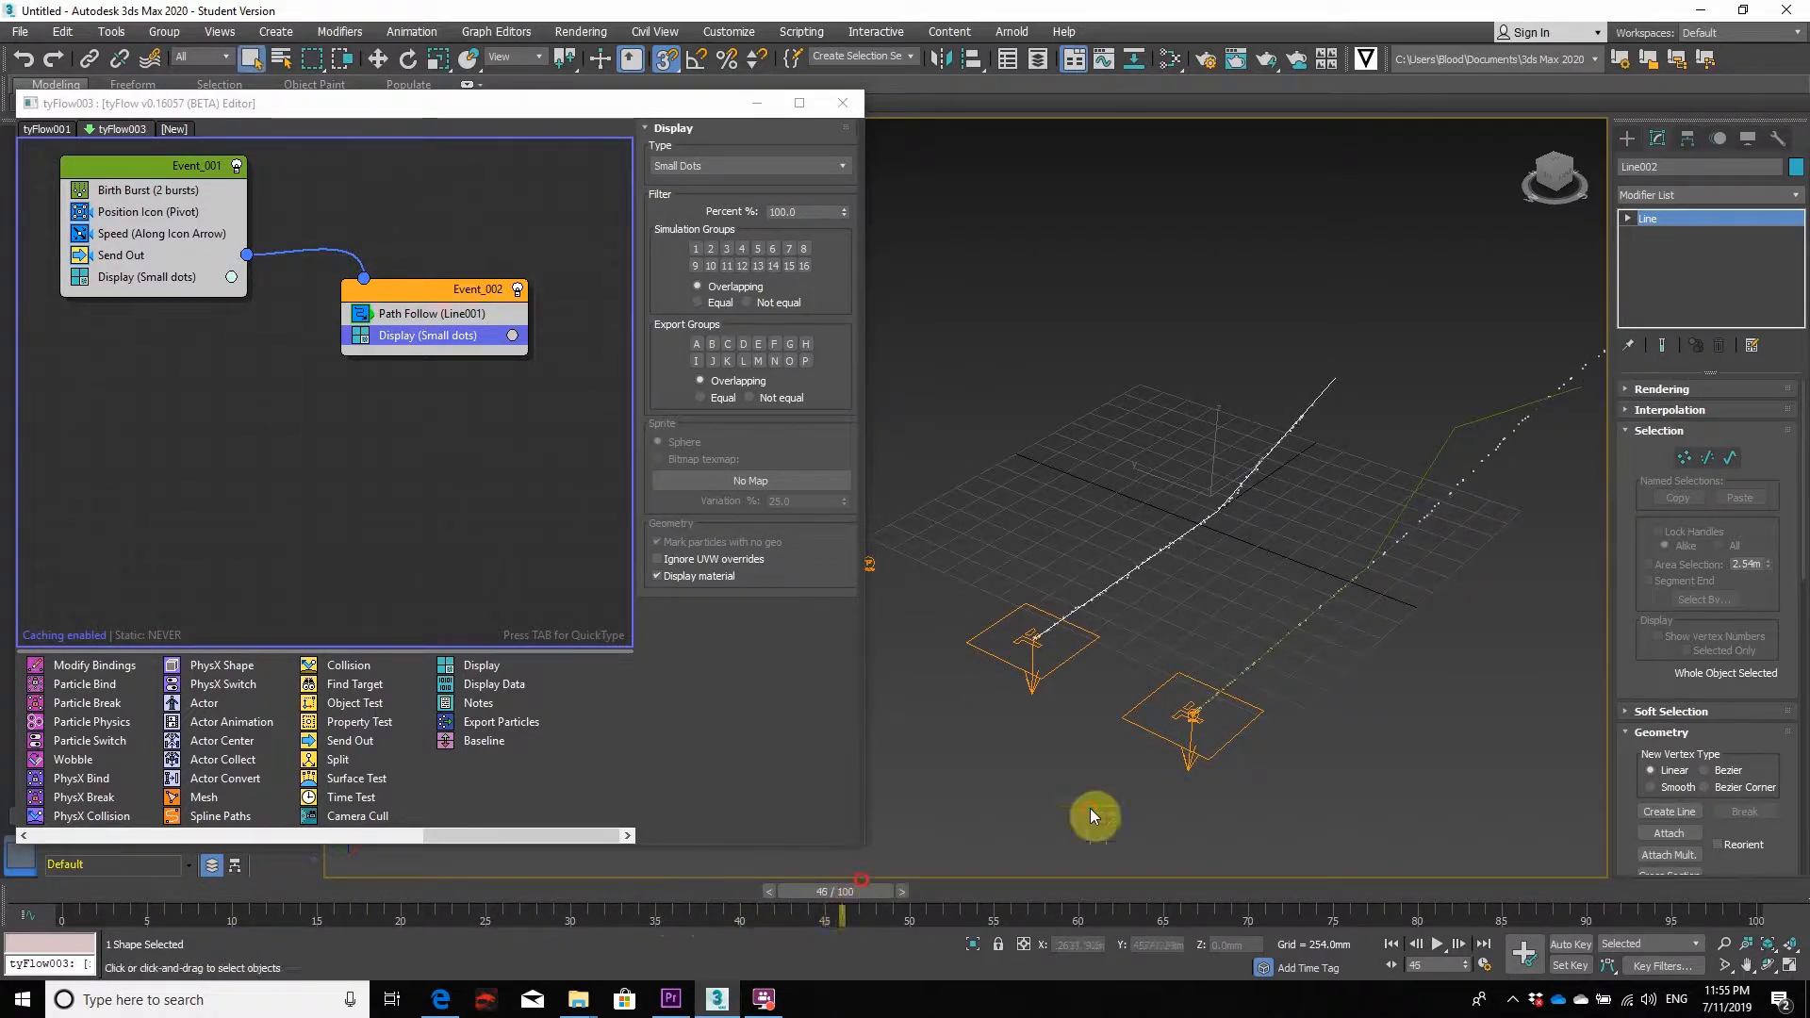
mouse_move(1327, 536)
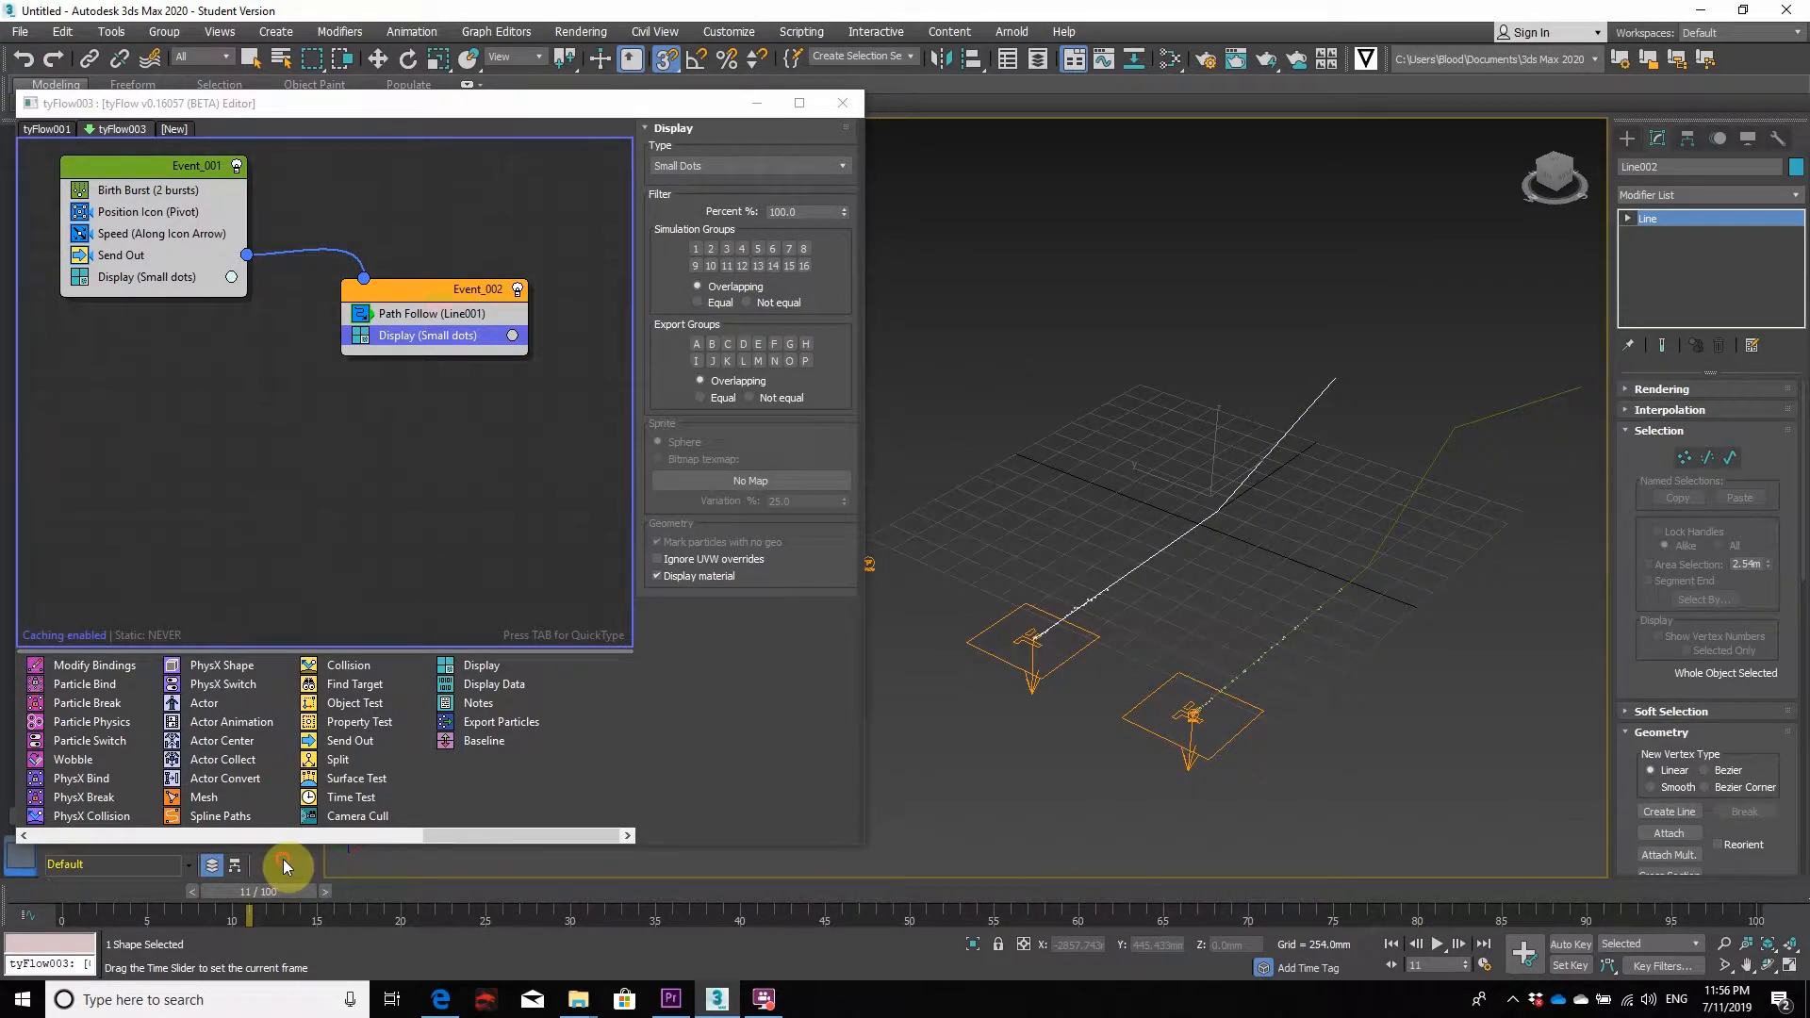
- Switch to the tyFlow001 flow and view its Slow (Speed) and Path Follow (Line002) settings
click(52, 129)
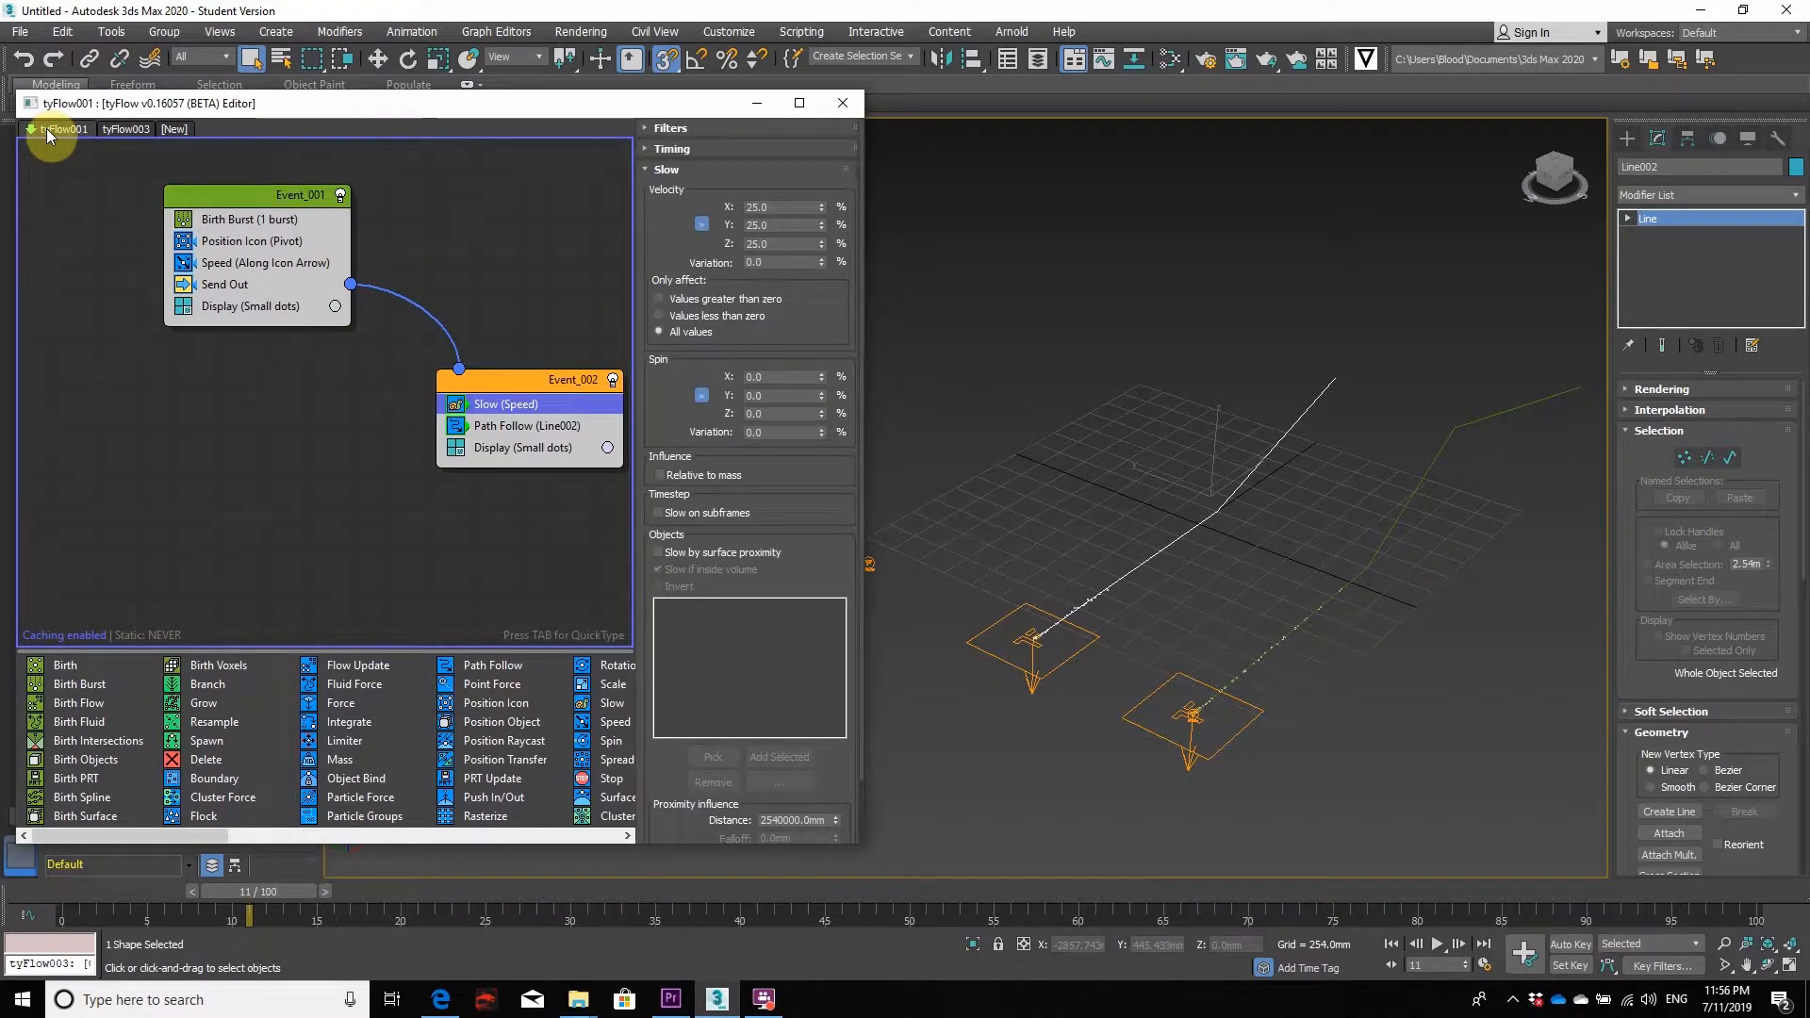
mouse_move(220, 347)
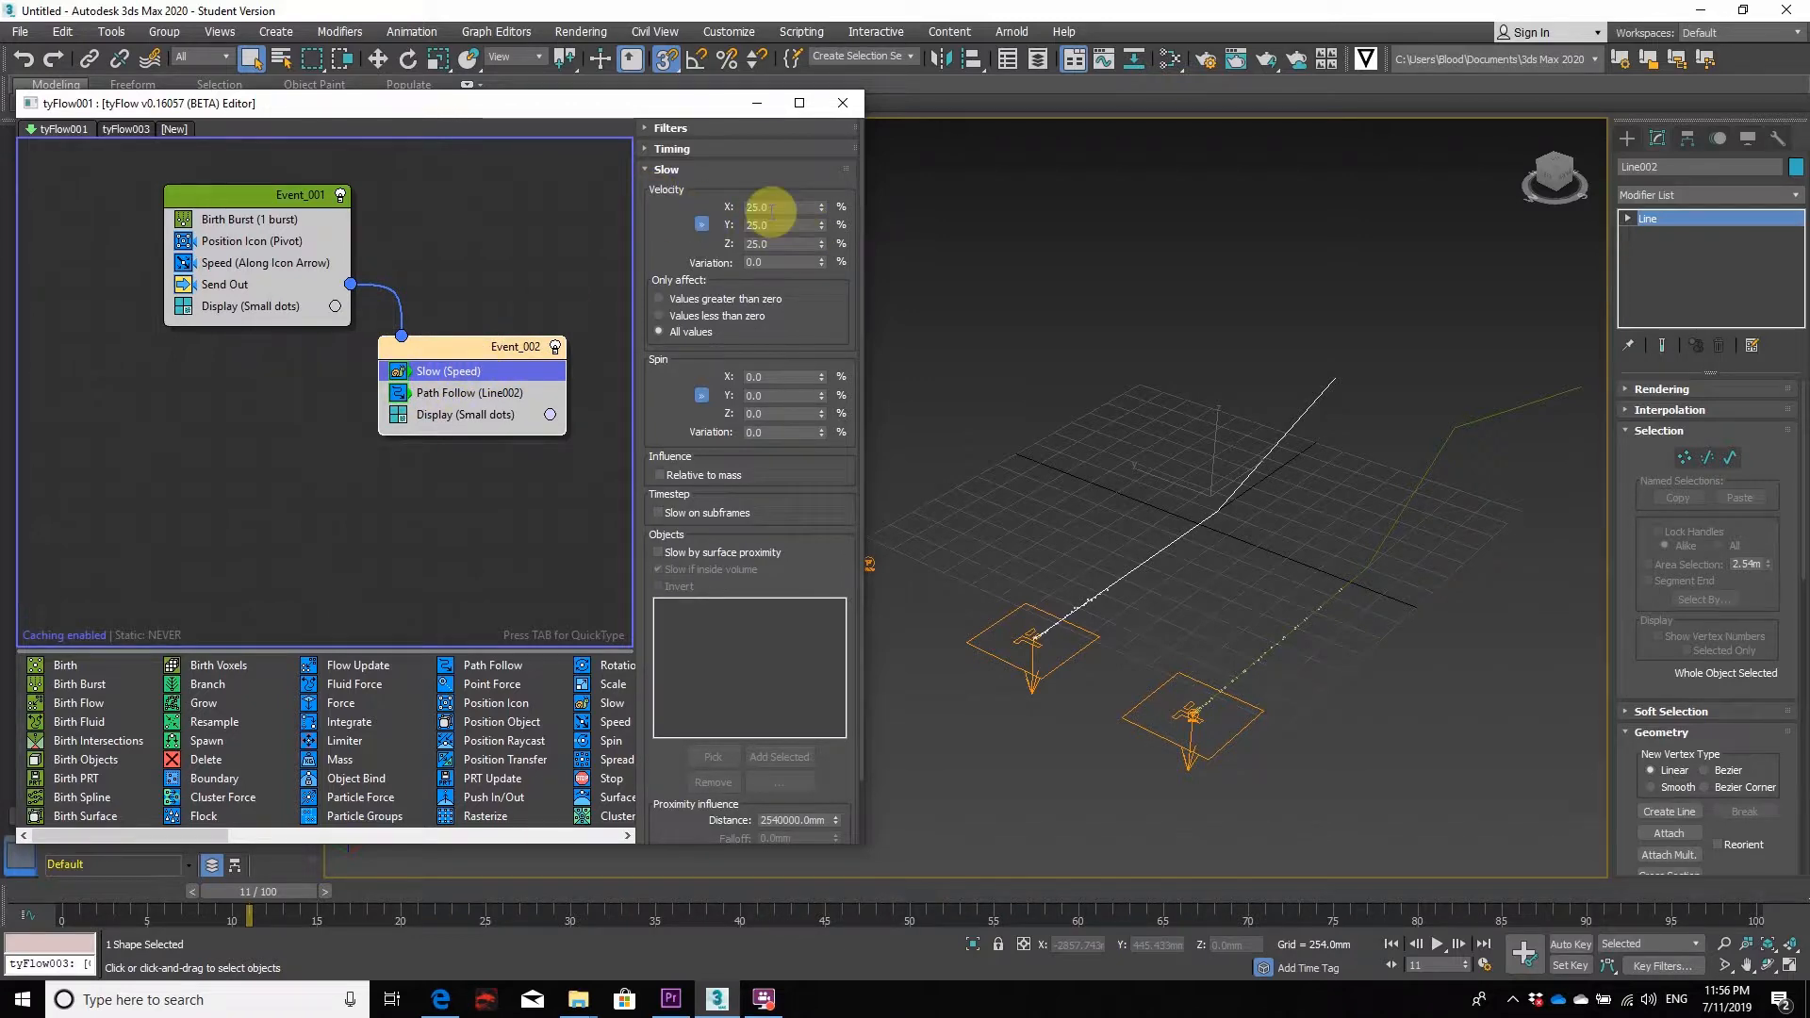
mouse_move(1160, 739)
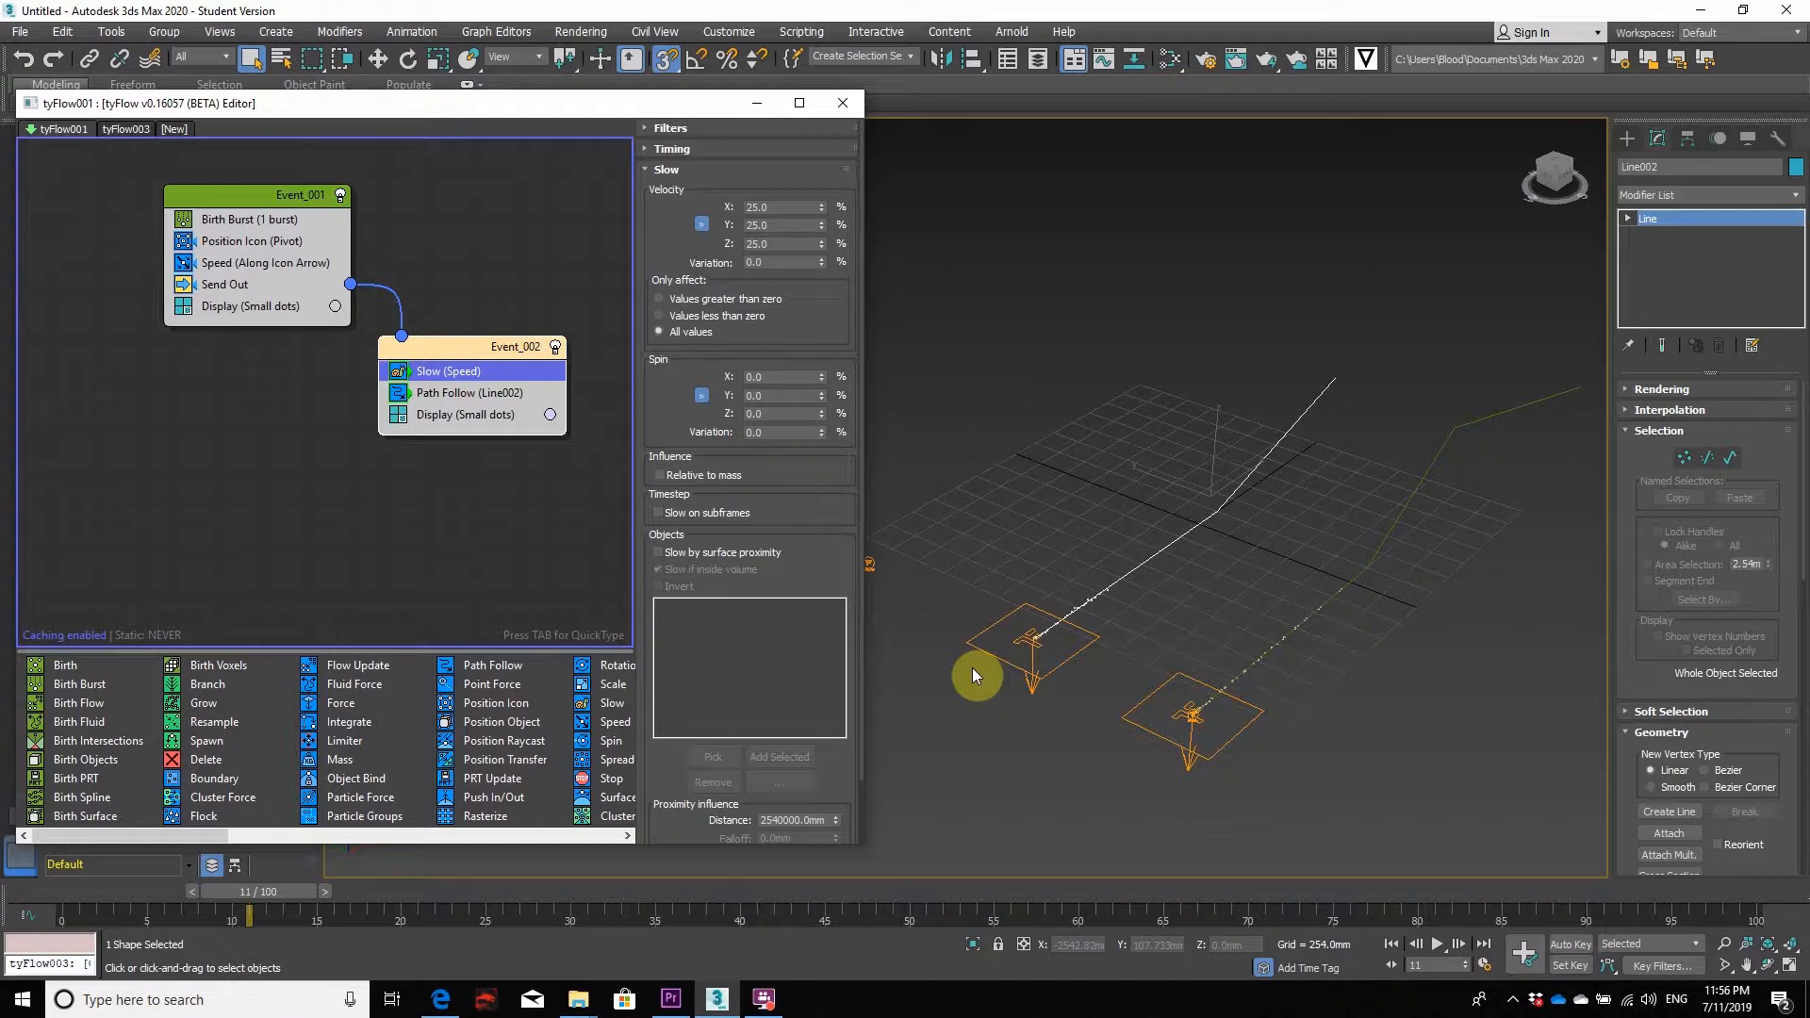
mouse_move(566, 543)
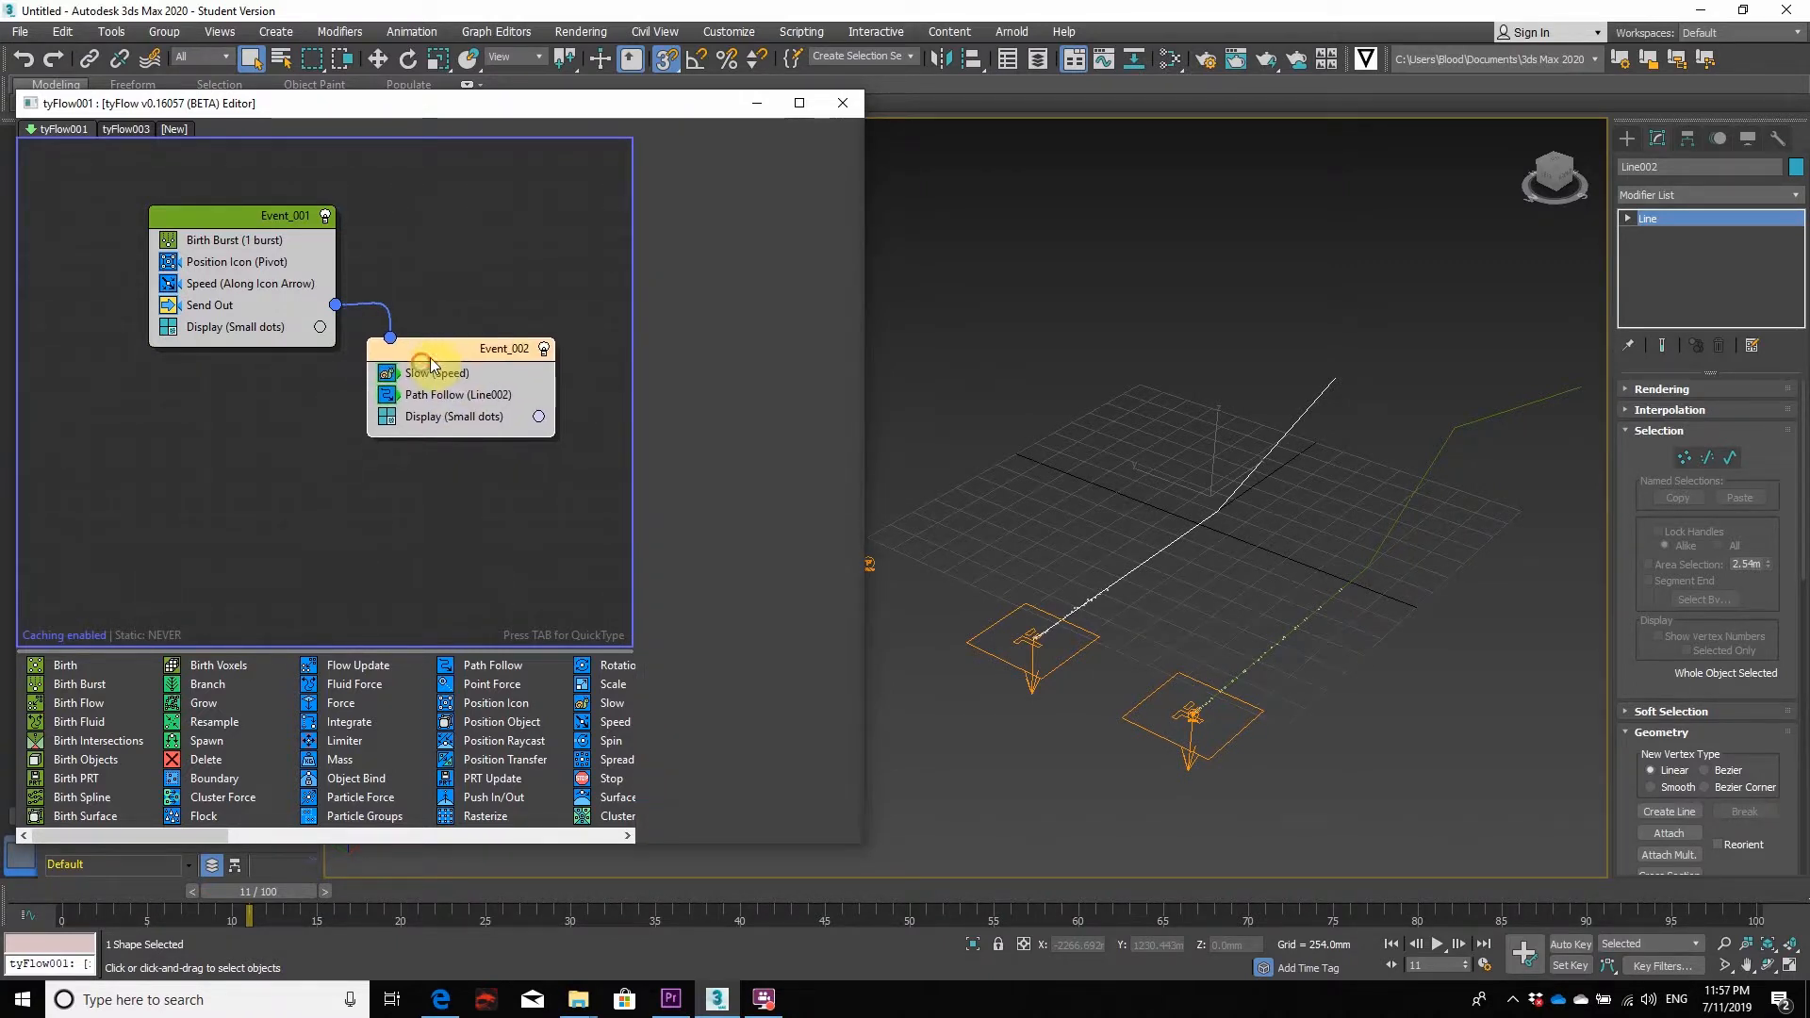
click(436, 371)
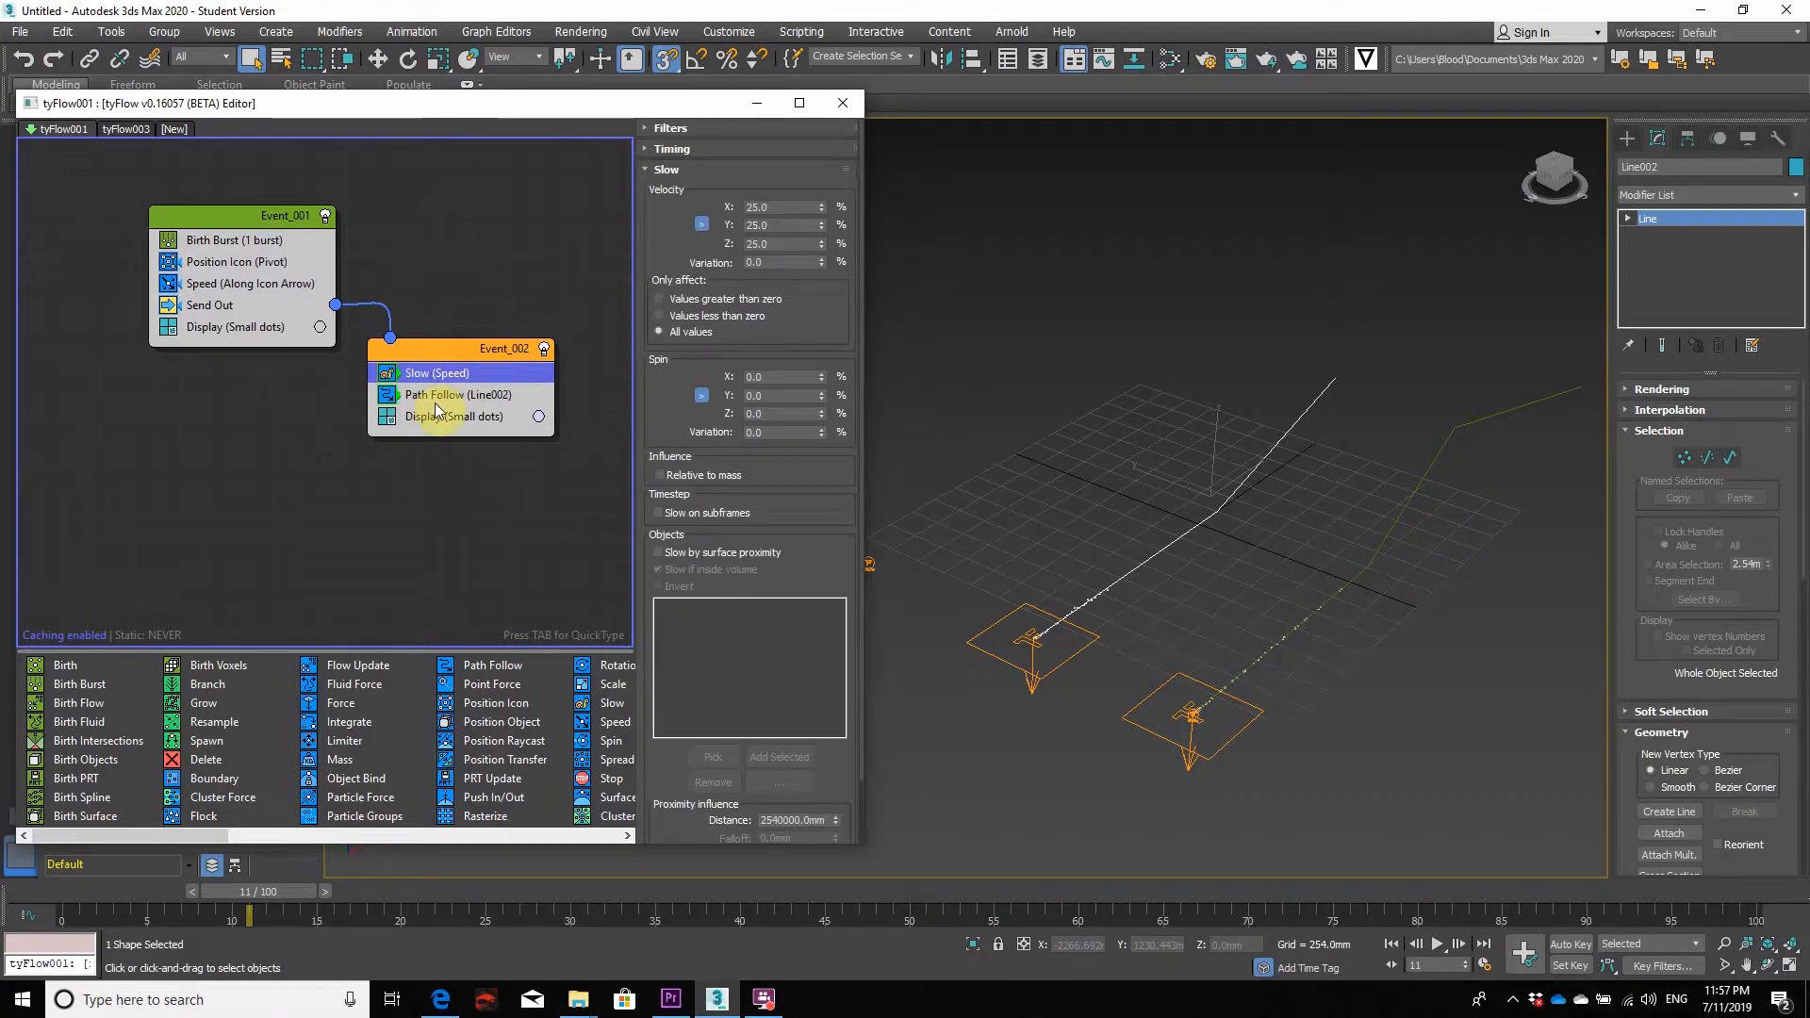
click(454, 395)
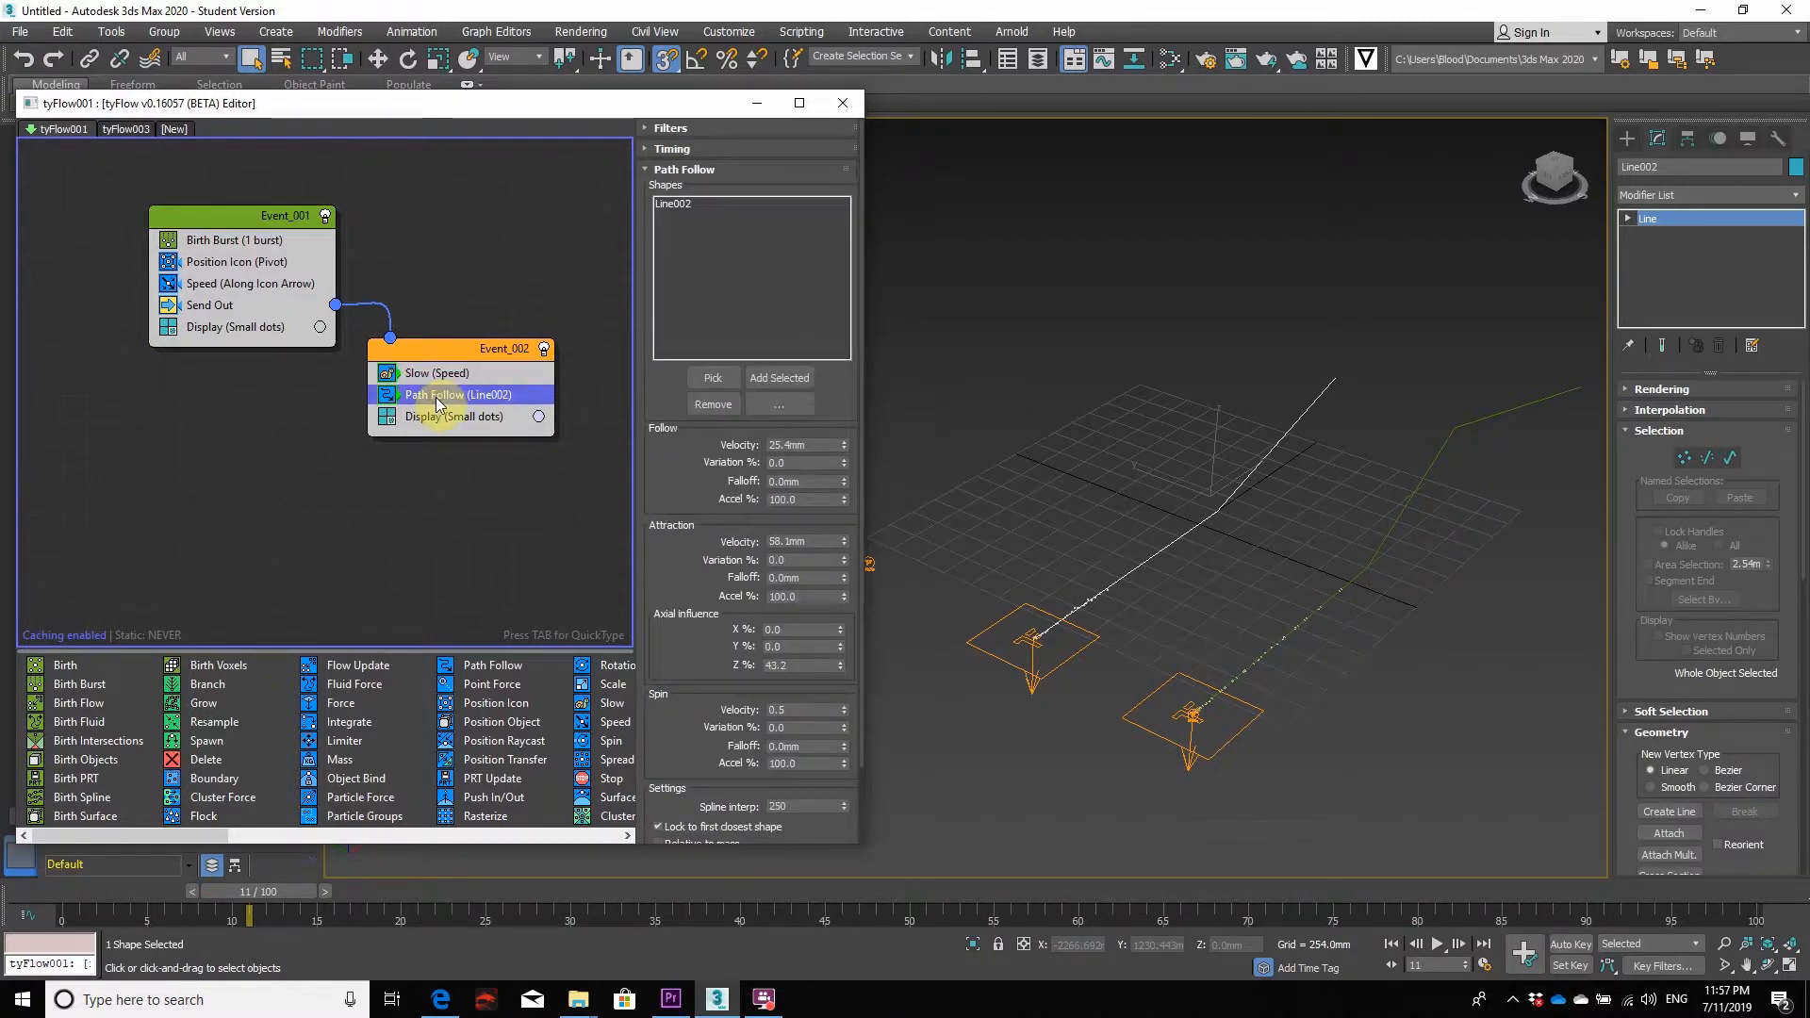